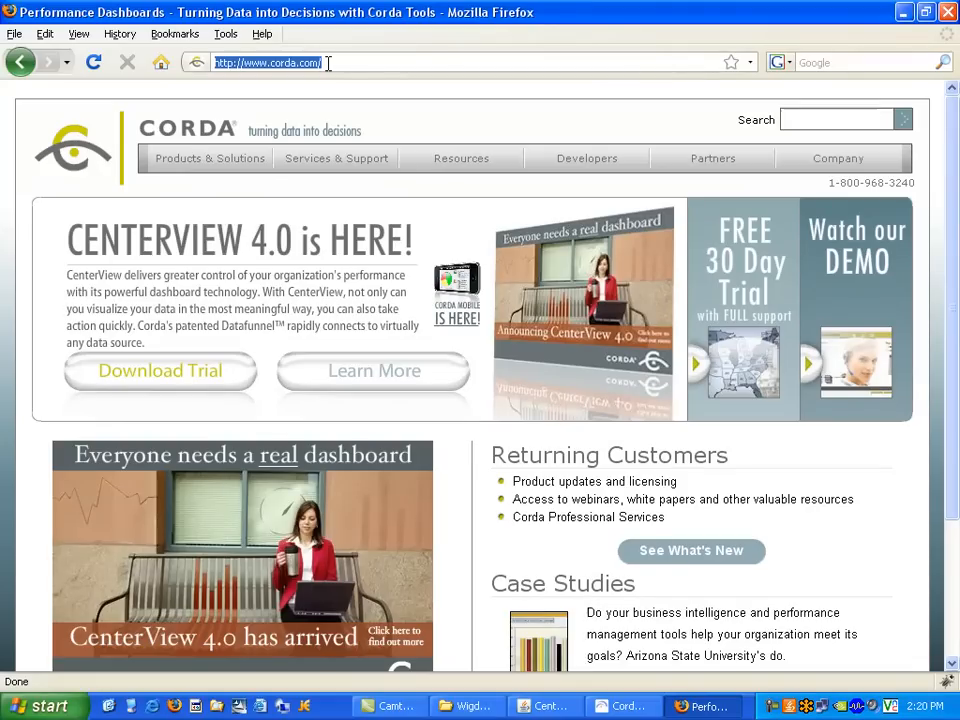
Search wiki.corda.com for 'centerview theme' and show the 133 matching pages
{"action": "type", "text": "wiki.c"}
{"action": "type", "text": "centerview t"}
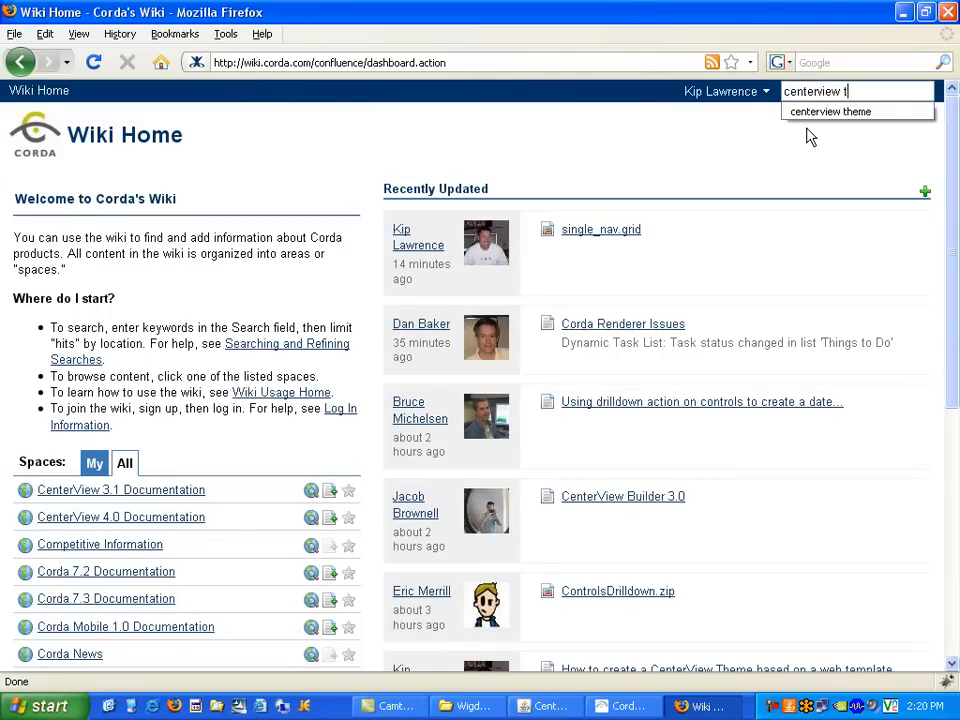
{"action": "left_click", "coordinate": [830, 112]}
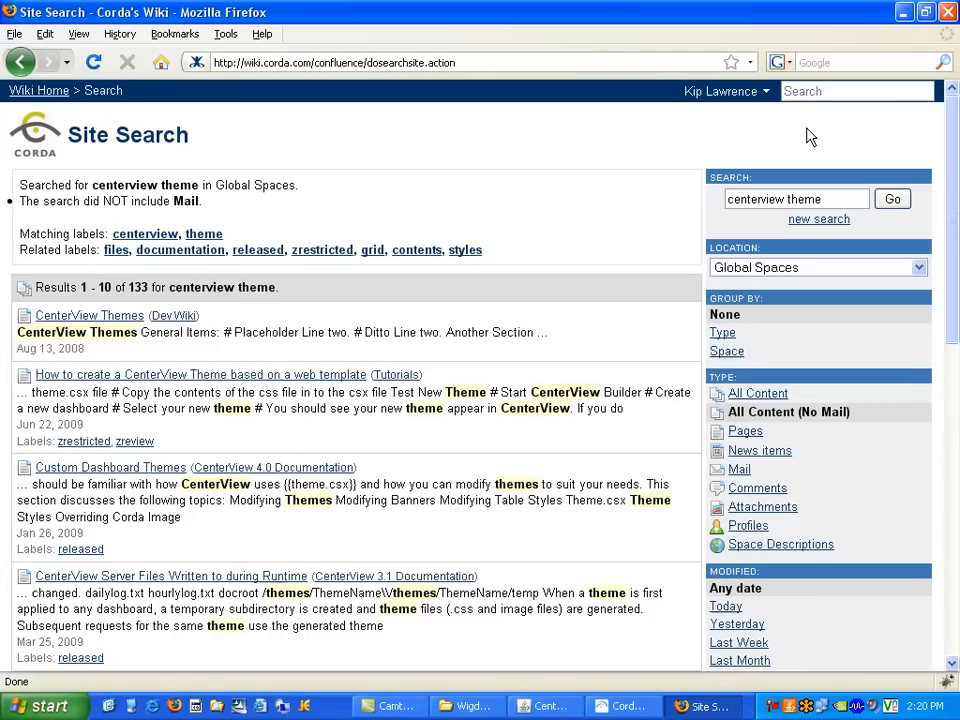
{"action": "mouse_move", "coordinate": [114, 400]}
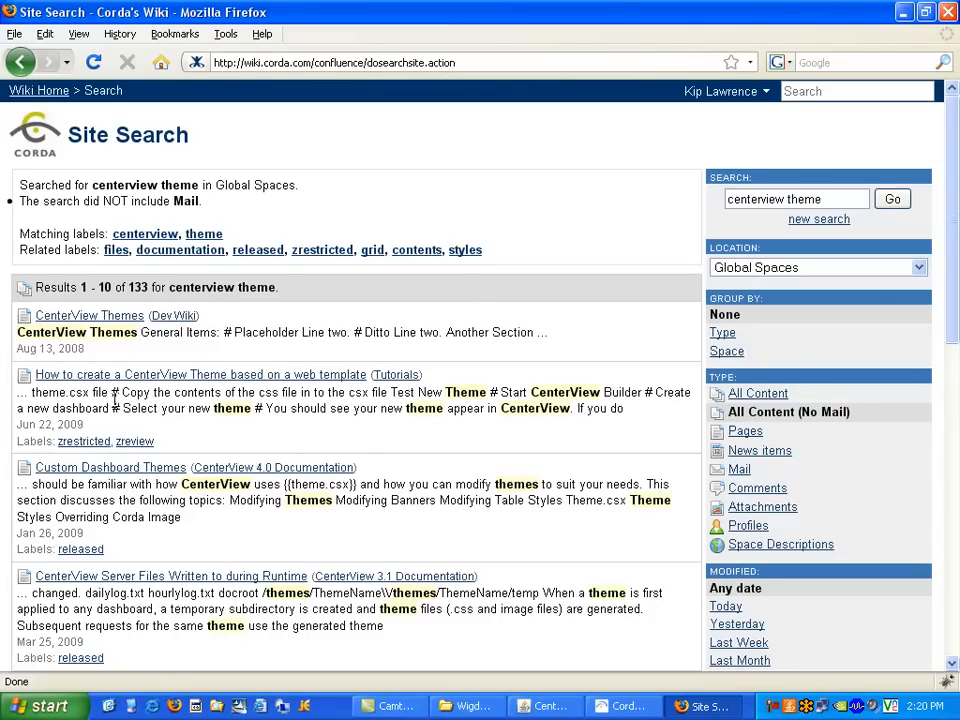
{"action": "mouse_move", "coordinate": [126, 384]}
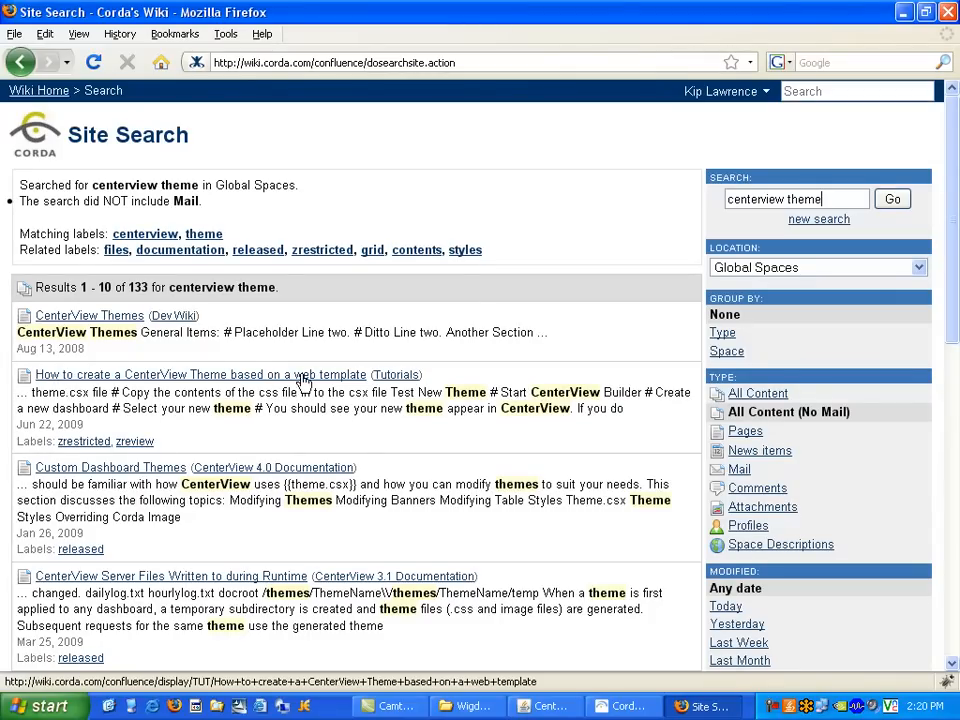
Open the 'How to create a CenterView Theme based on a web template' tutorial and scroll to its Copy Files section
{"action": "left_click", "coordinate": [200, 374]}
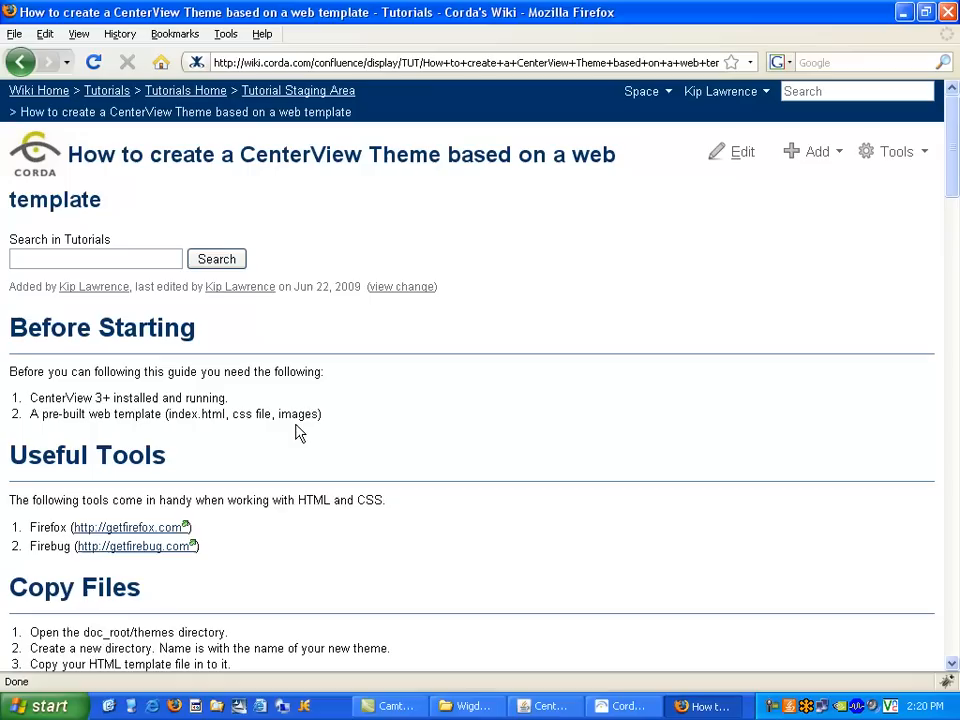
{"action": "mouse_move", "coordinate": [296, 442]}
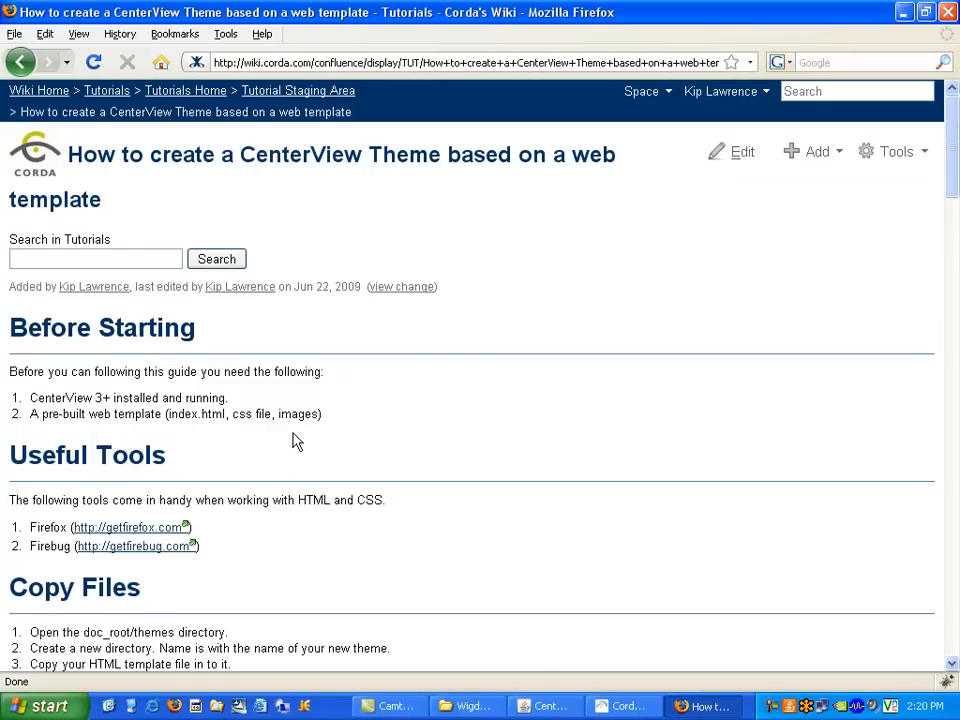
{"action": "left_click", "coordinate": [96, 258]}
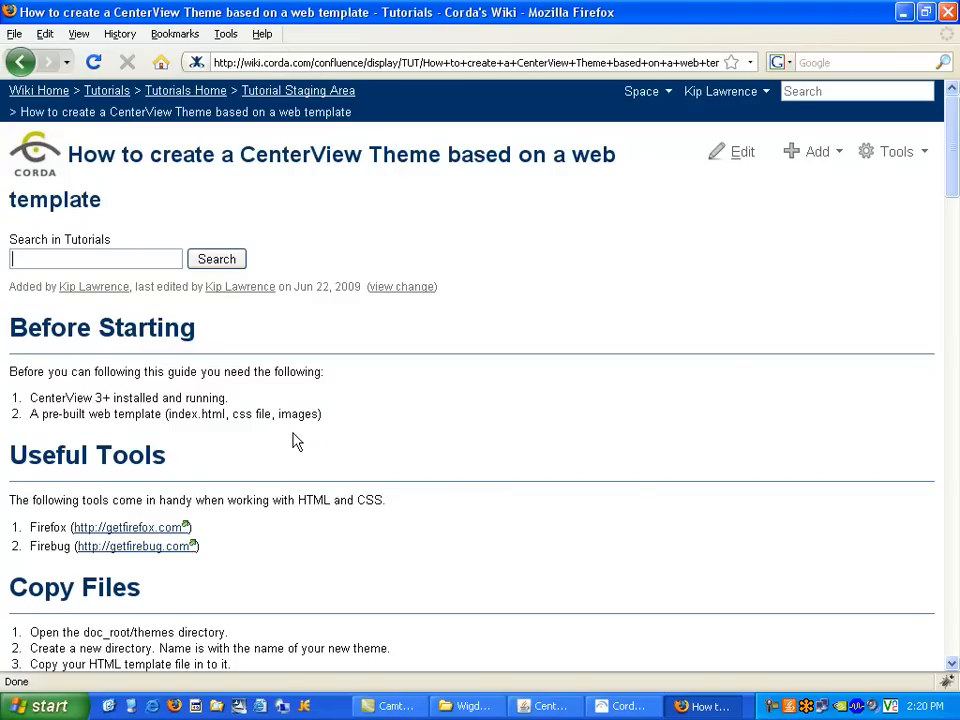
{"action": "mouse_move", "coordinate": [258, 528]}
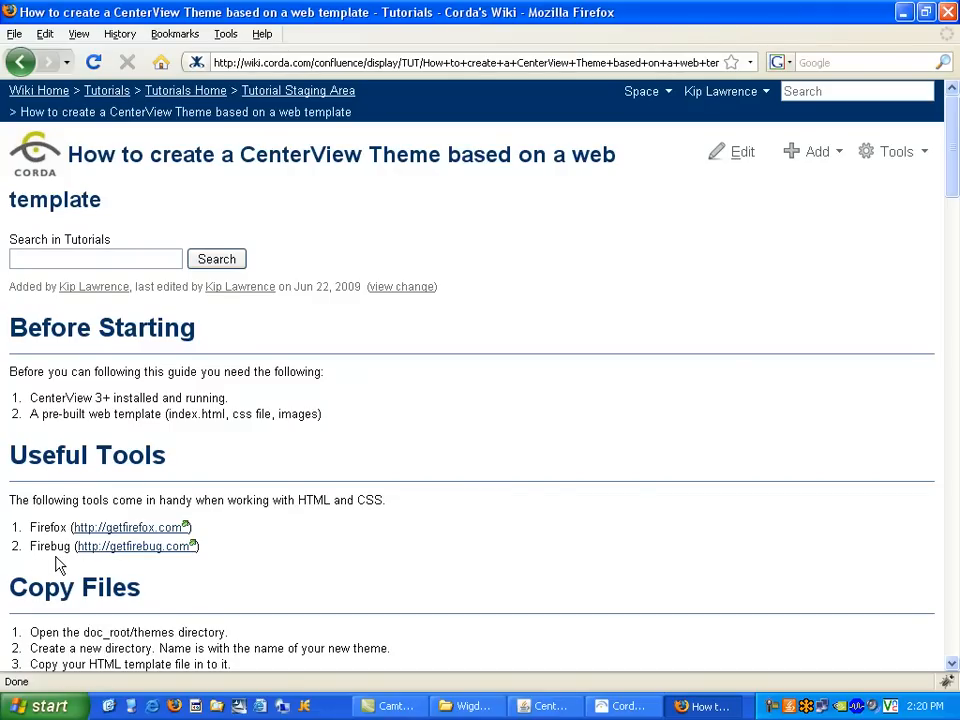
{"action": "mouse_move", "coordinate": [32, 558]}
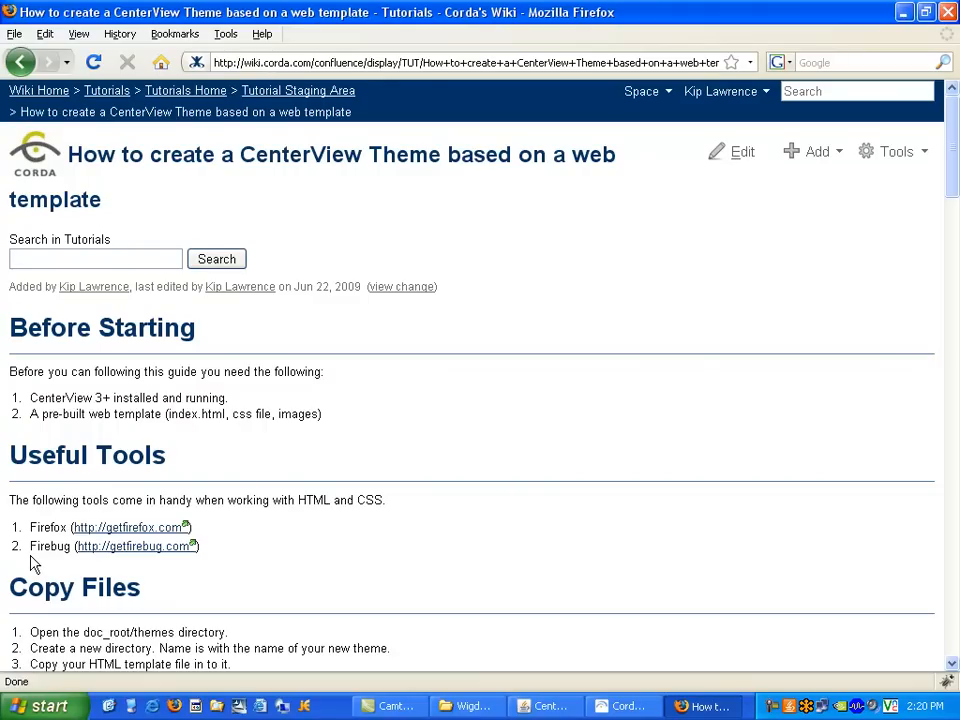
{"action": "mouse_move", "coordinate": [316, 540]}
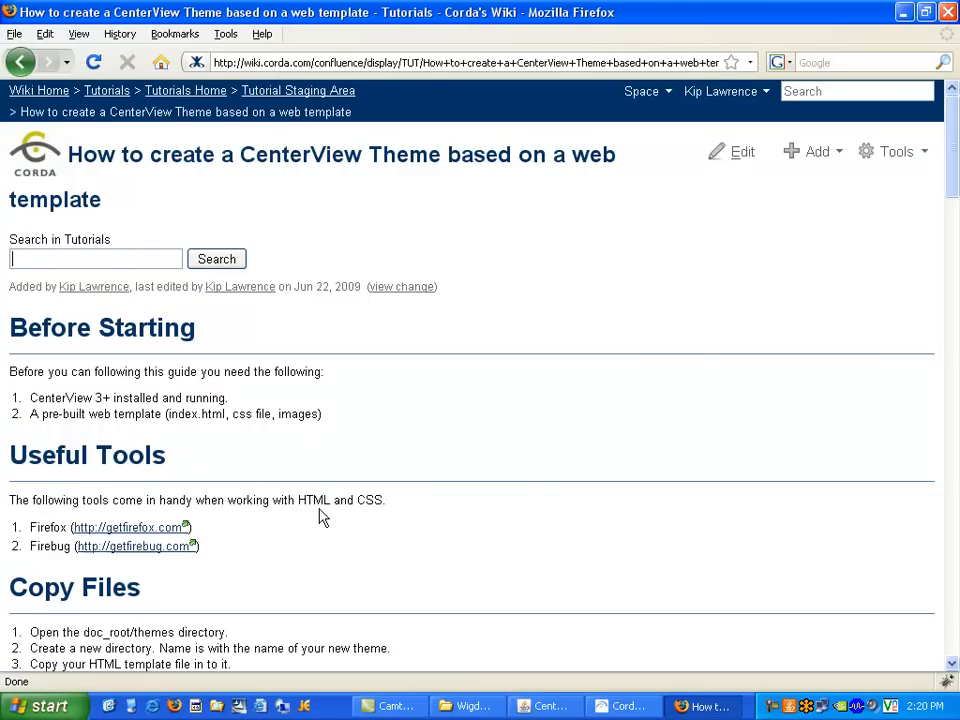
{"action": "scroll", "scroll_direction": "down", "scroll_amount": 3}
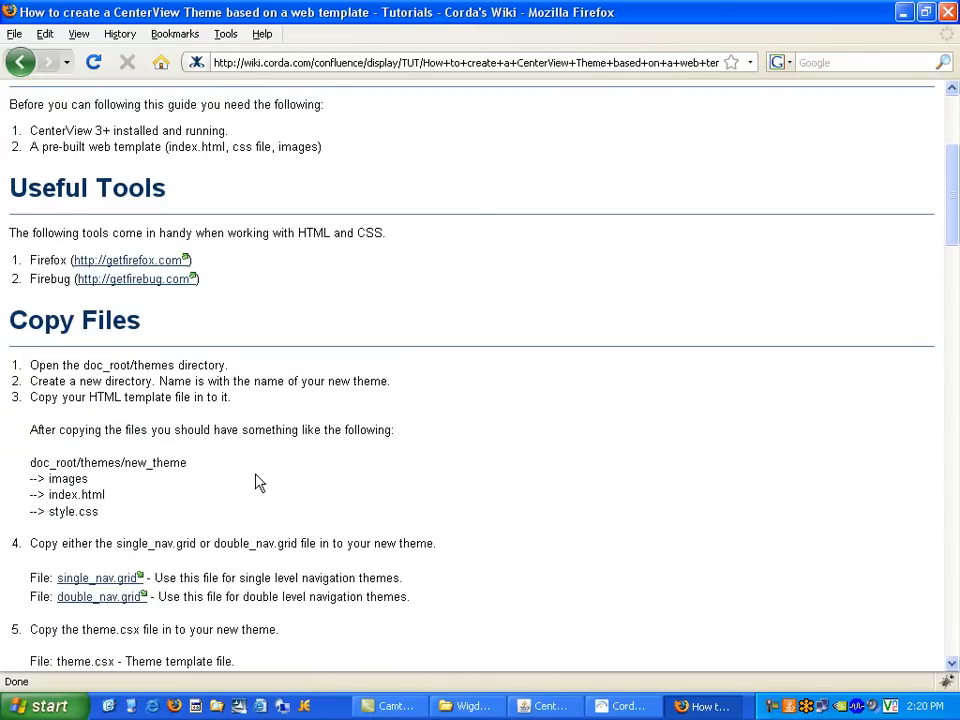
{"action": "mouse_move", "coordinate": [184, 624]}
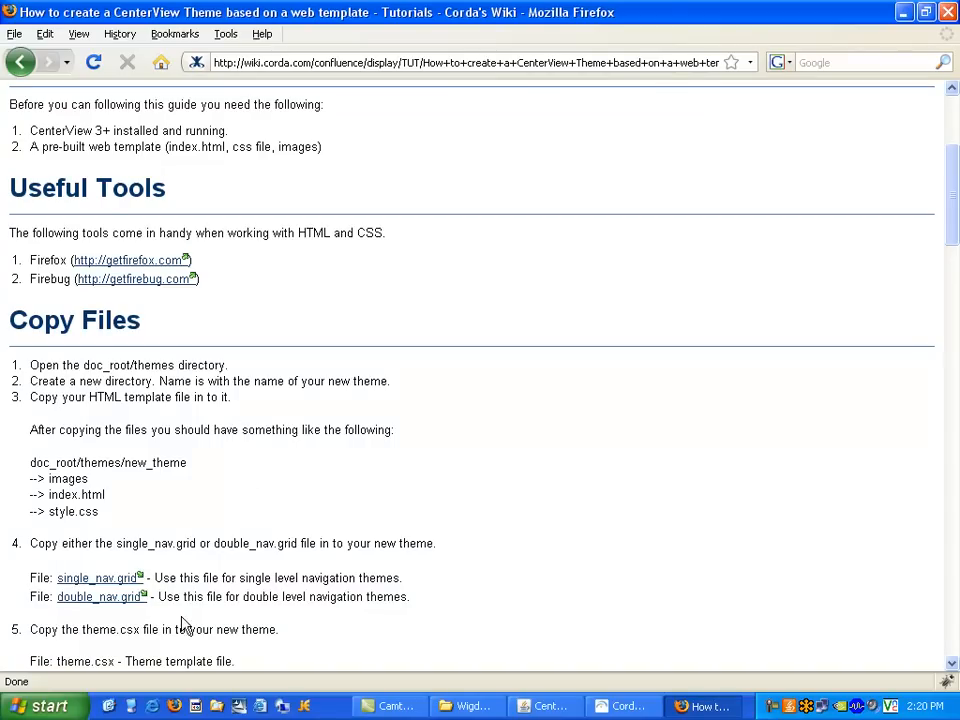
{"action": "left_click", "coordinate": [44, 704]}
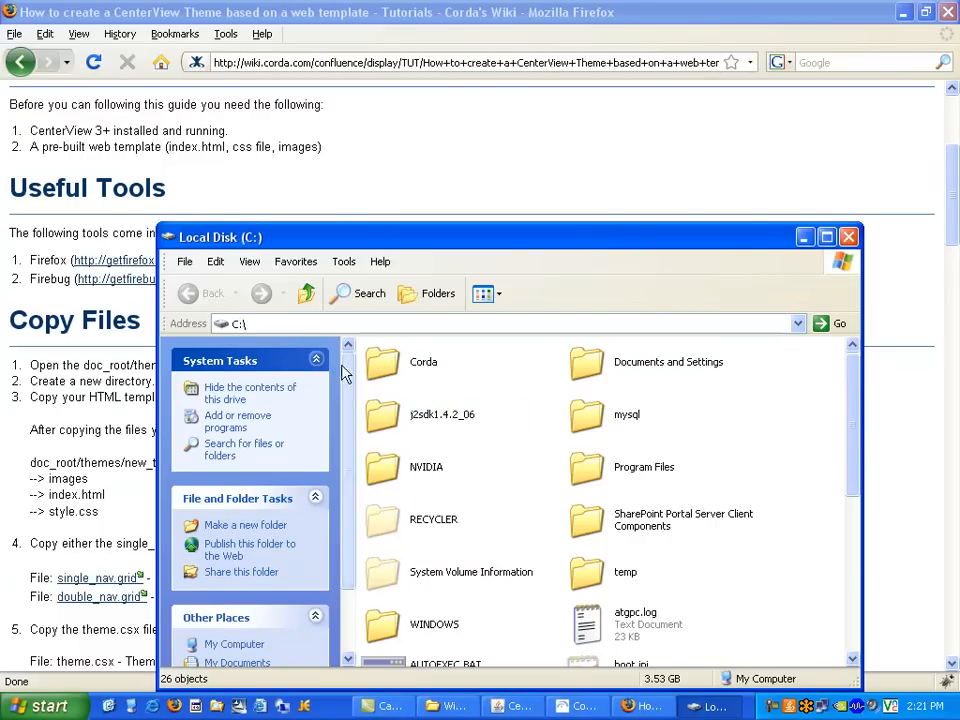
Navigate to C:\Corda\CenterView4\Server\doc_root\themes in Explorer
{"action": "double_click", "coordinate": [424, 360]}
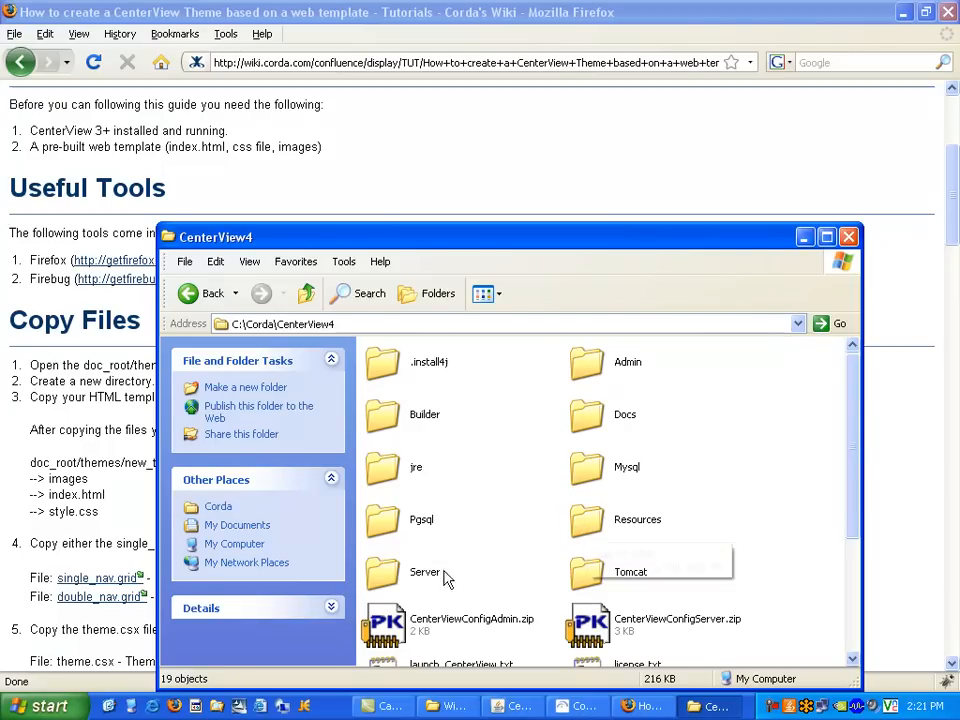
{"action": "double_click", "coordinate": [424, 572]}
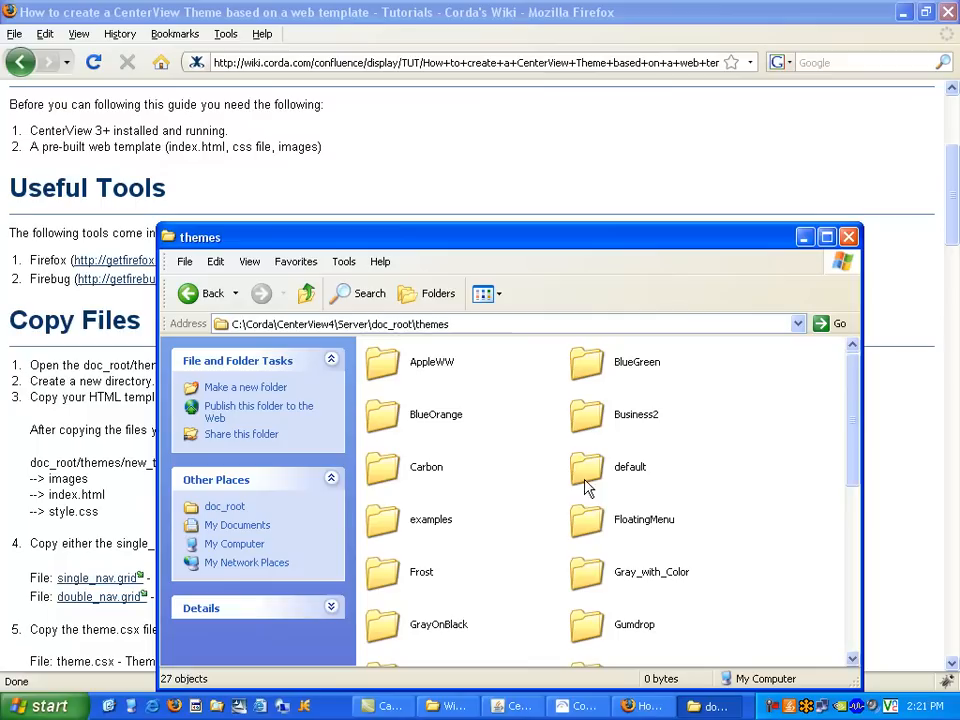
{"action": "mouse_move", "coordinate": [730, 536]}
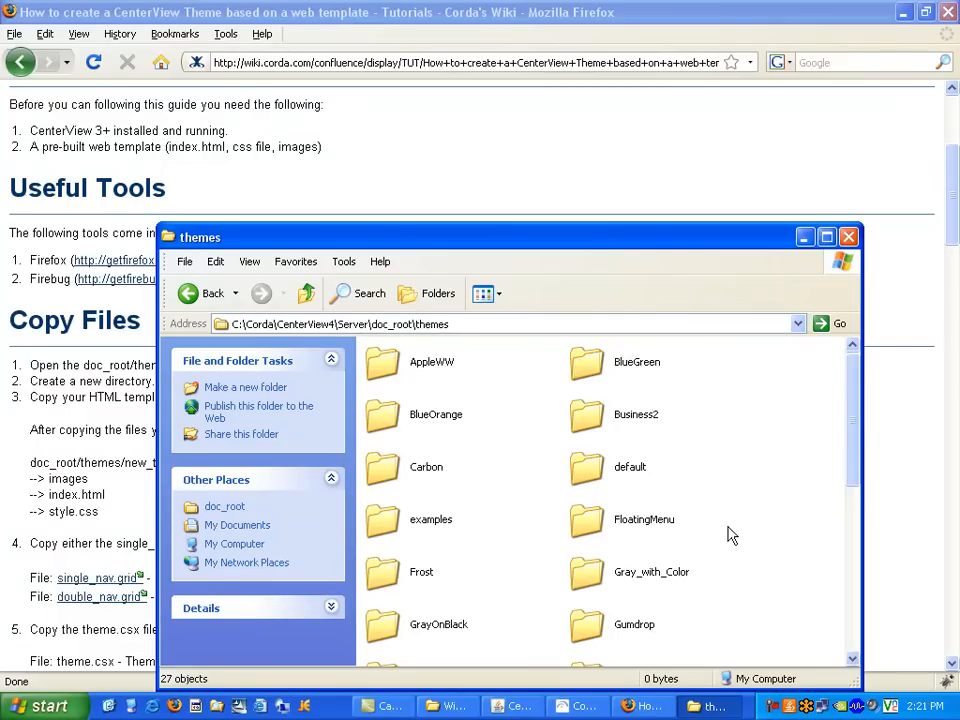
{"action": "mouse_move", "coordinate": [698, 404]}
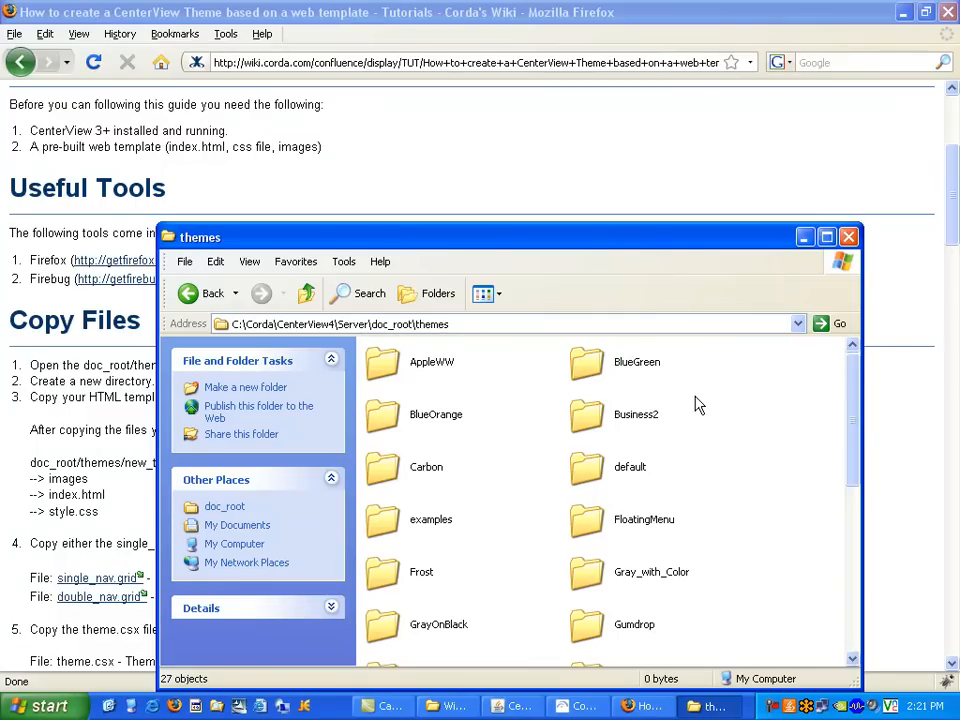
{"action": "mouse_move", "coordinate": [702, 250]}
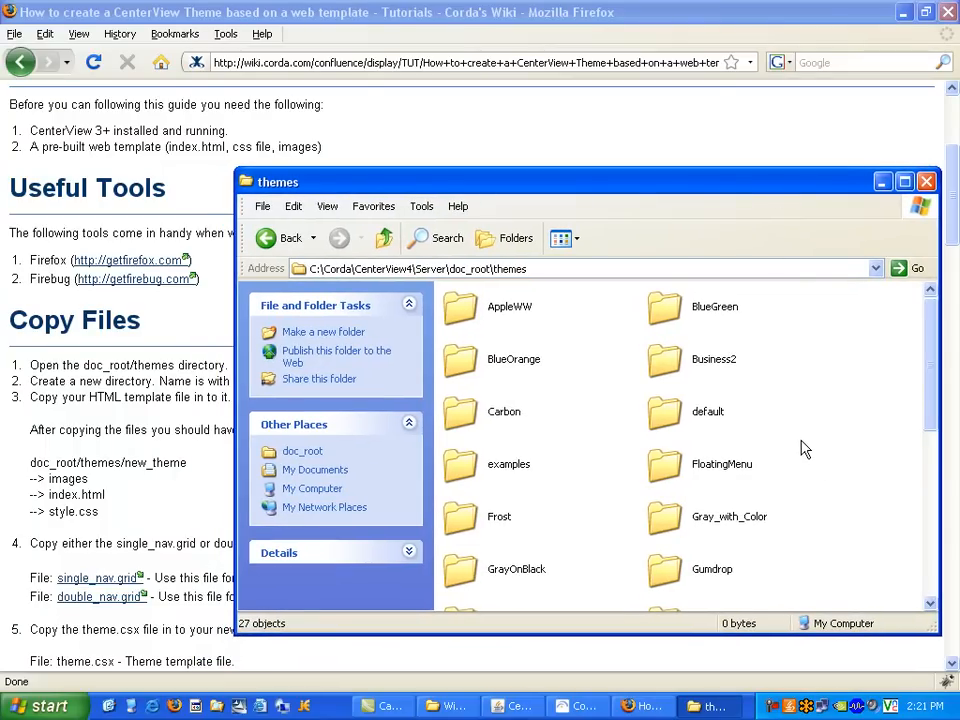
Create a new folder named WidgetLike in themes and open it
{"action": "right_click", "coordinate": [800, 448]}
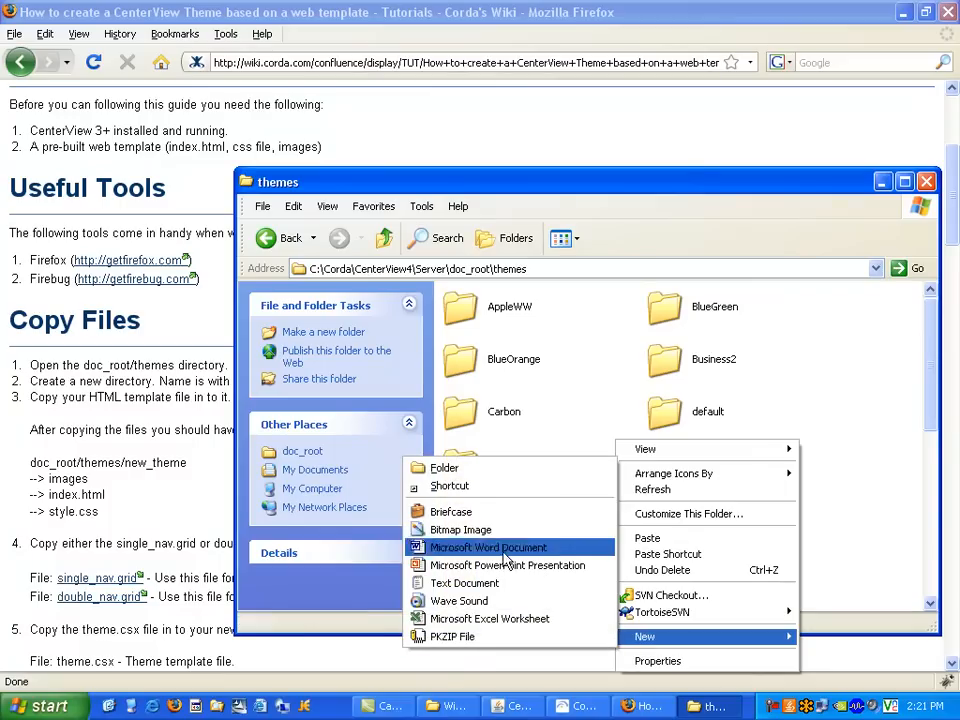
{"action": "left_click", "coordinate": [444, 468]}
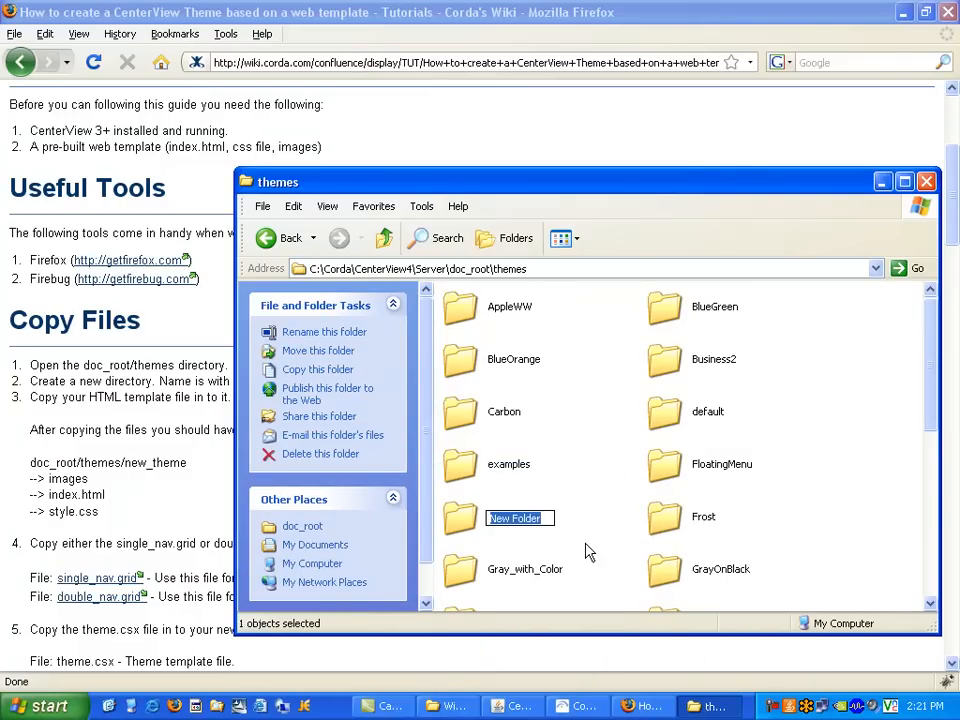
{"action": "type", "text": "WidgetLike"}
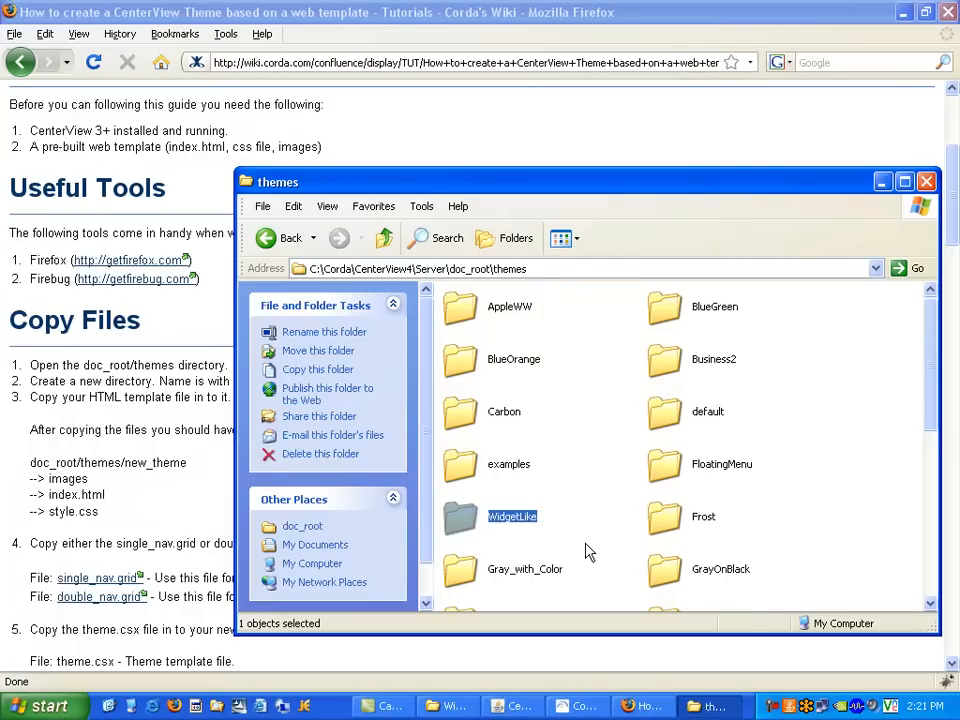
{"action": "double_click", "coordinate": [512, 516]}
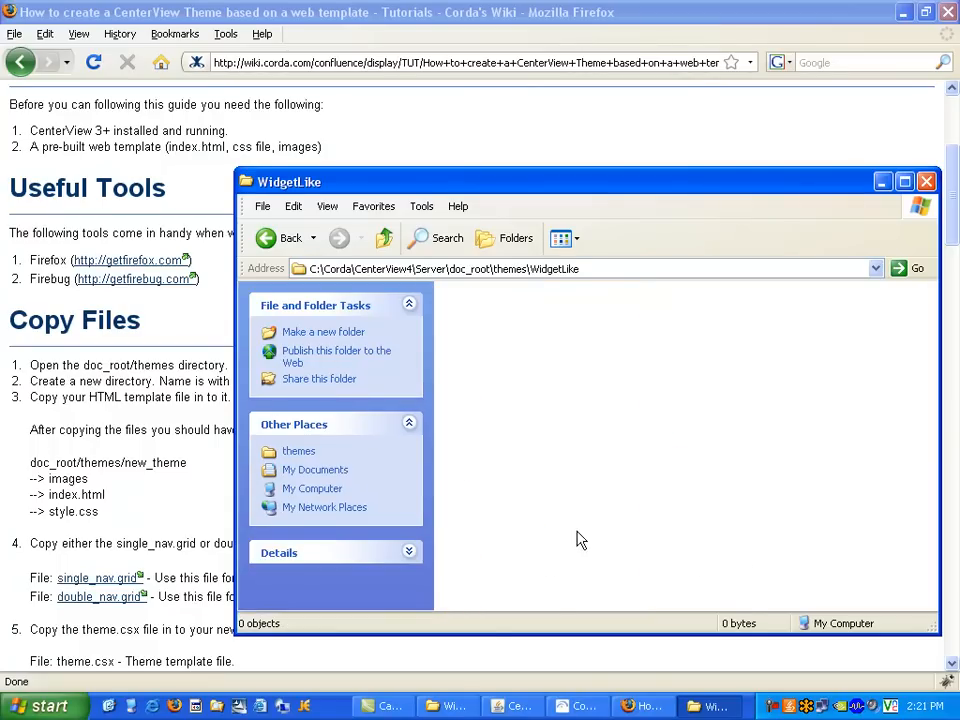
{"action": "mouse_move", "coordinate": [540, 540]}
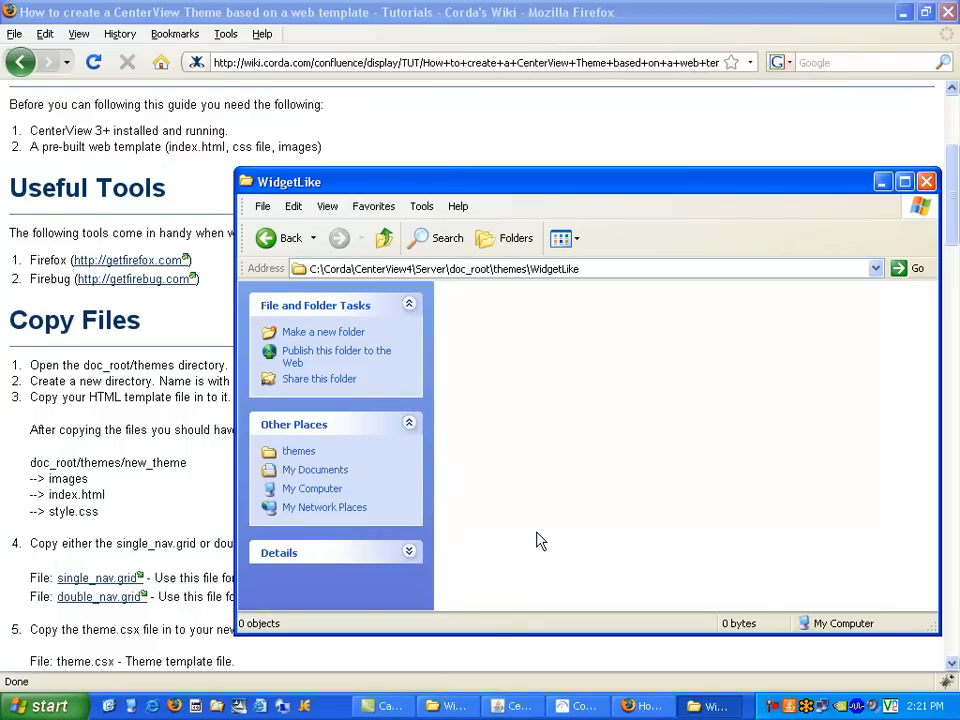
{"action": "mouse_move", "coordinate": [558, 528]}
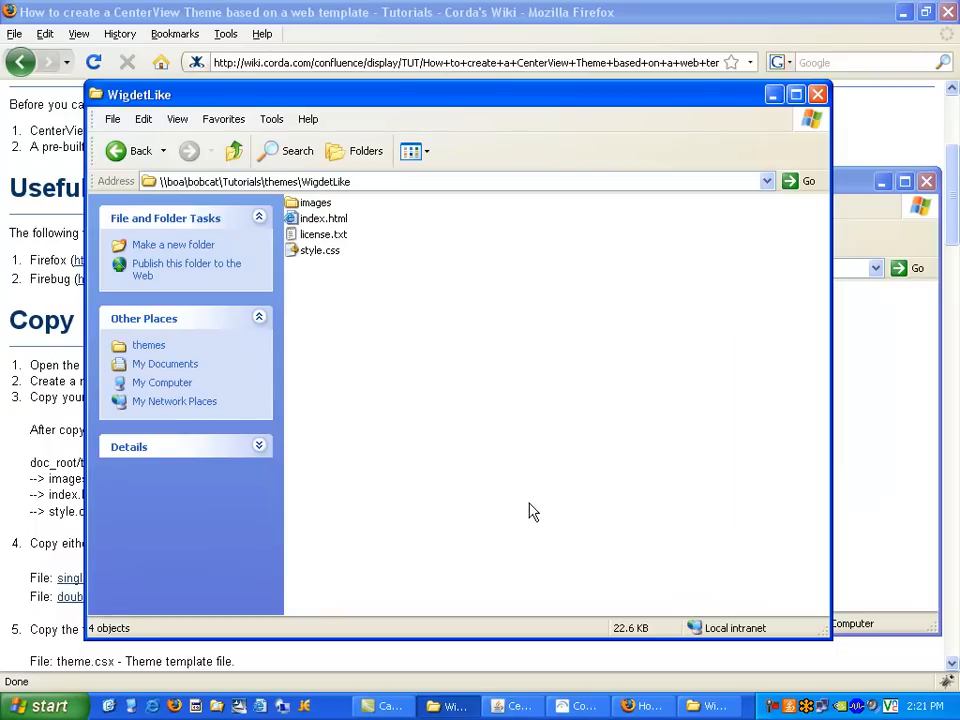
{"action": "mouse_move", "coordinate": [384, 276]}
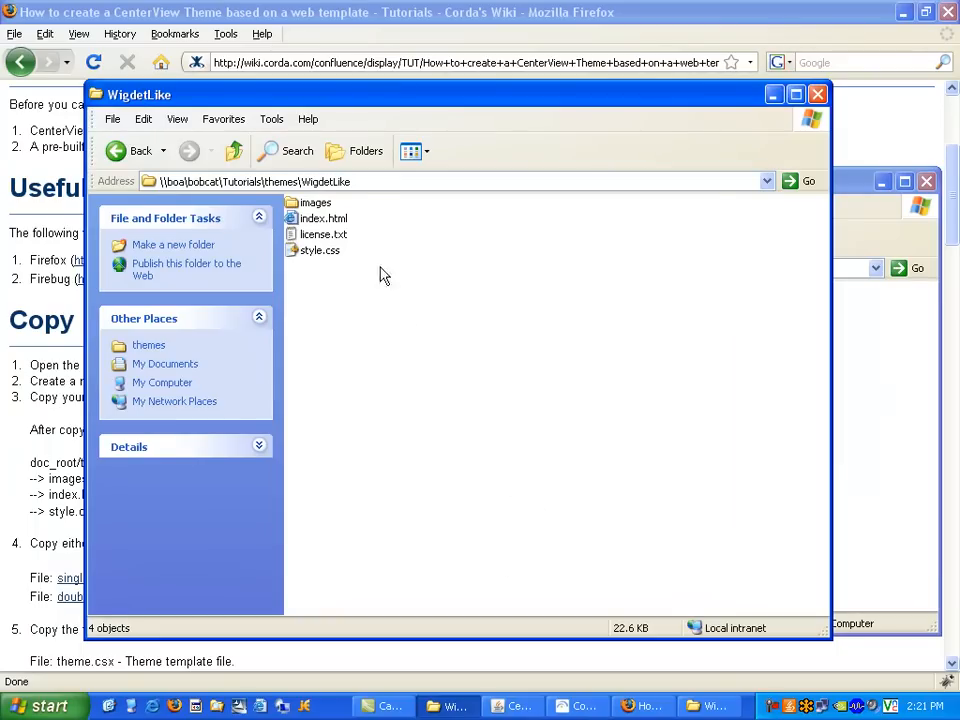
{"action": "mouse_move", "coordinate": [344, 270]}
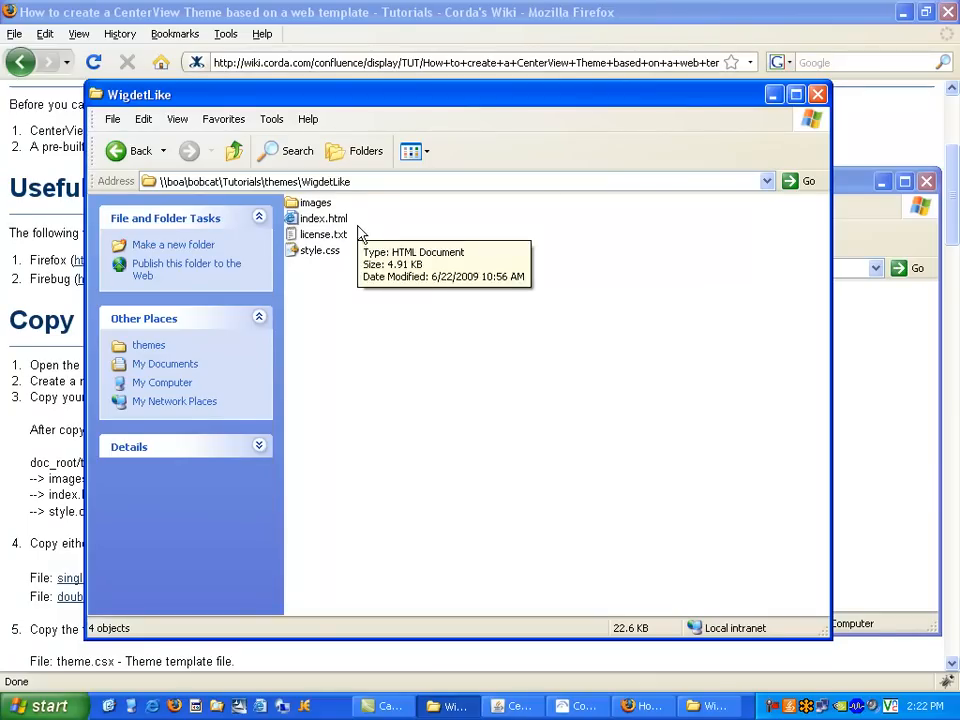
{"action": "mouse_move", "coordinate": [336, 228]}
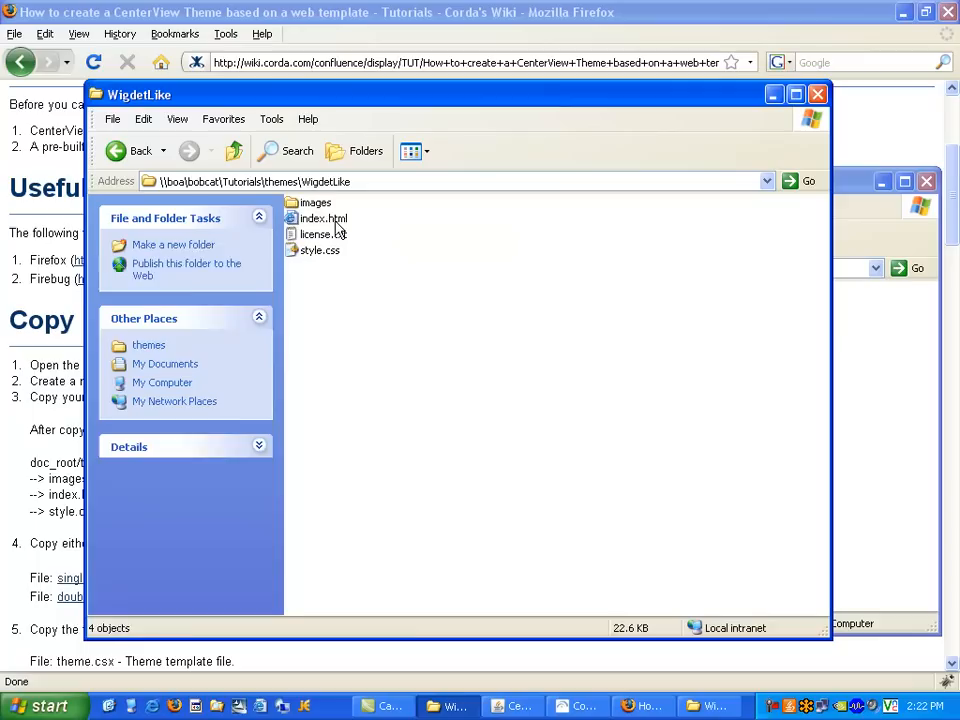
Preview the WidgetLike template's index.html in Firefox
{"action": "right_click", "coordinate": [320, 218]}
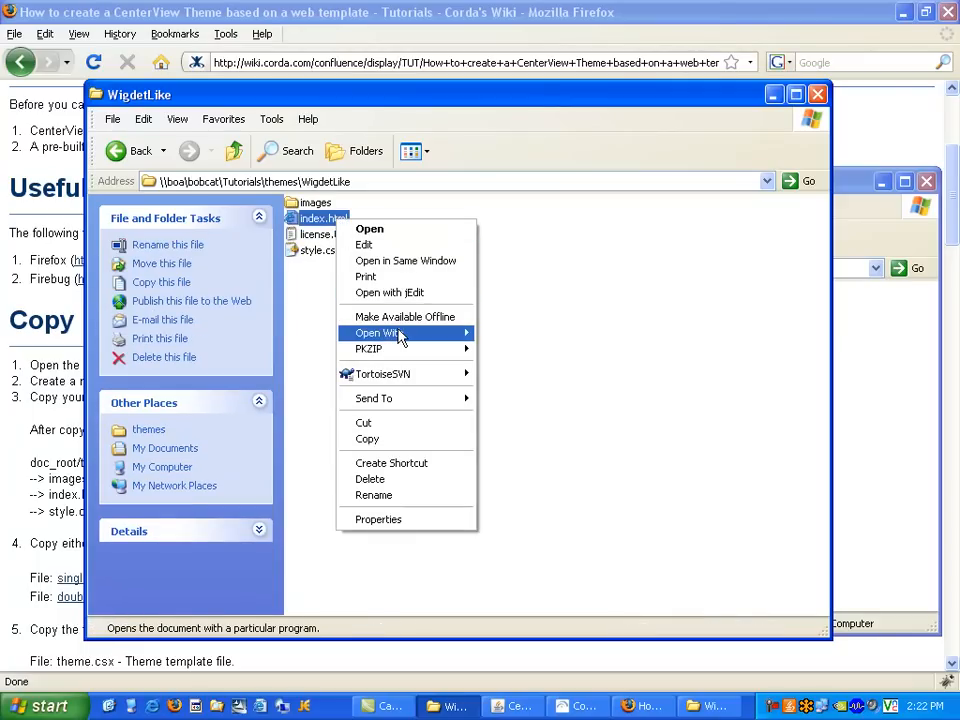
{"action": "left_click", "coordinate": [368, 228]}
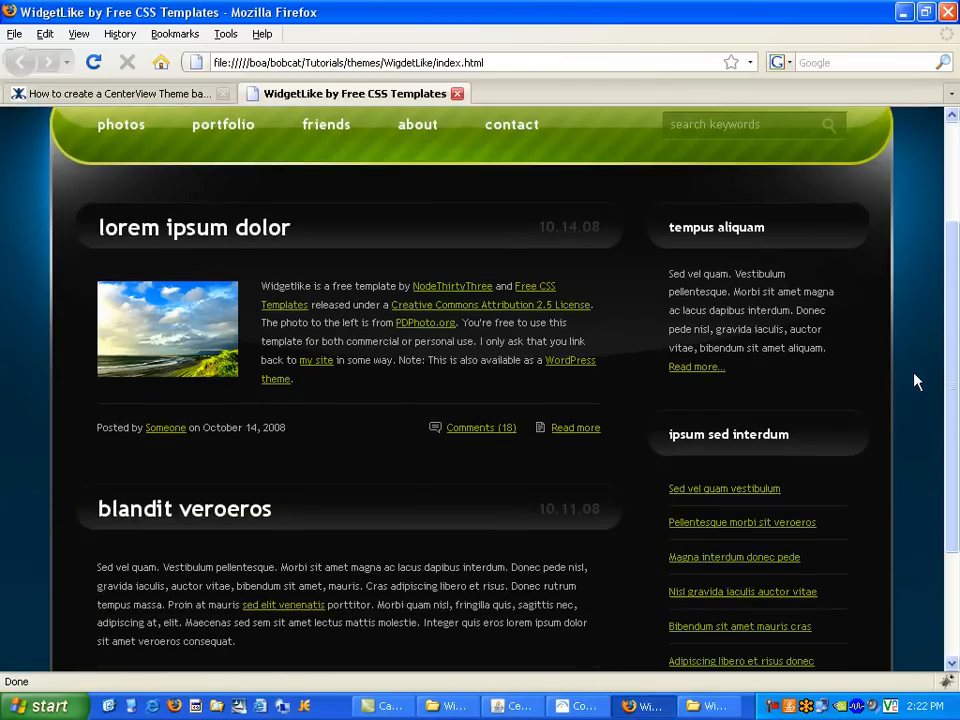
{"action": "scroll", "scroll_direction": "up", "scroll_amount": 3}
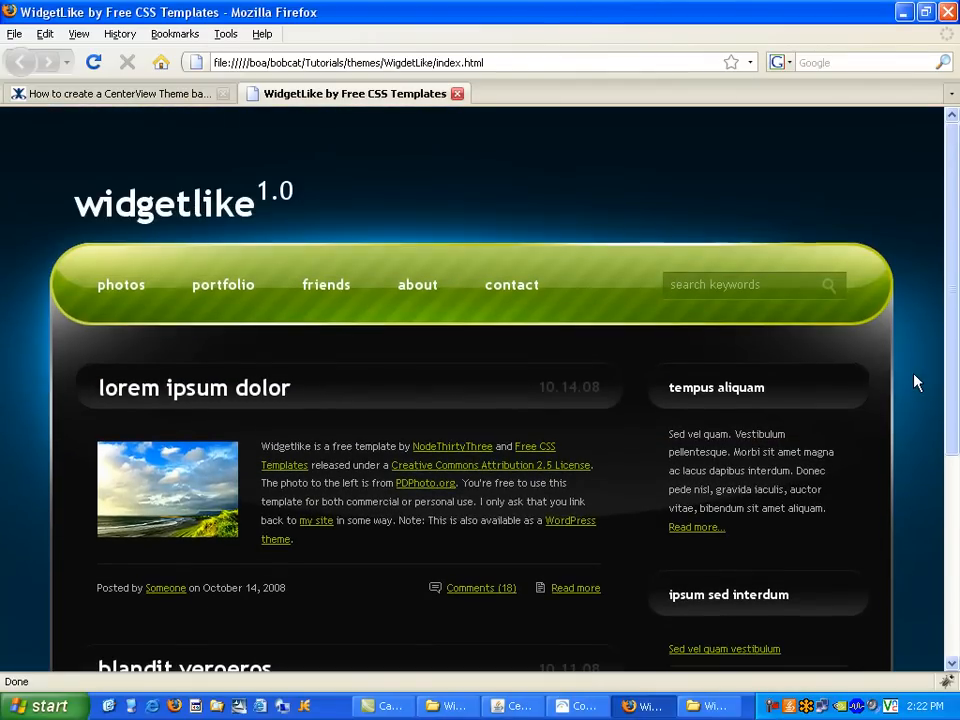
{"action": "mouse_move", "coordinate": [680, 216]}
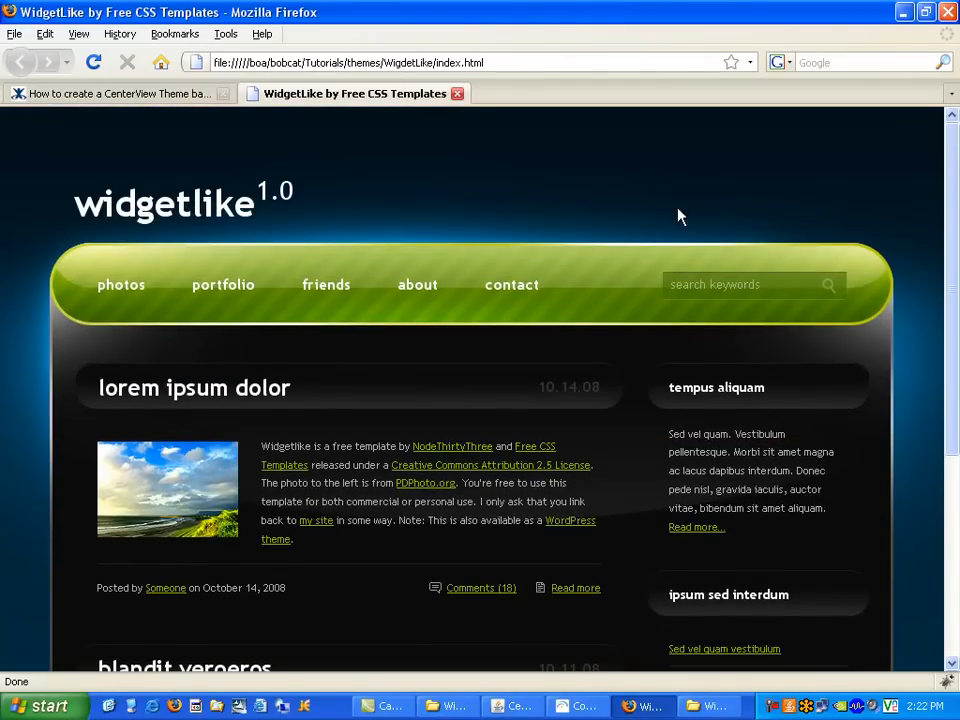
{"action": "left_click", "coordinate": [116, 94]}
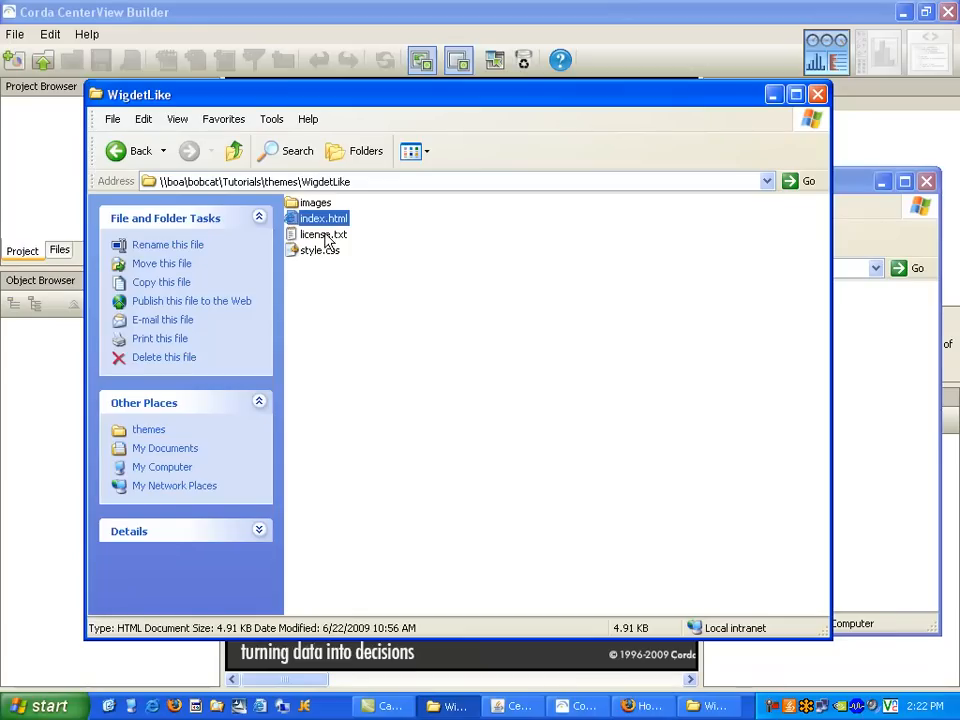
Copy images, index.html and style.css into the server's WidgetLike theme folder and go back up to themes
{"action": "left_click", "coordinate": [316, 202]}
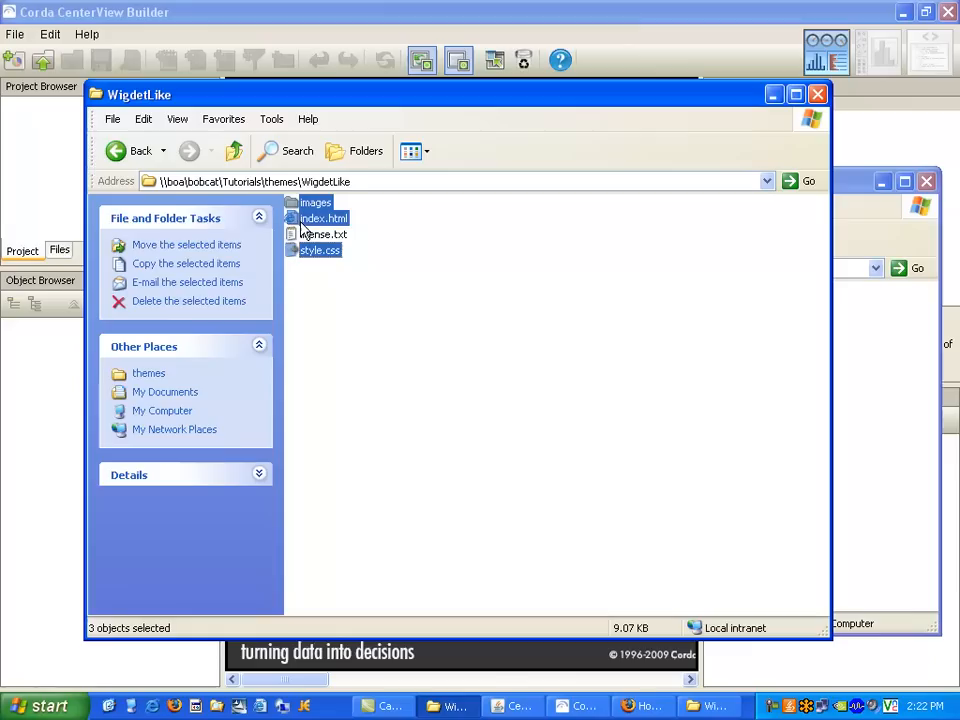
{"action": "mouse_move", "coordinate": [330, 260]}
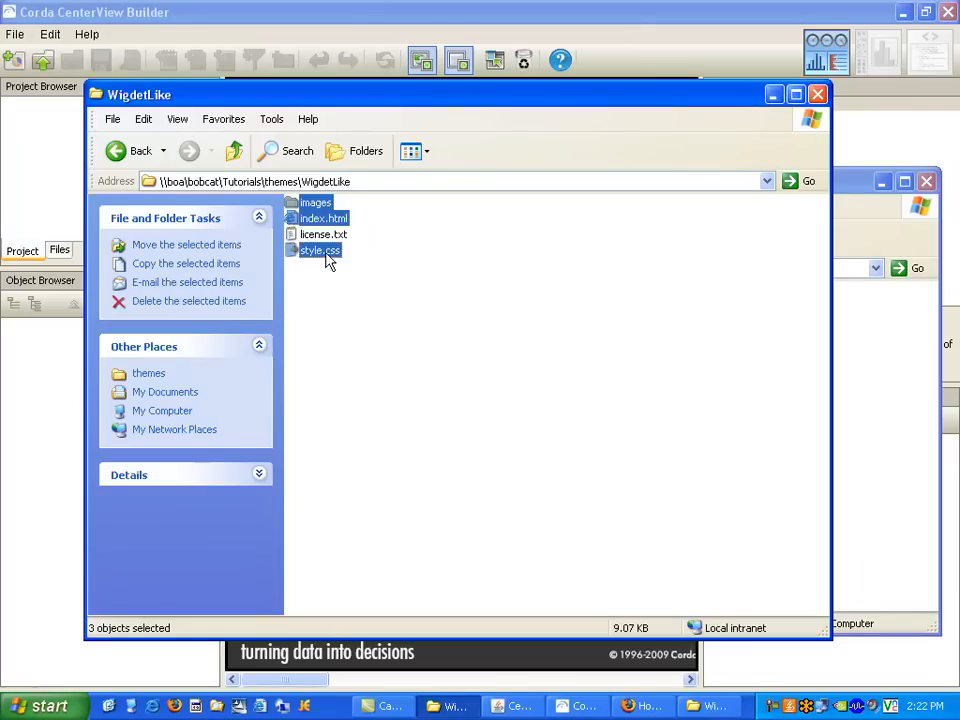
{"action": "right_click", "coordinate": [318, 250]}
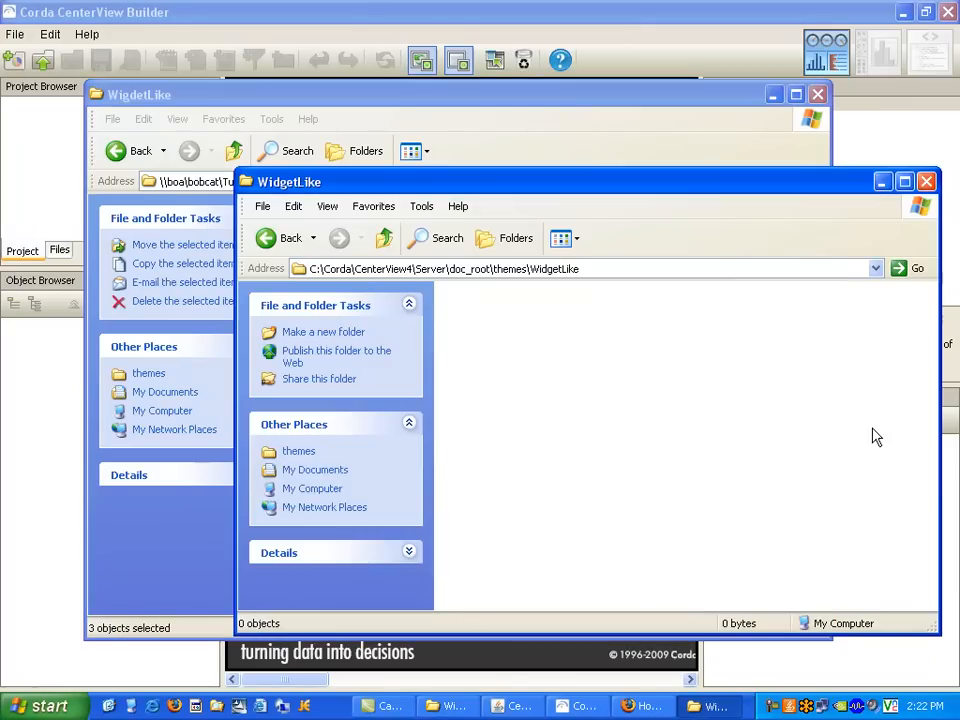
{"action": "mouse_move", "coordinate": [590, 280]}
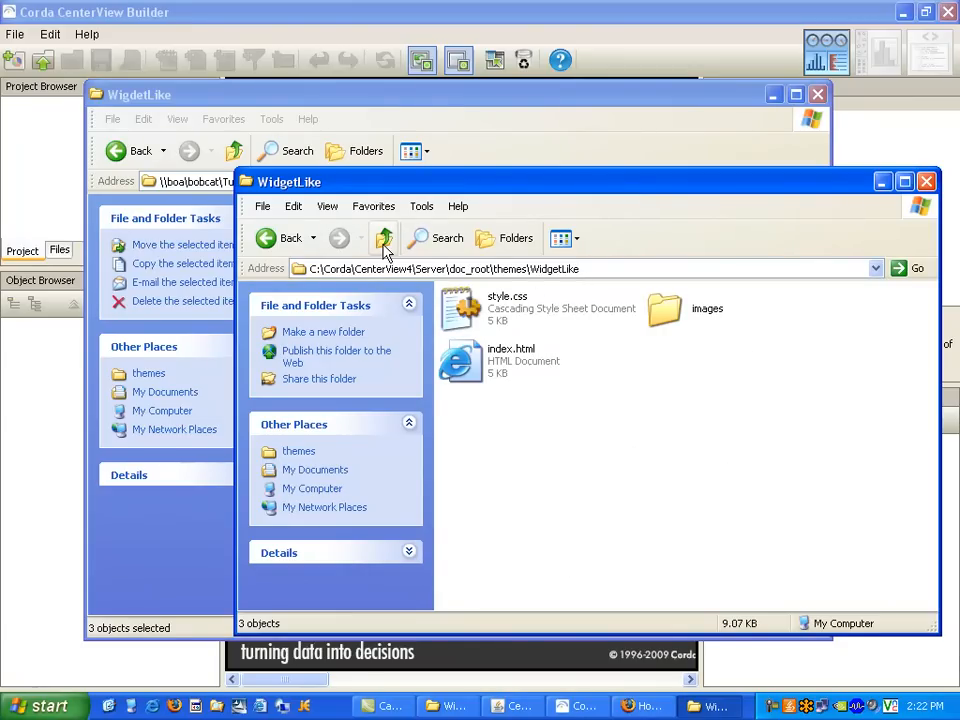
{"action": "left_click", "coordinate": [384, 238]}
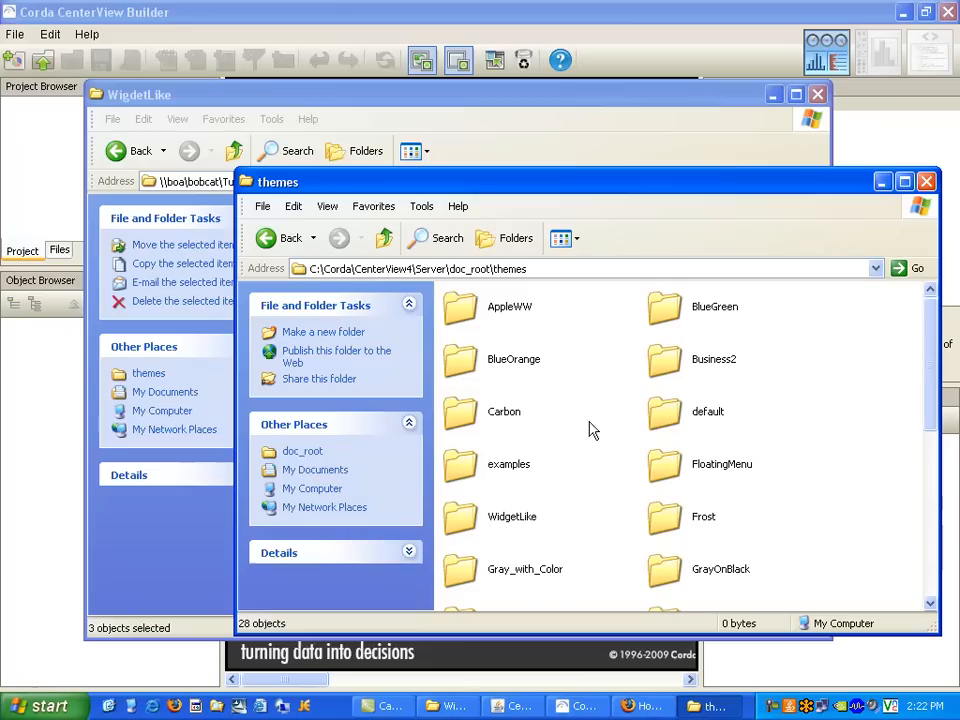
{"action": "mouse_move", "coordinate": [670, 316]}
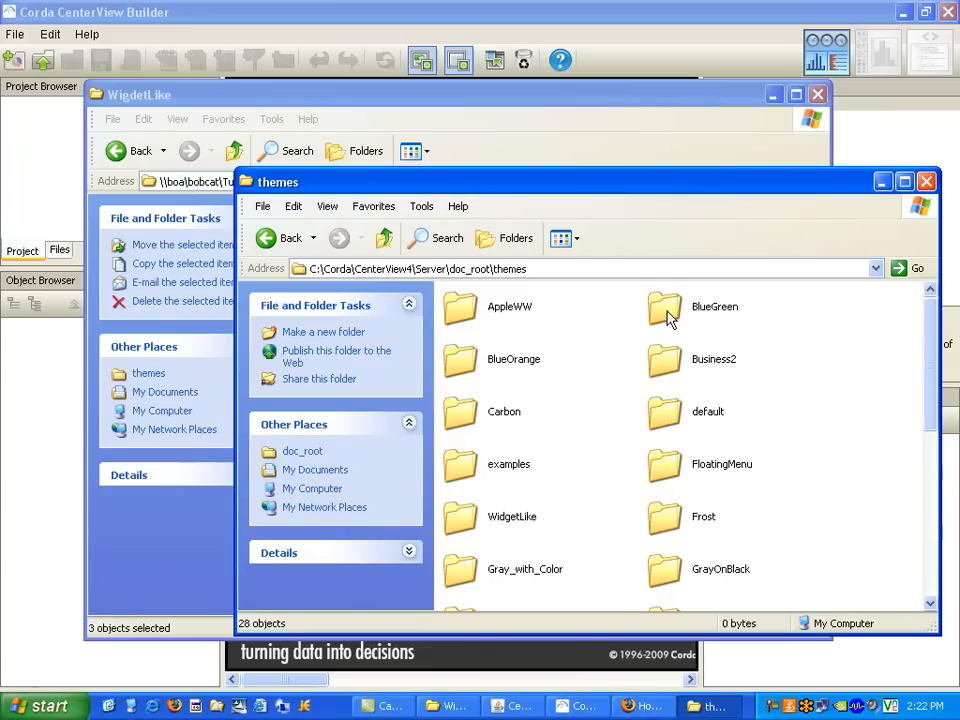
{"action": "mouse_move", "coordinate": [596, 450]}
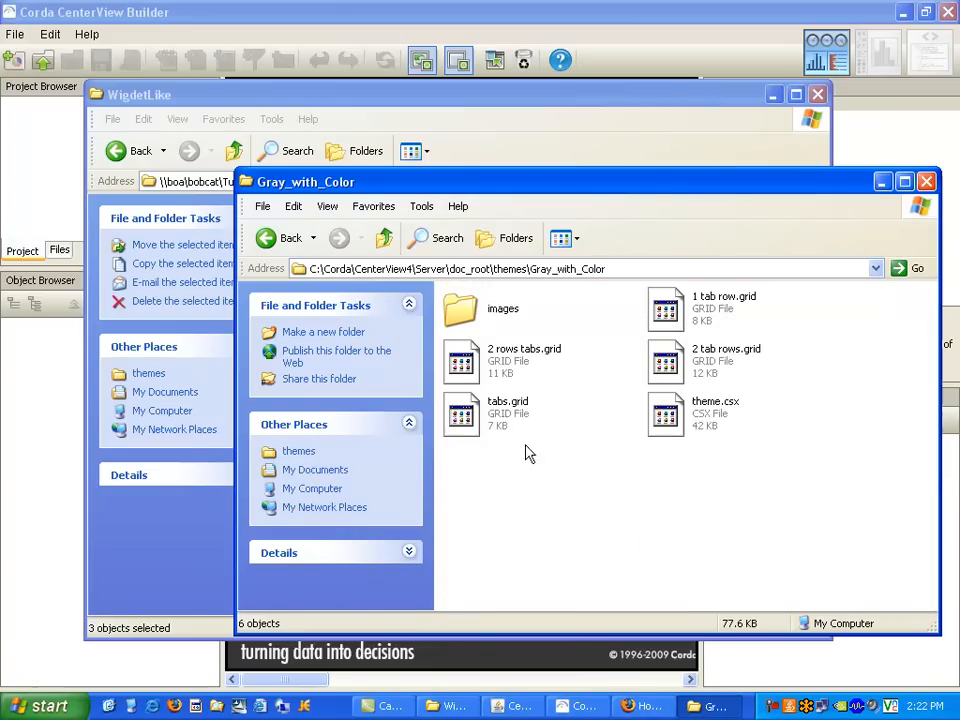
{"action": "mouse_move", "coordinate": [668, 432]}
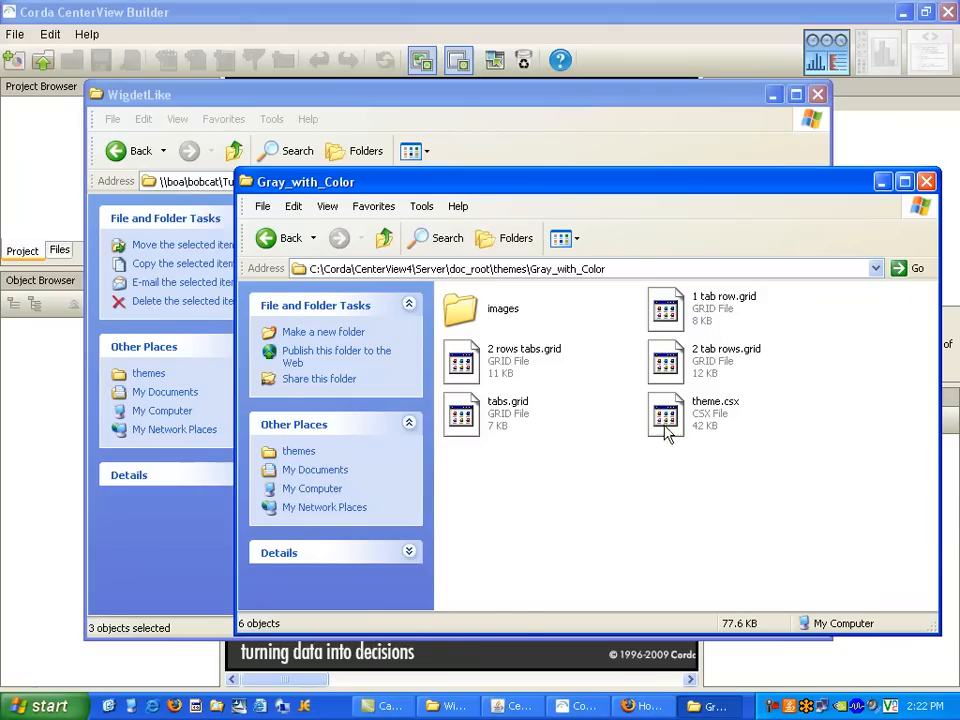
Copy theme.csx from Gray_with_Color into WidgetLike and open it in jEdit
{"action": "right_click", "coordinate": [664, 412]}
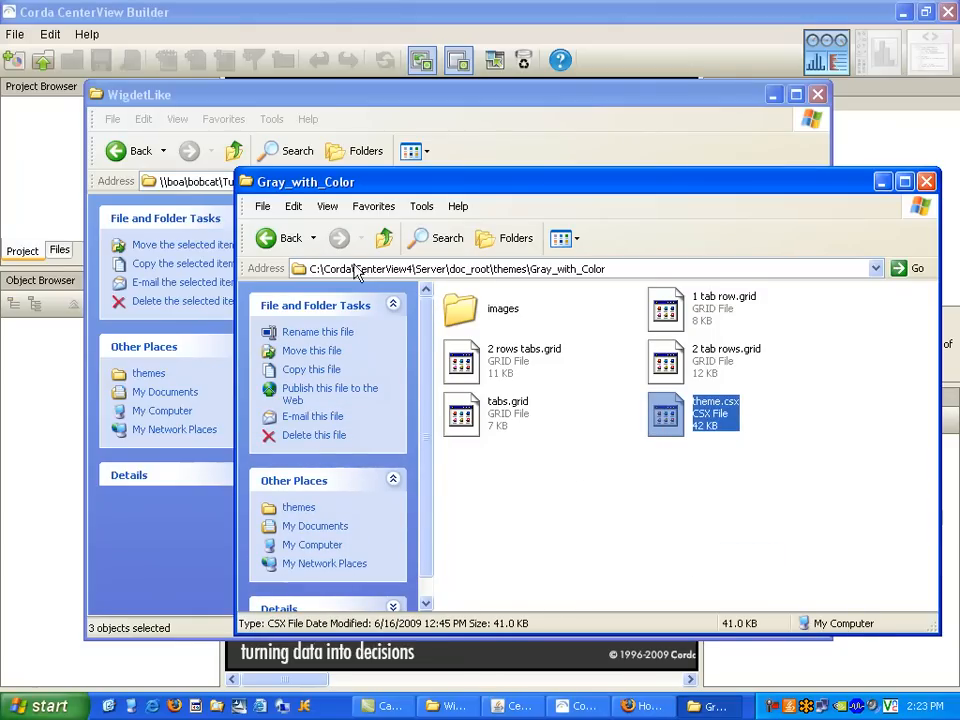
{"action": "left_click", "coordinate": [384, 238]}
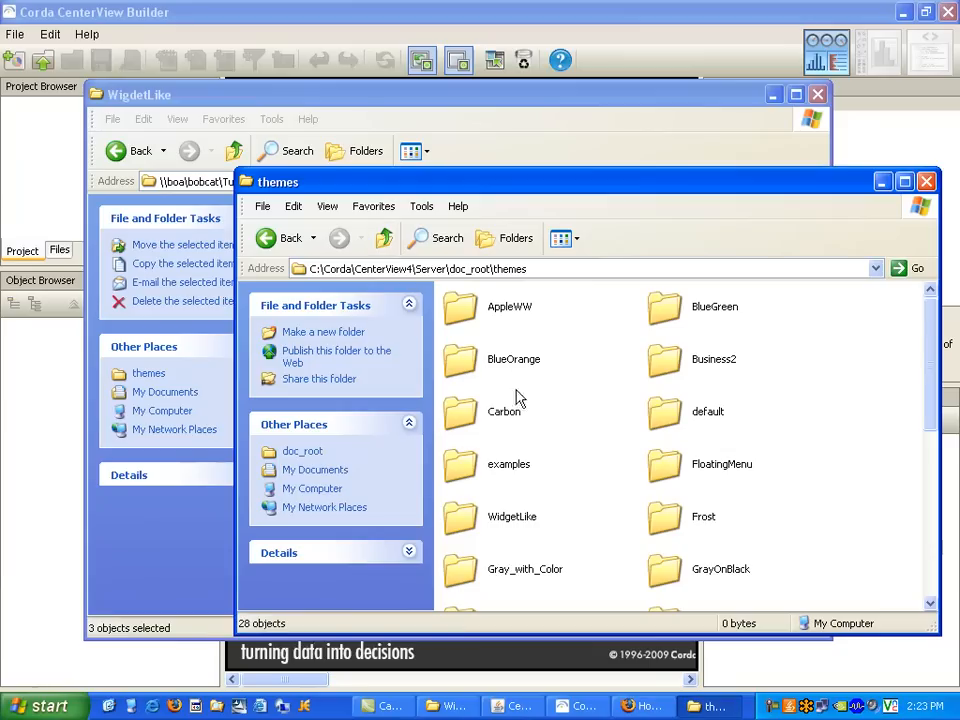
{"action": "mouse_move", "coordinate": [518, 524]}
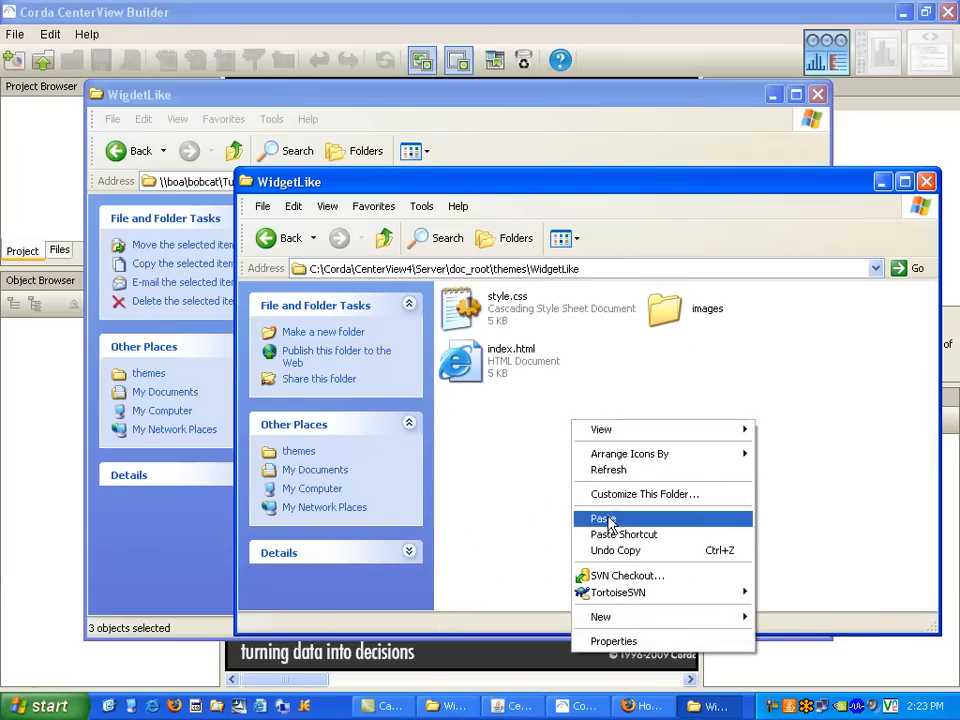
{"action": "left_click", "coordinate": [600, 518]}
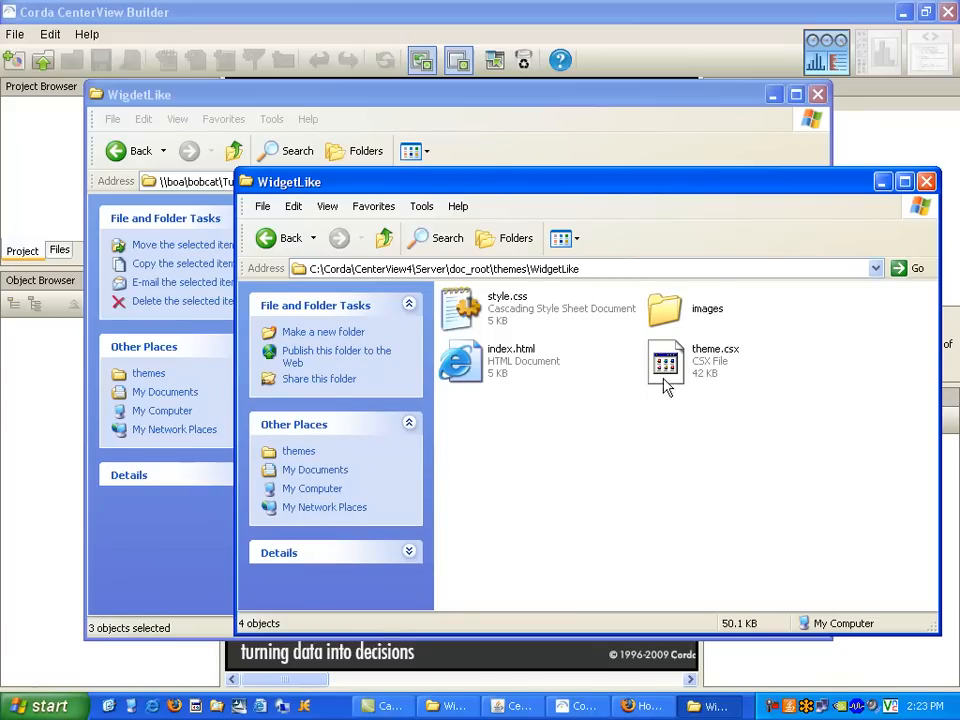
{"action": "right_click", "coordinate": [664, 362]}
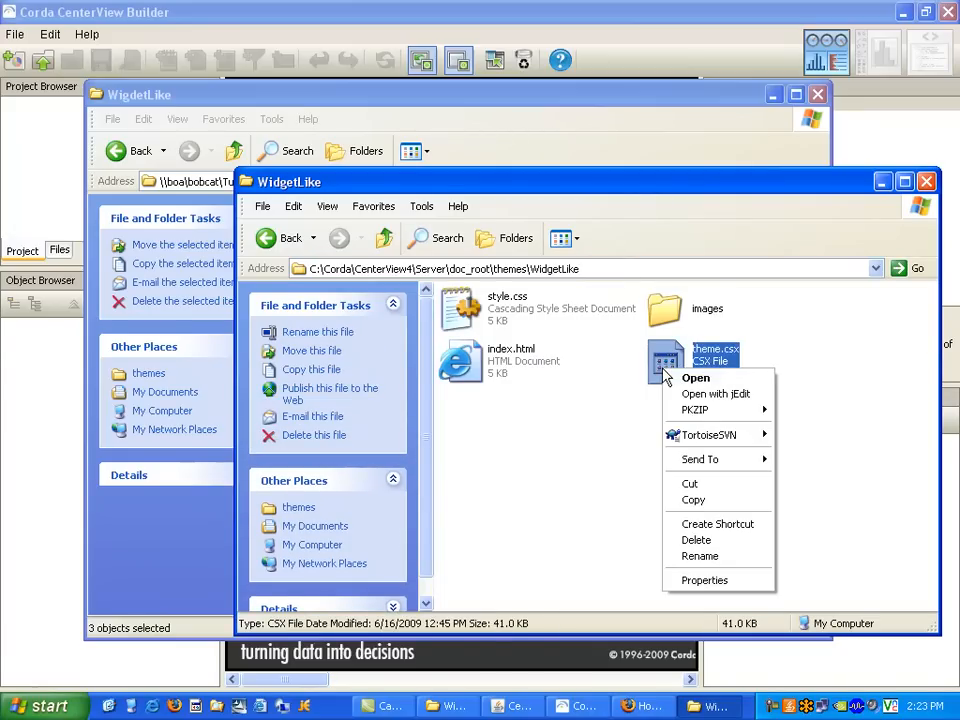
{"action": "left_click", "coordinate": [716, 392]}
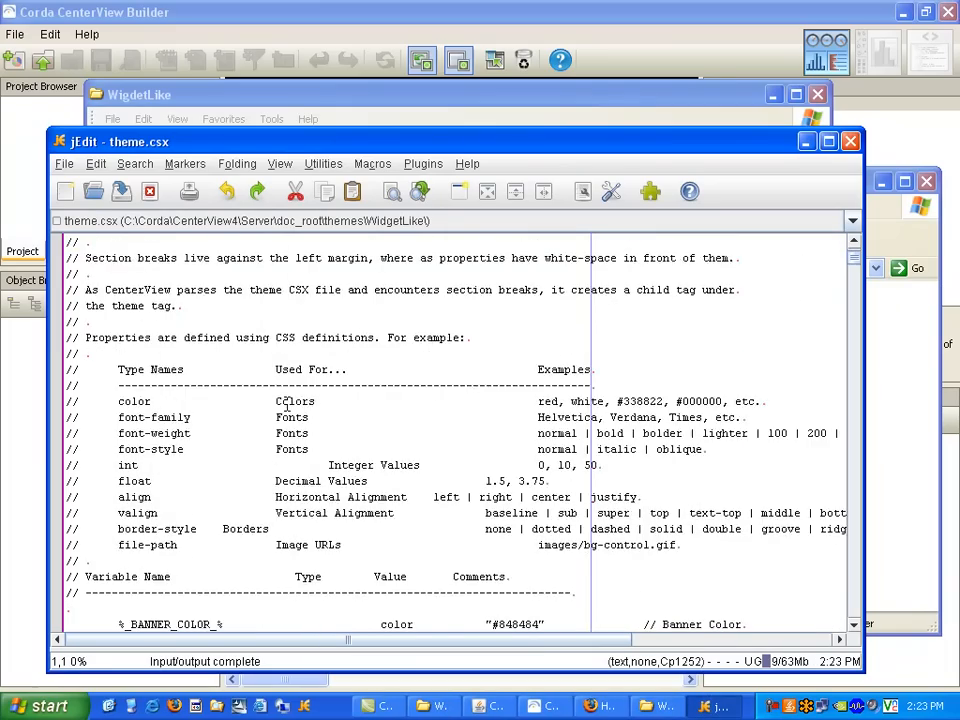
Select the default CSS block from %_START_FILE_theme.css_% down to the end of the styles
{"action": "scroll", "scroll_direction": "down", "scroll_amount": 3}
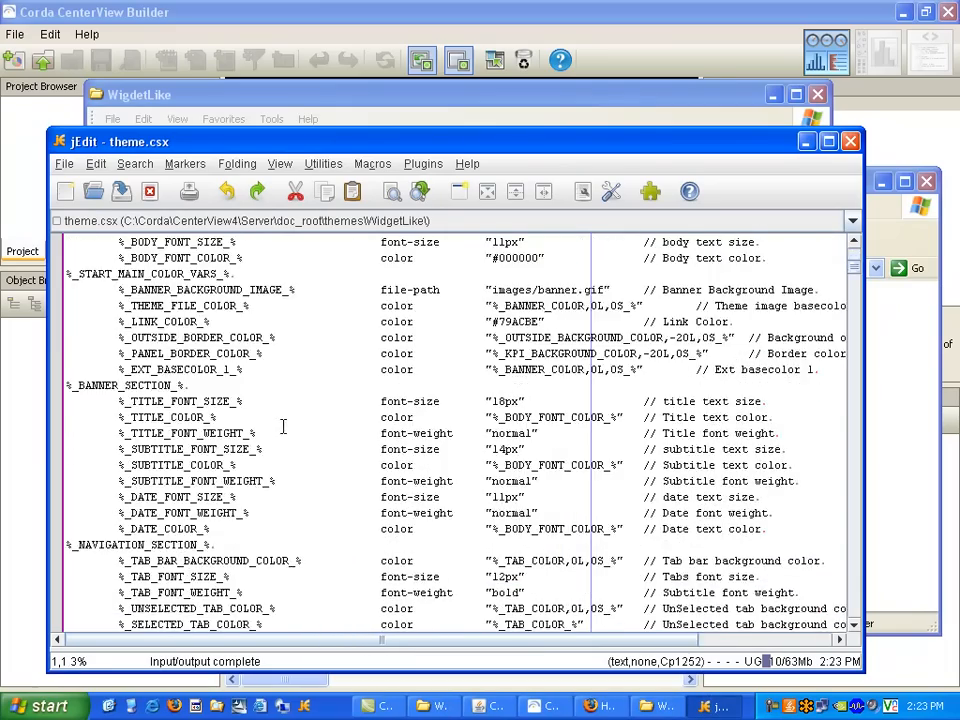
{"action": "scroll", "scroll_direction": "down", "scroll_amount": 3}
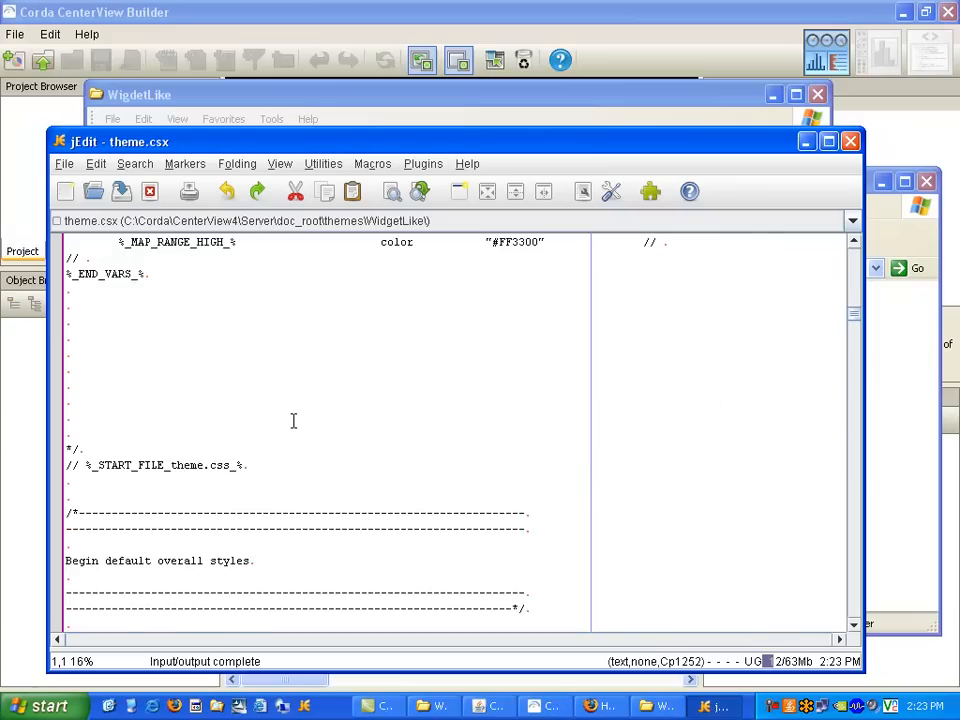
{"action": "scroll", "scroll_direction": "down", "scroll_amount": 3}
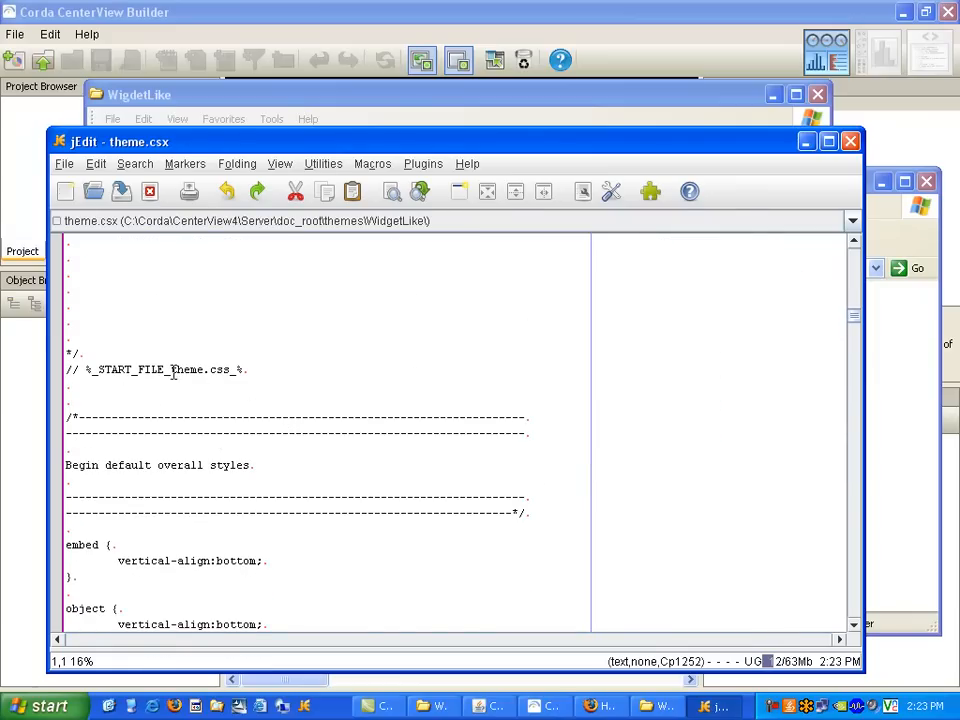
{"action": "left_click", "coordinate": [204, 418]}
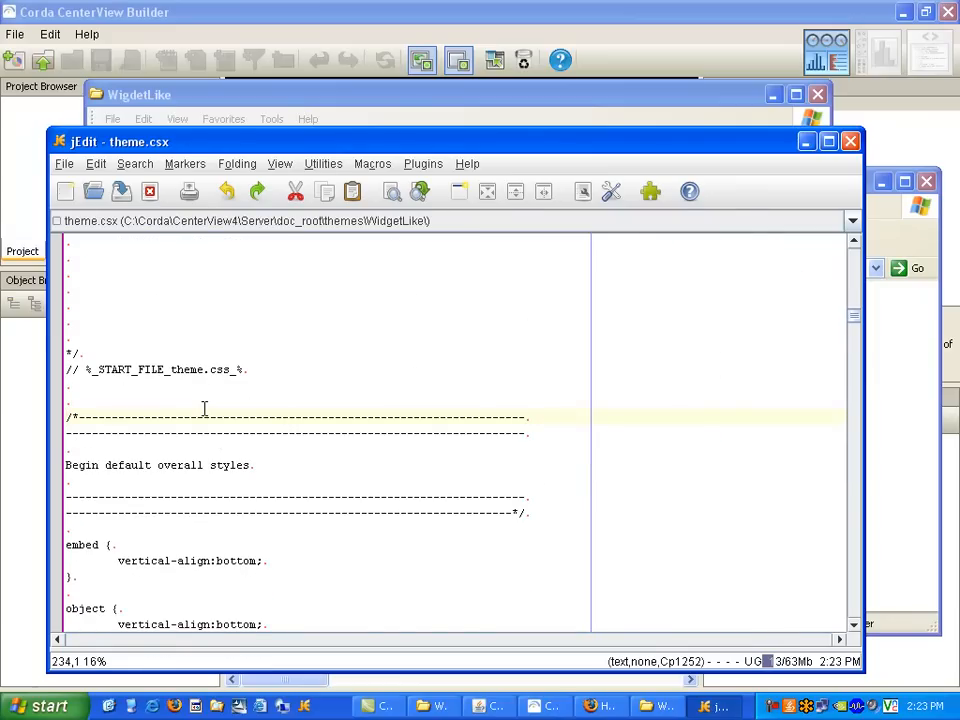
{"action": "scroll", "scroll_direction": "down", "scroll_amount": 3}
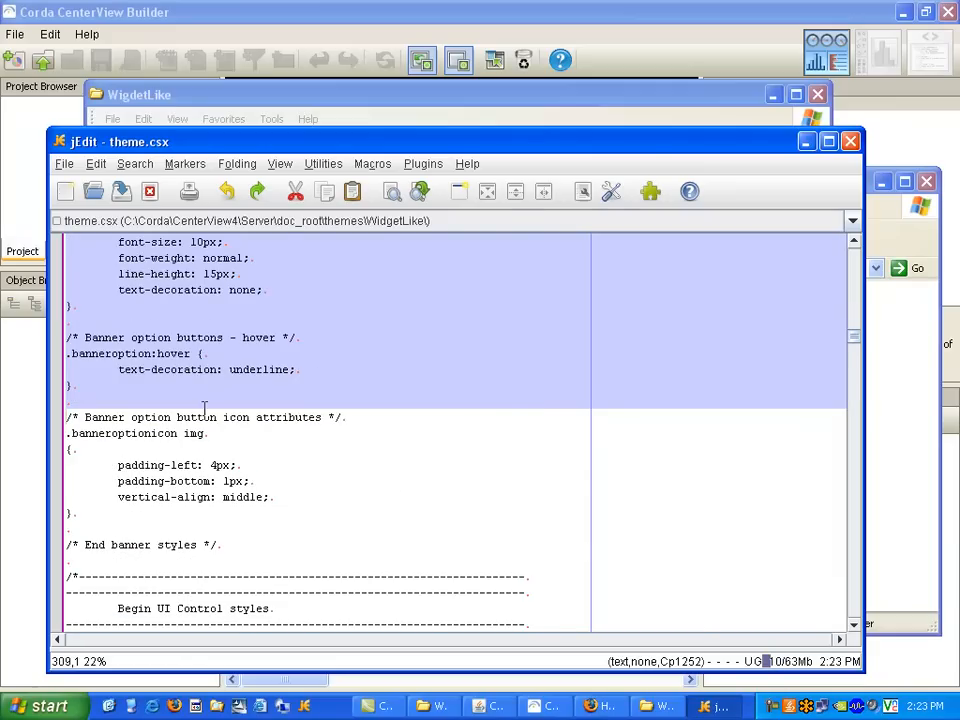
{"action": "scroll", "scroll_direction": "down", "scroll_amount": 3}
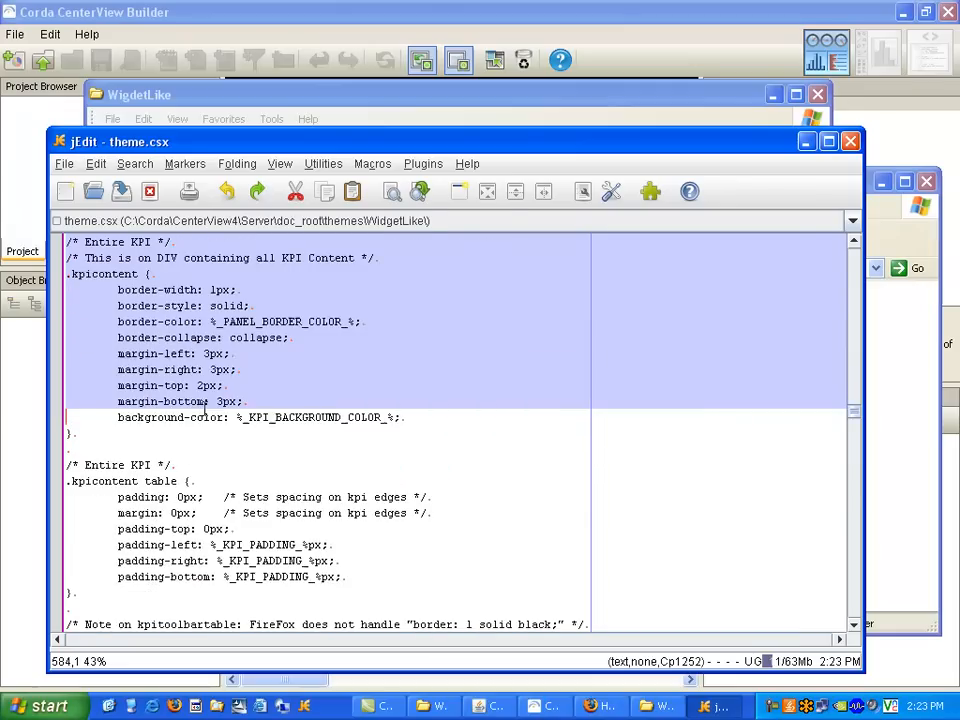
{"action": "scroll", "scroll_direction": "down", "scroll_amount": 3}
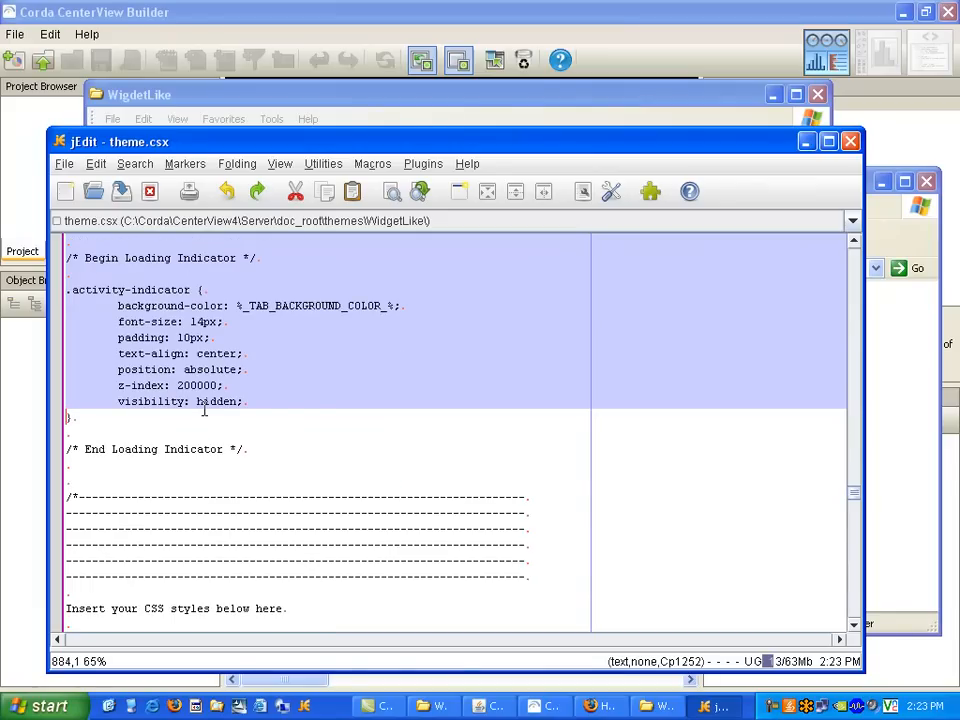
{"action": "scroll", "scroll_direction": "up", "scroll_amount": 3}
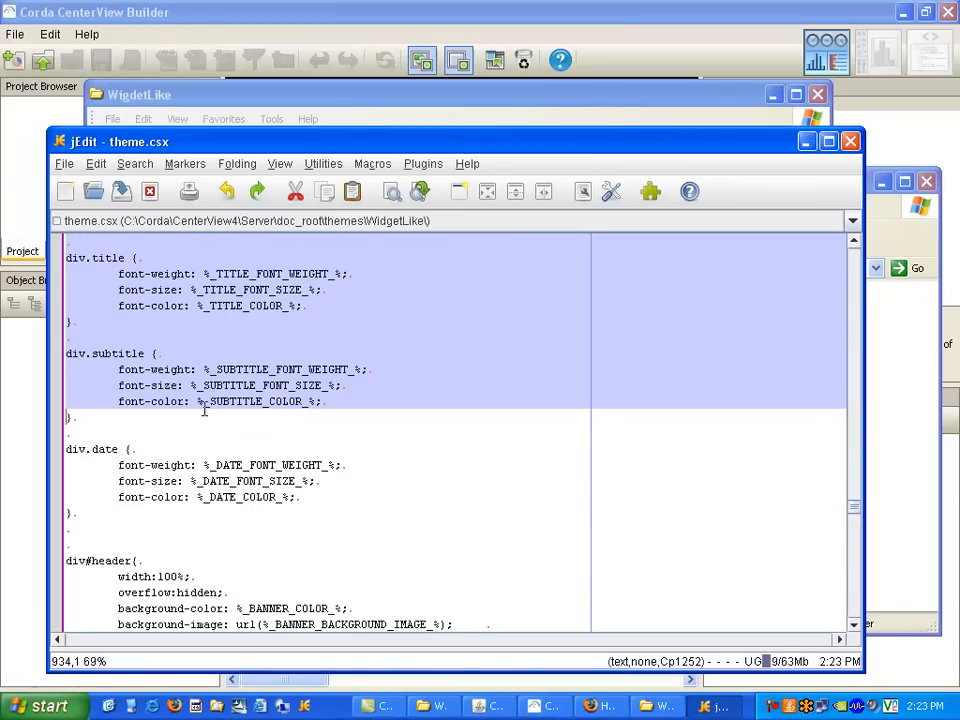
{"action": "scroll", "scroll_direction": "down", "scroll_amount": 3}
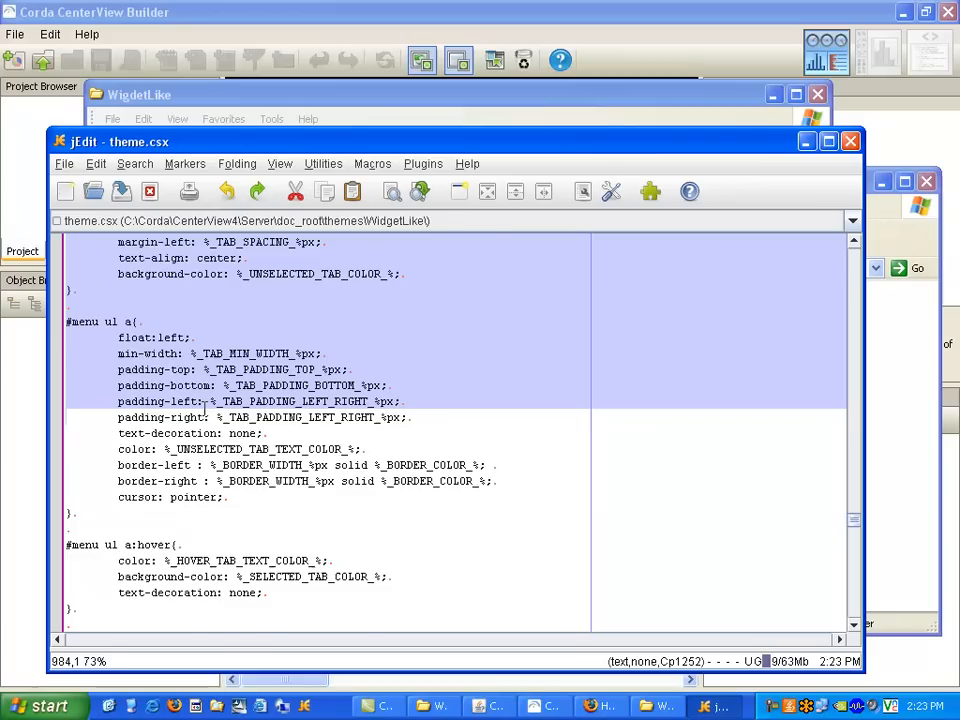
{"action": "scroll", "scroll_direction": "down", "scroll_amount": 3}
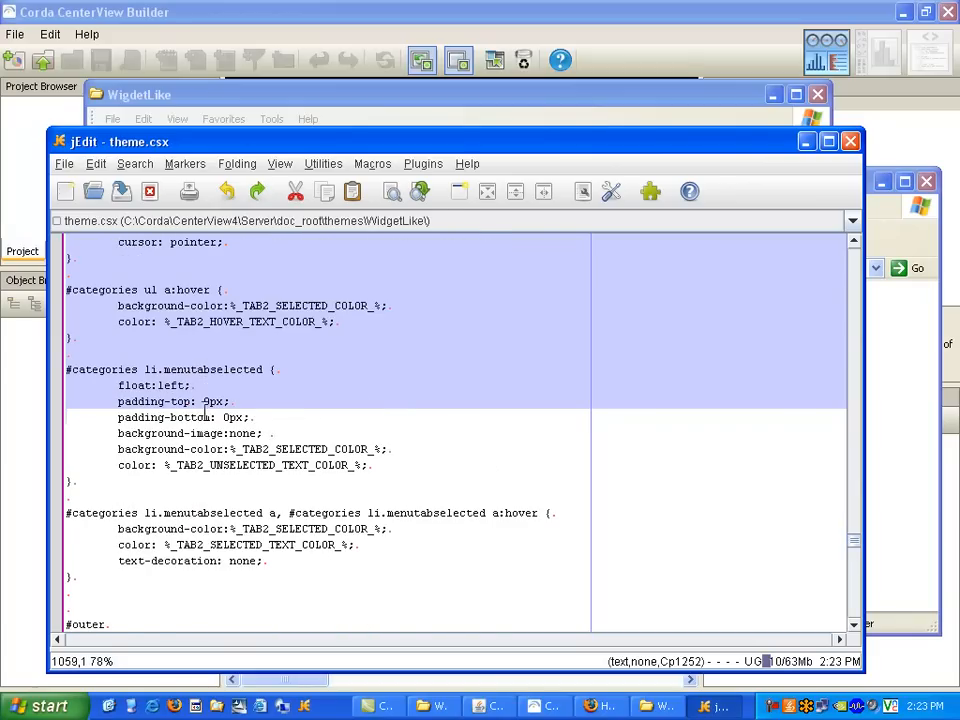
{"action": "scroll", "scroll_direction": "down", "scroll_amount": 3}
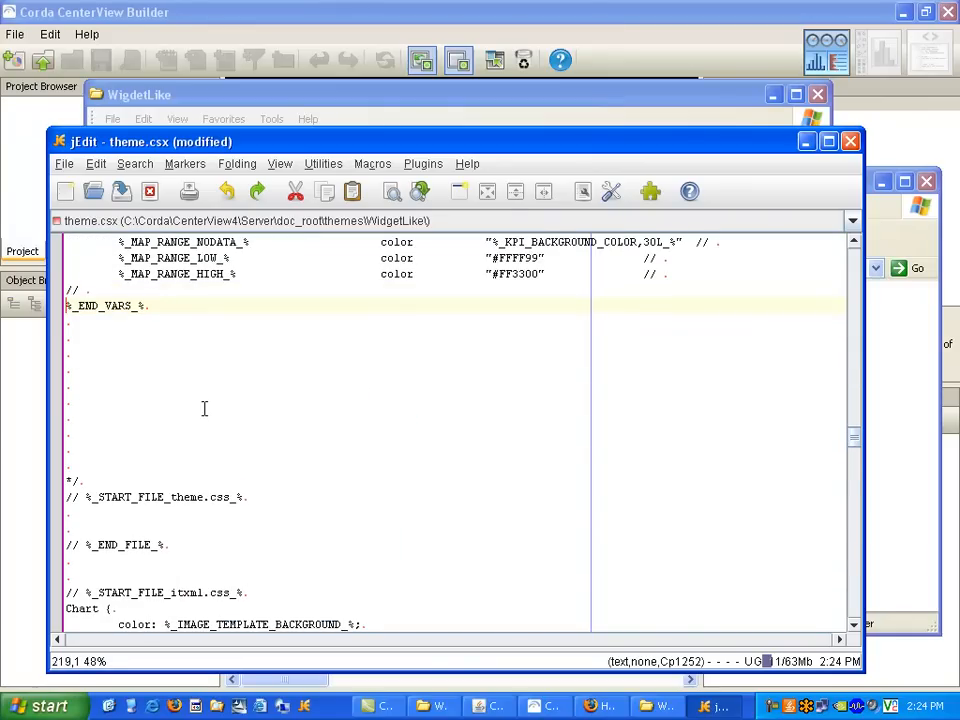
Delete the selected theme.css styles and save theme.csx
{"action": "left_click", "coordinate": [164, 496]}
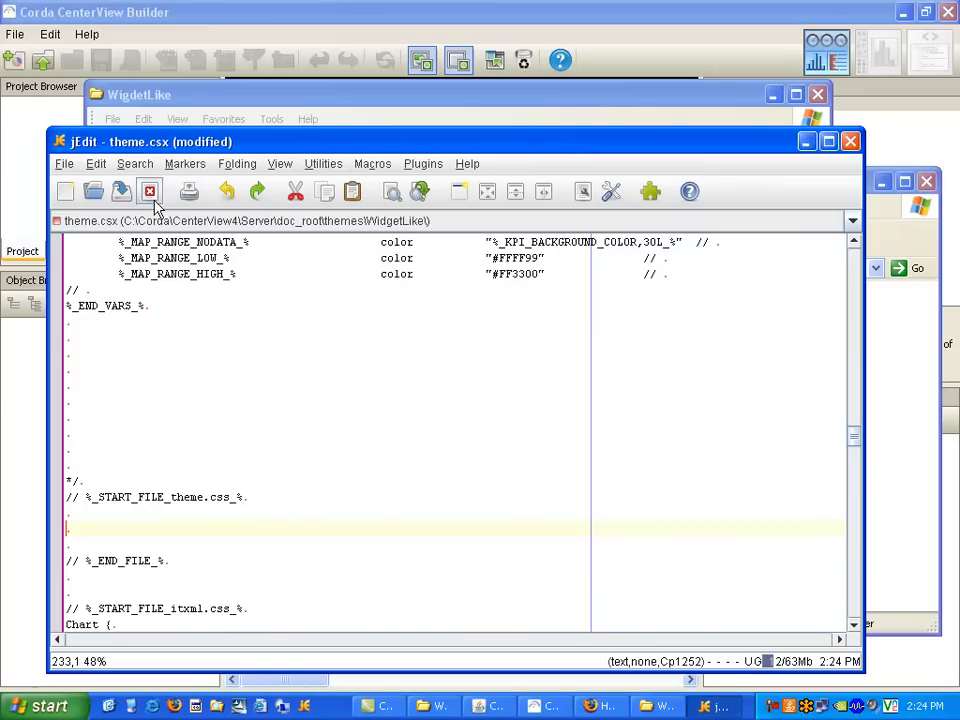
{"action": "left_click", "coordinate": [120, 192]}
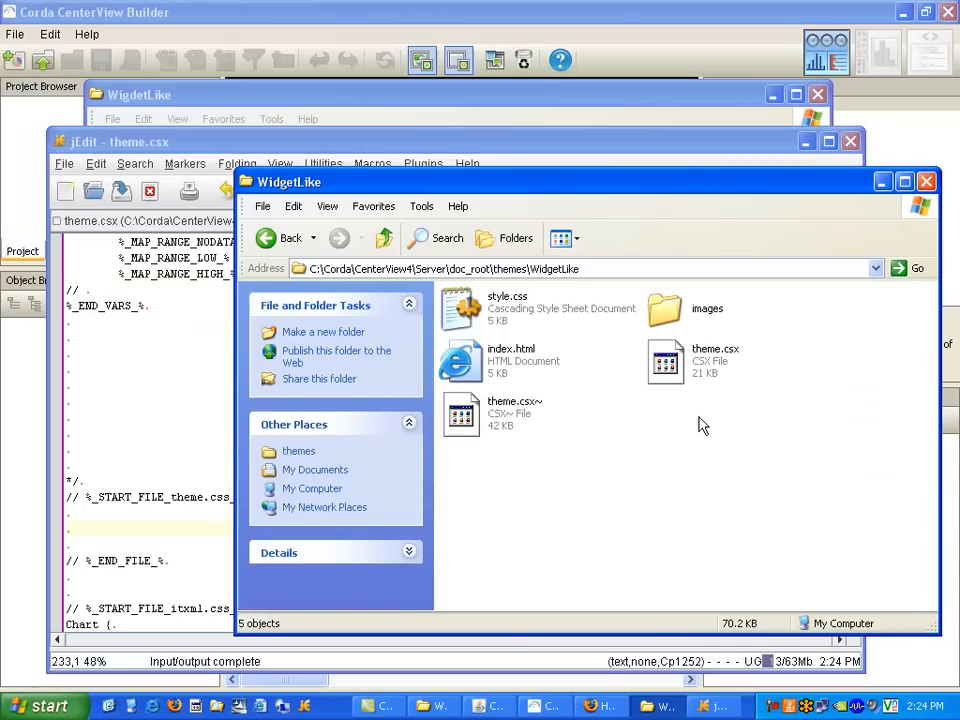
{"action": "mouse_move", "coordinate": [616, 388]}
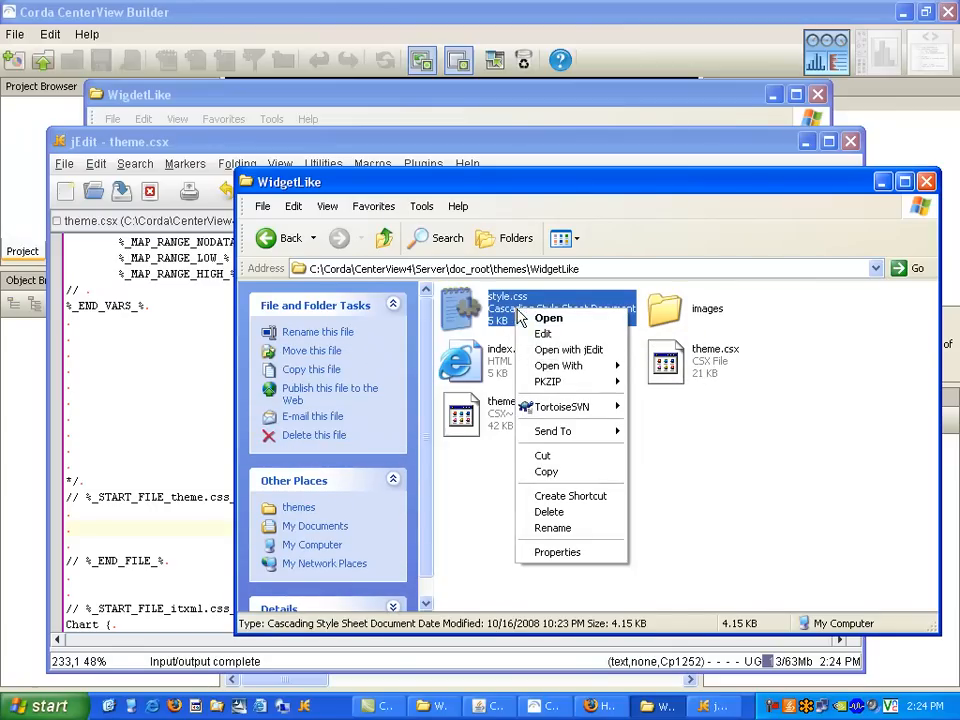
Open style.css and then theme.csx from the WidgetLike folder in jEdit
{"action": "left_click", "coordinate": [548, 316]}
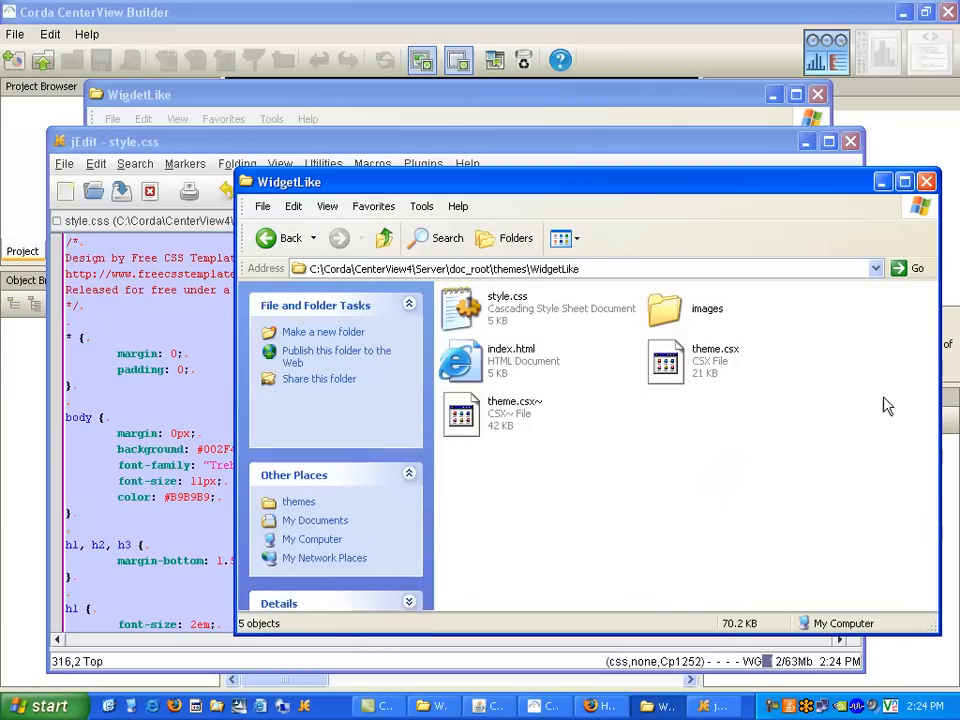
{"action": "right_click", "coordinate": [716, 360]}
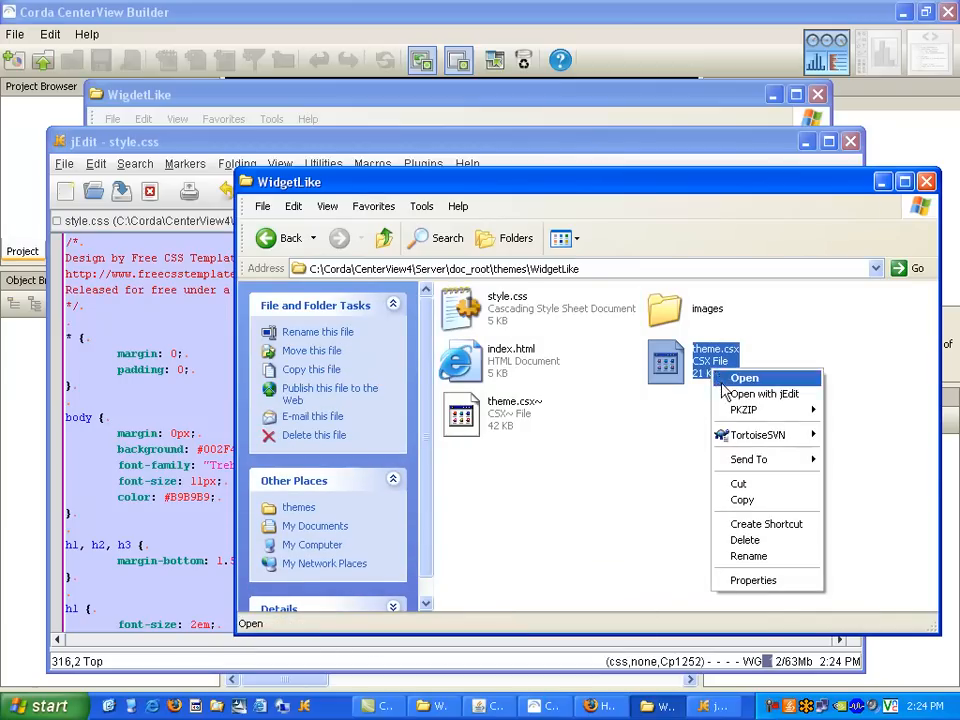
{"action": "left_click", "coordinate": [744, 378]}
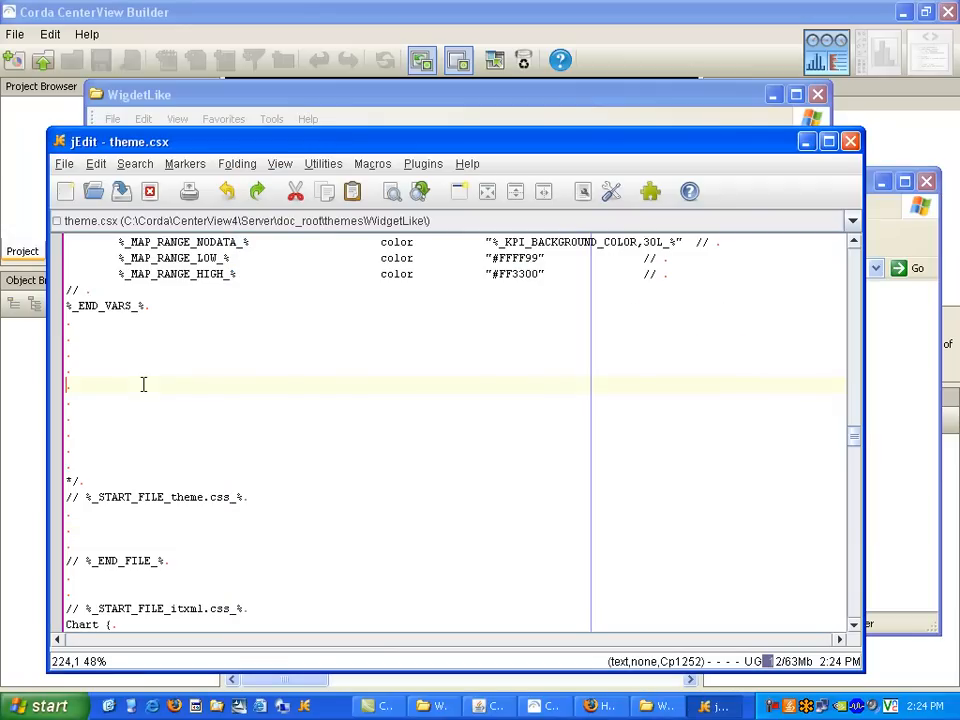
Paste the style.css rules into the emptied theme.css section of theme.csx and save it
{"action": "scroll", "scroll_direction": "down", "scroll_amount": 3}
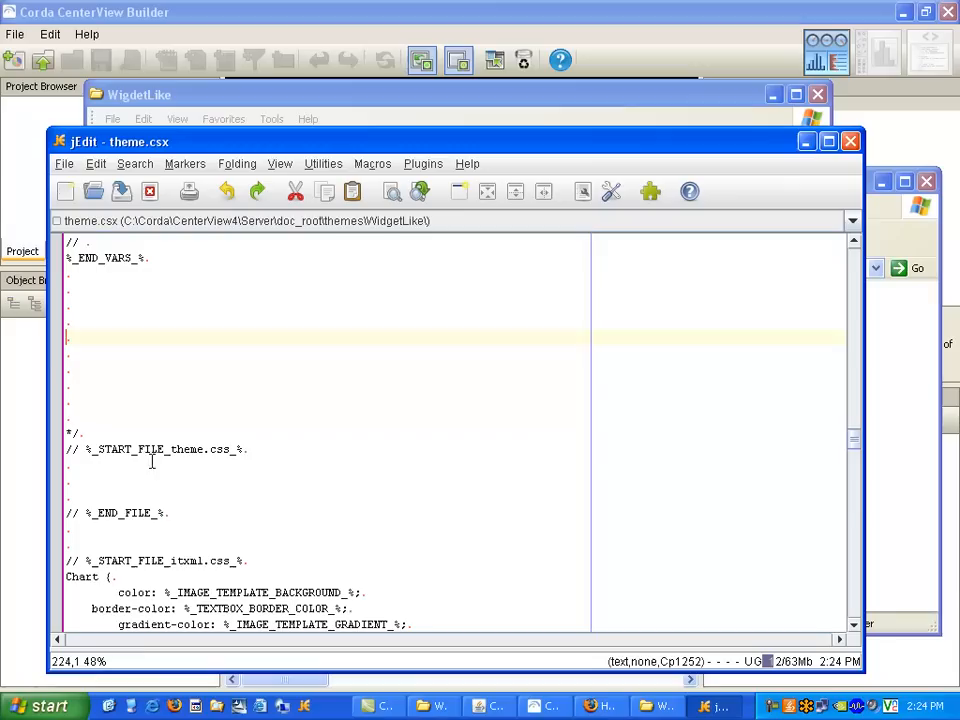
{"action": "left_click", "coordinate": [188, 480]}
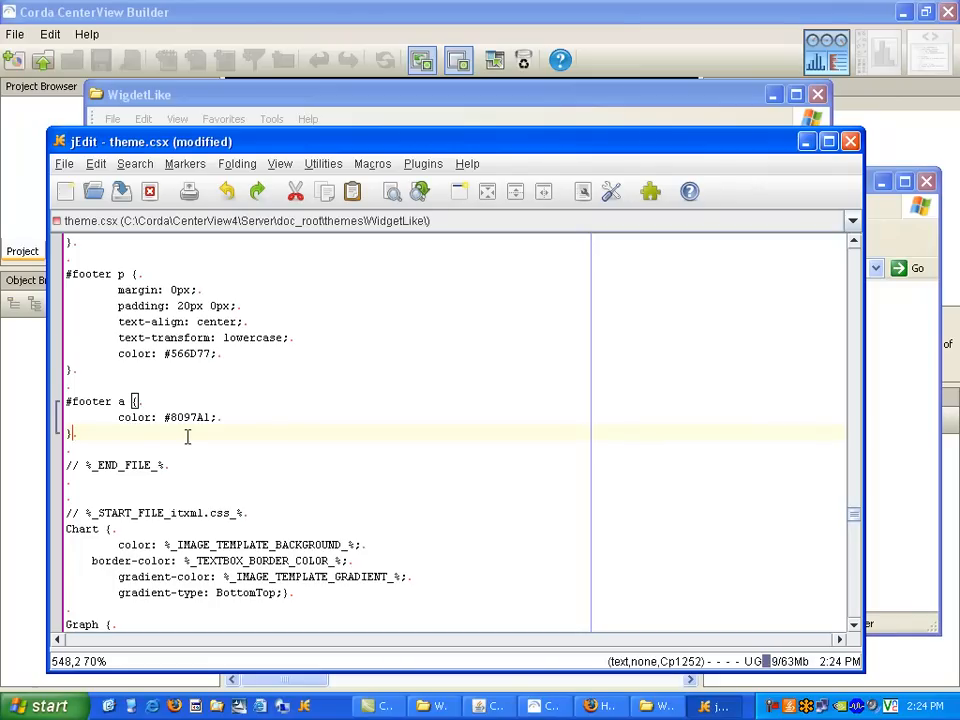
{"action": "left_click", "coordinate": [120, 192]}
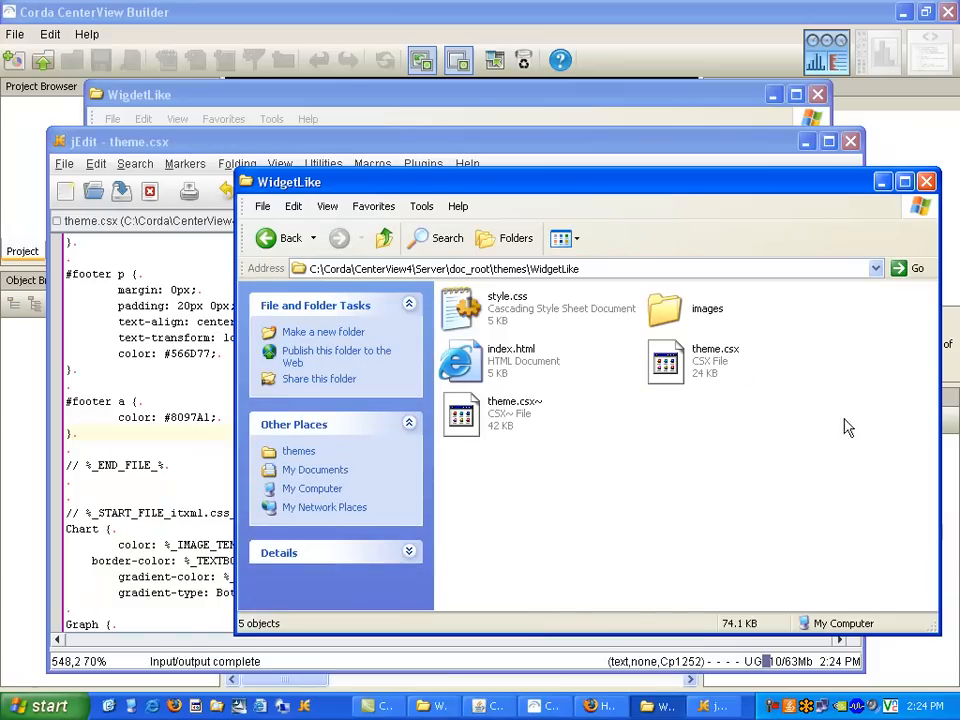
{"action": "mouse_move", "coordinate": [716, 364]}
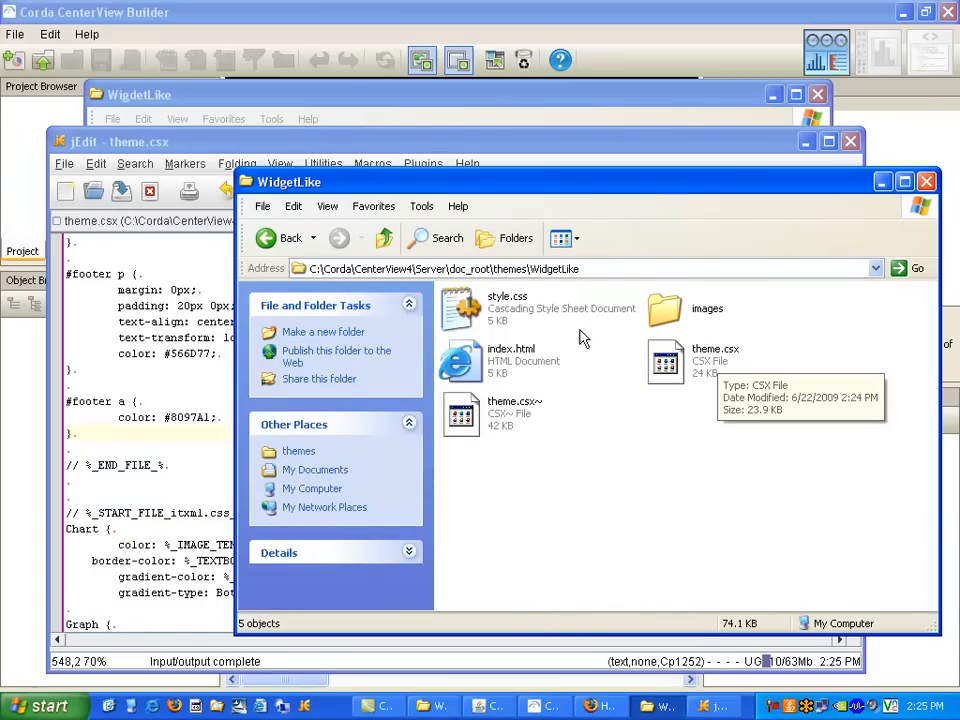
{"action": "mouse_move", "coordinate": [616, 368]}
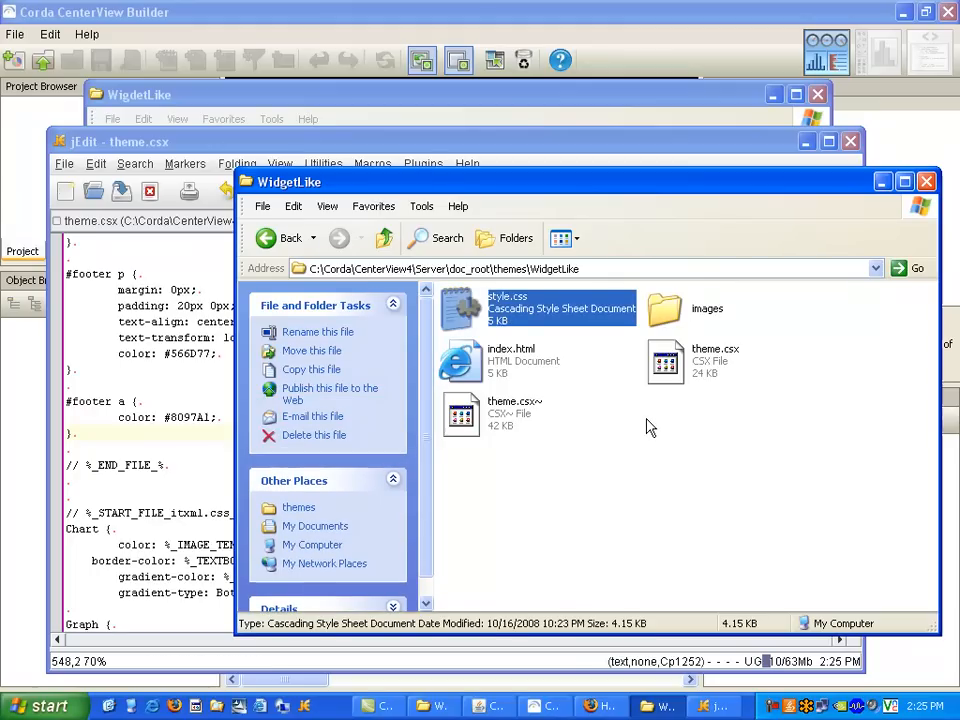
Delete style.css from the WidgetLike theme folder
{"action": "left_click", "coordinate": [314, 434]}
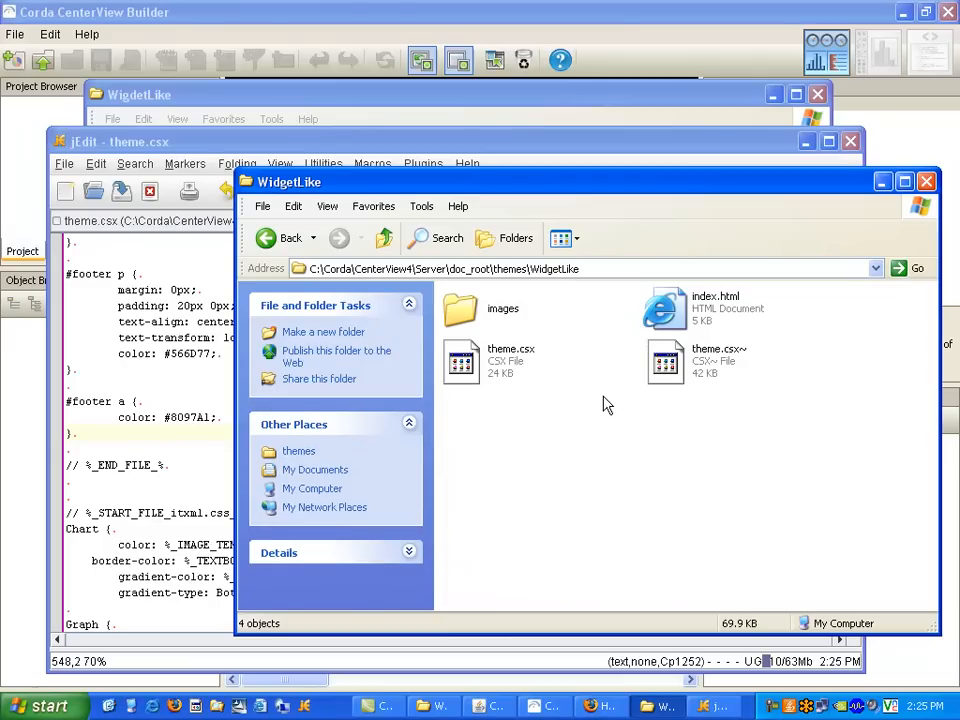
{"action": "mouse_move", "coordinate": [604, 432]}
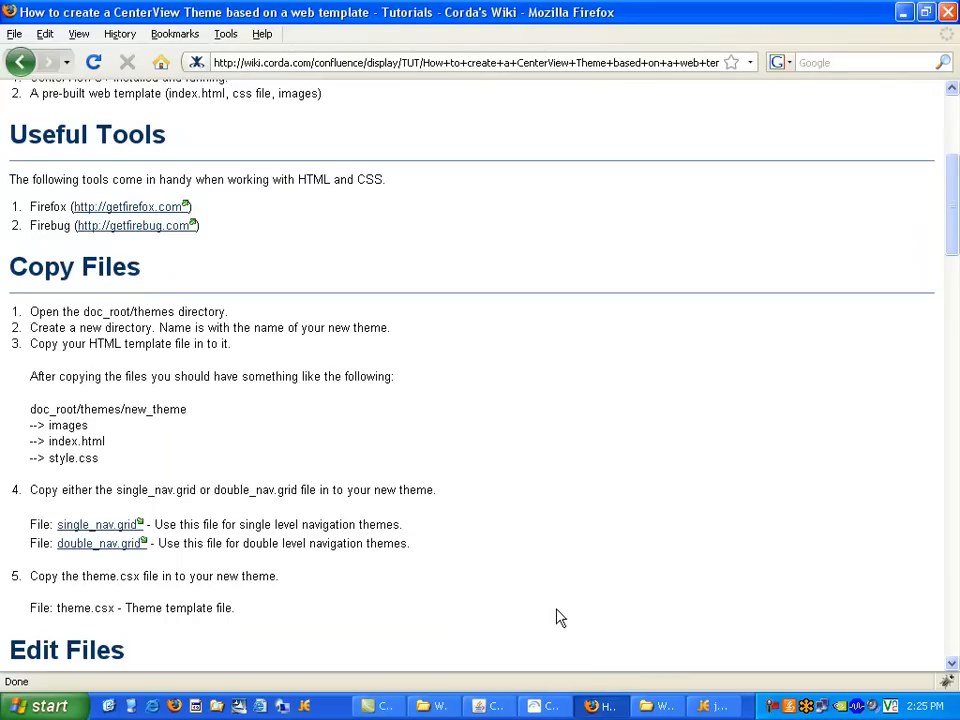
{"action": "mouse_move", "coordinate": [432, 704]}
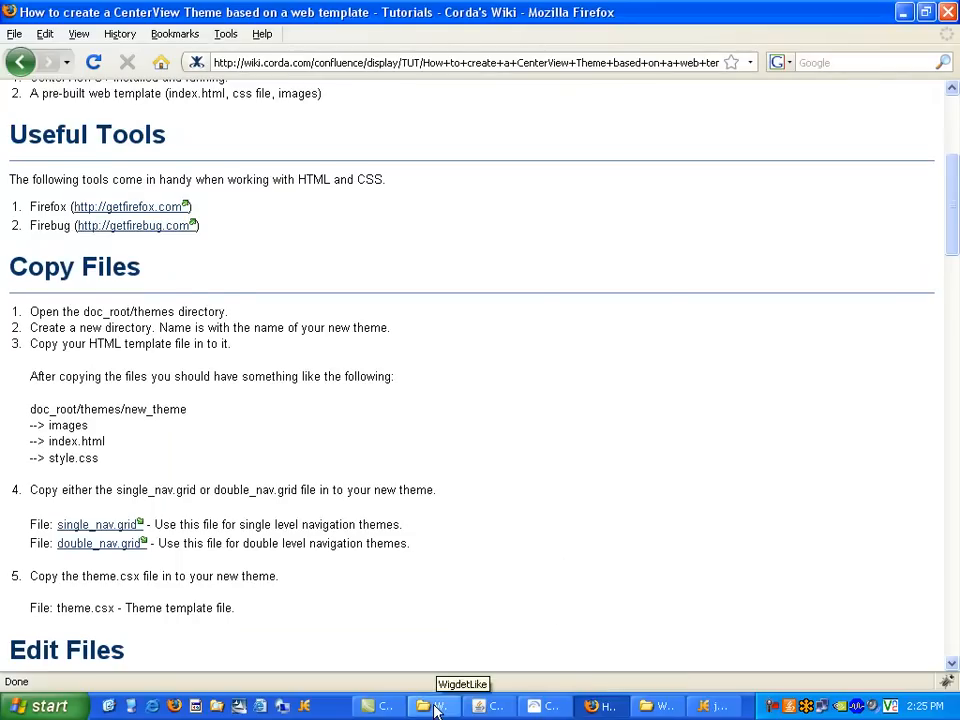
Preview WidgetLike's index.html in Firefox, then return to the tutorial's Copy Files steps
{"action": "right_click", "coordinate": [320, 218]}
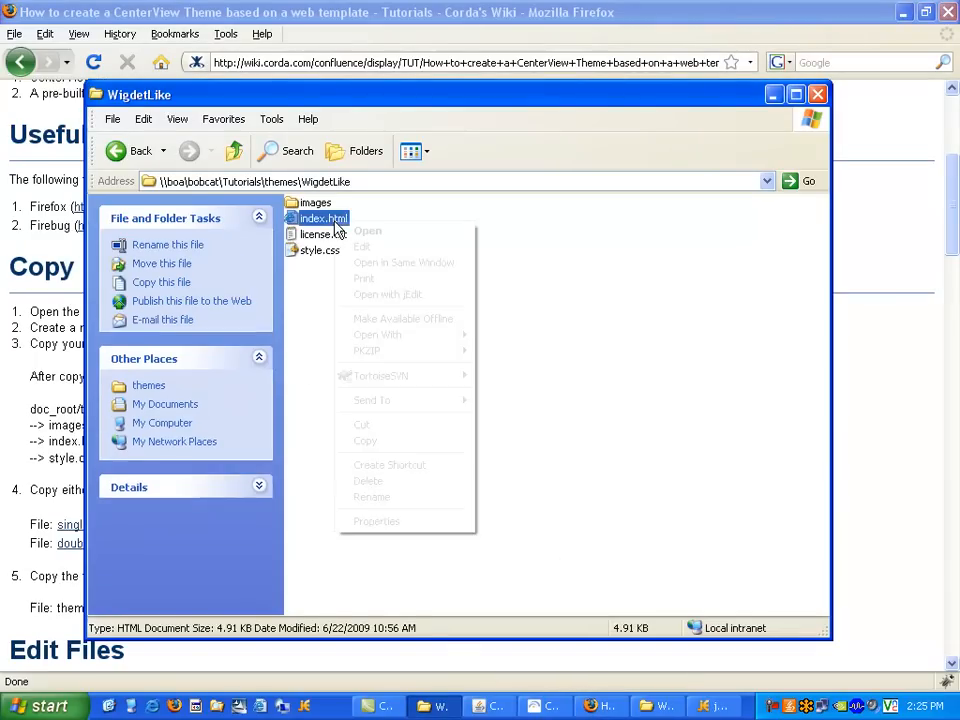
{"action": "left_click", "coordinate": [376, 334]}
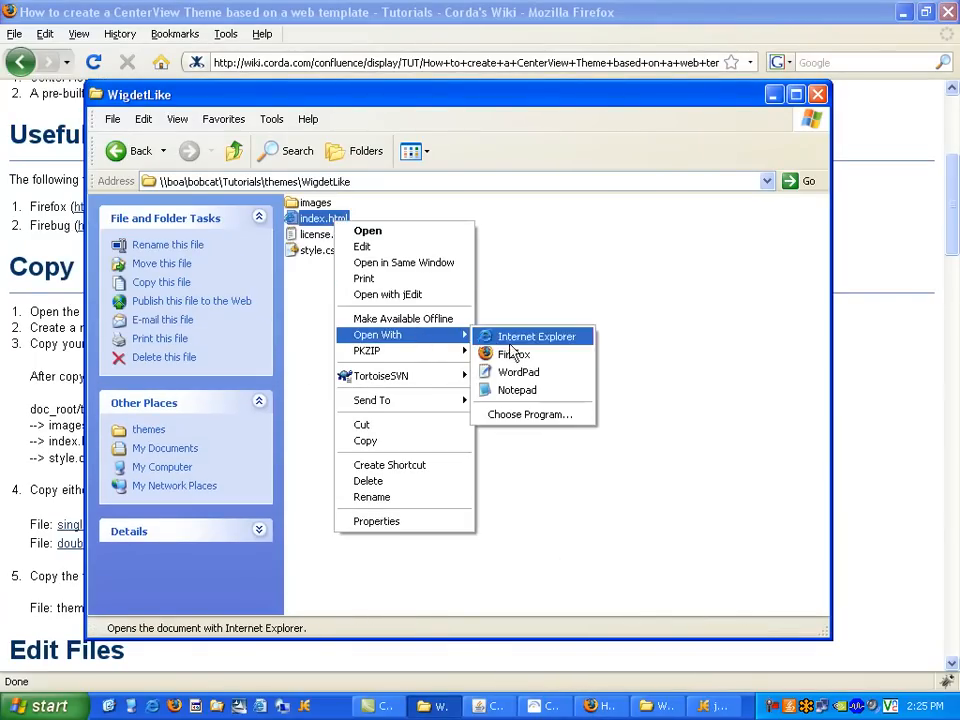
{"action": "left_click", "coordinate": [514, 354]}
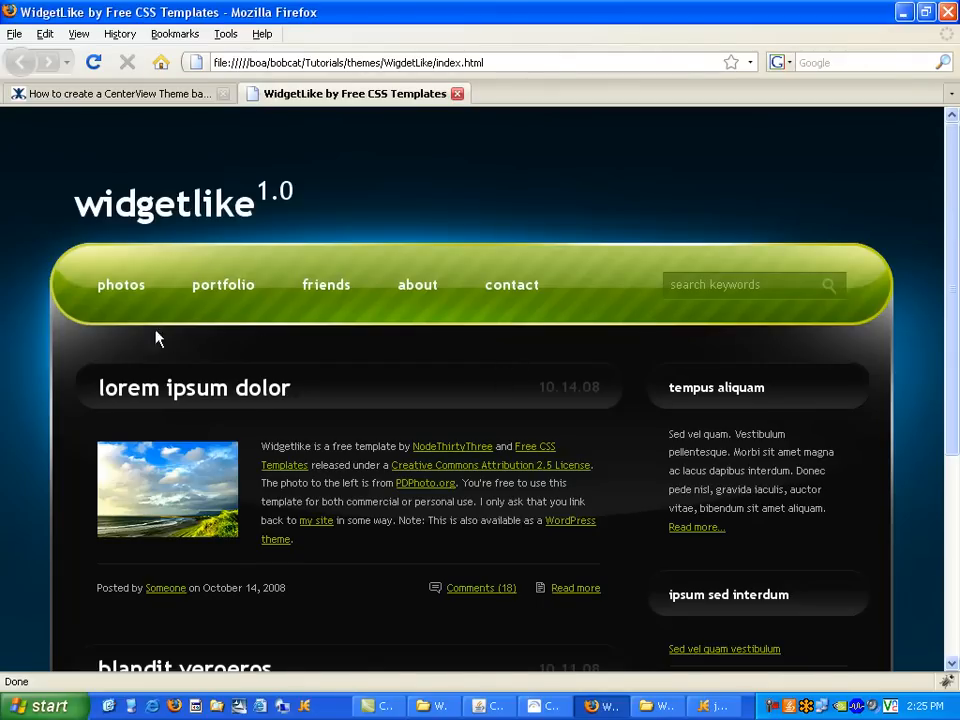
{"action": "mouse_move", "coordinate": [120, 284]}
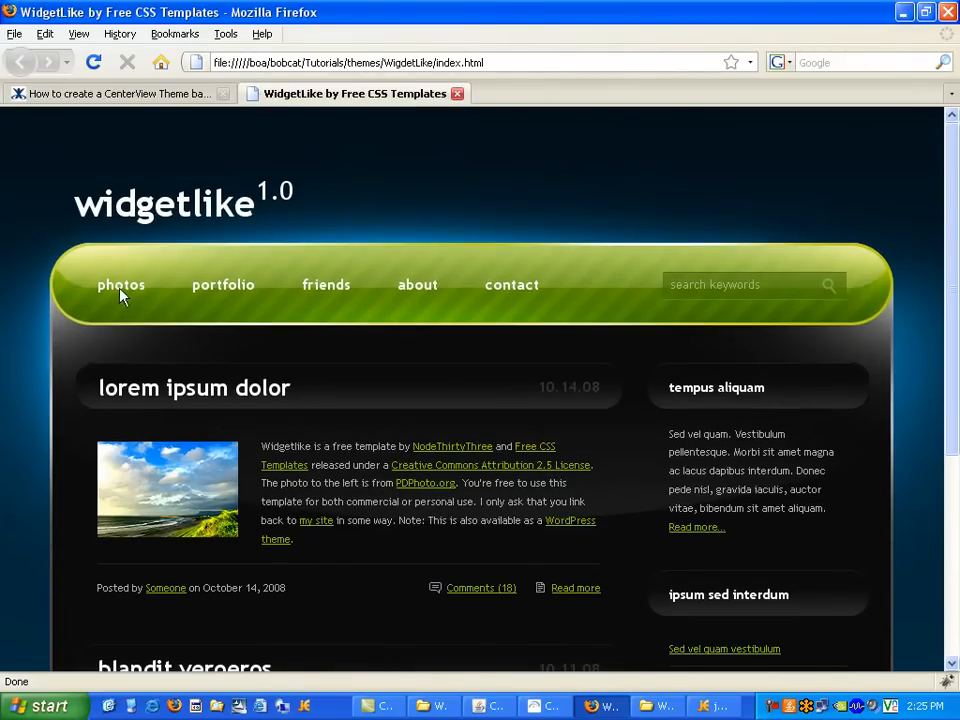
{"action": "mouse_move", "coordinate": [224, 284]}
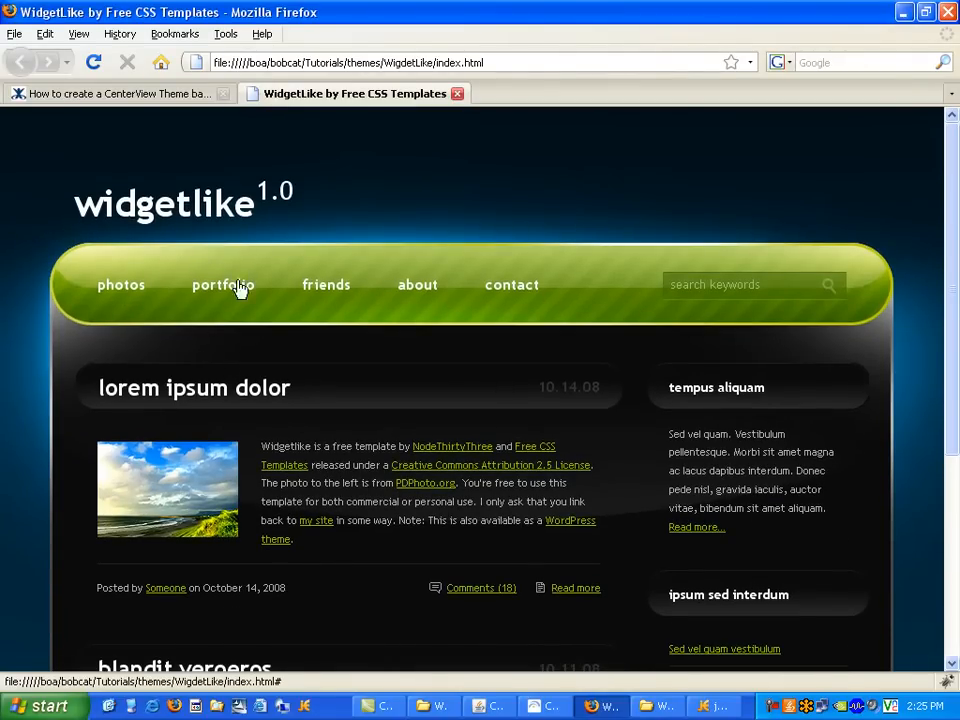
{"action": "mouse_move", "coordinate": [560, 292]}
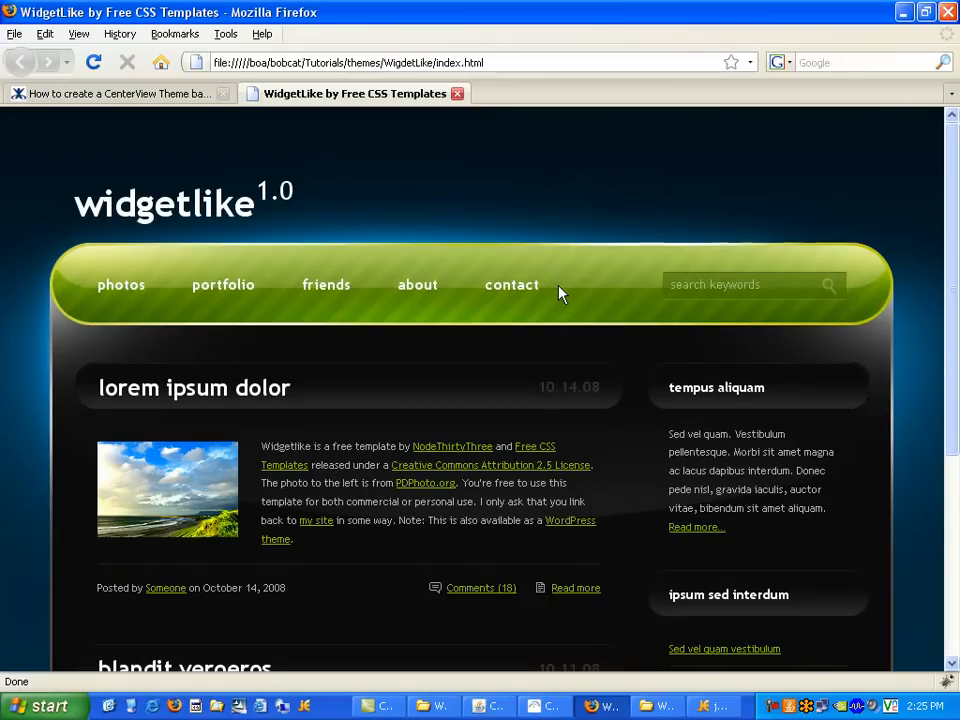
{"action": "mouse_move", "coordinate": [208, 192]}
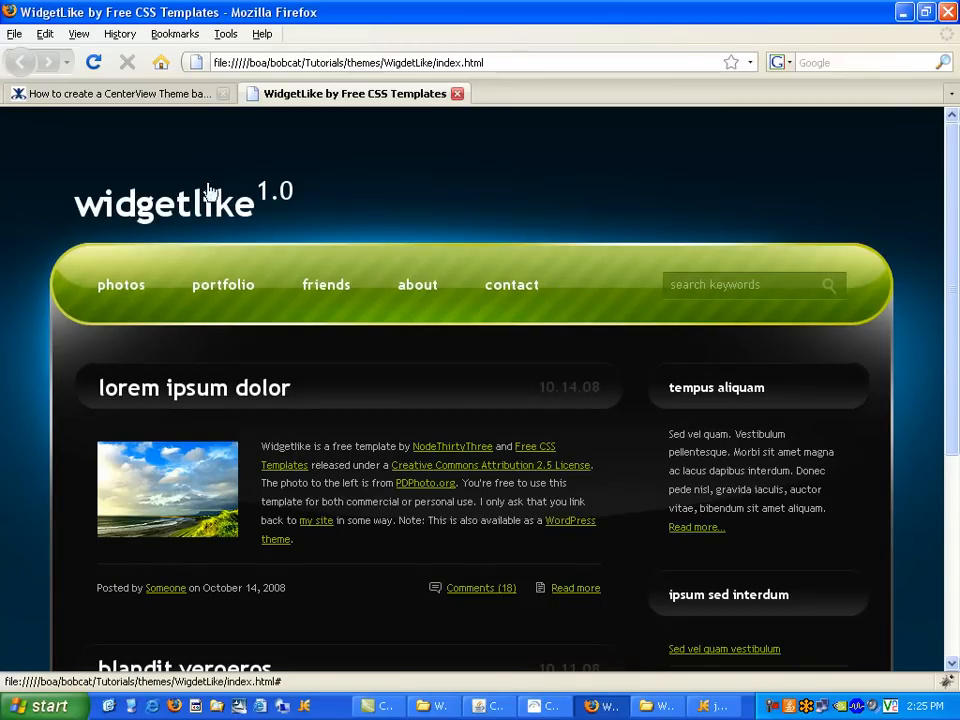
{"action": "left_click", "coordinate": [120, 94]}
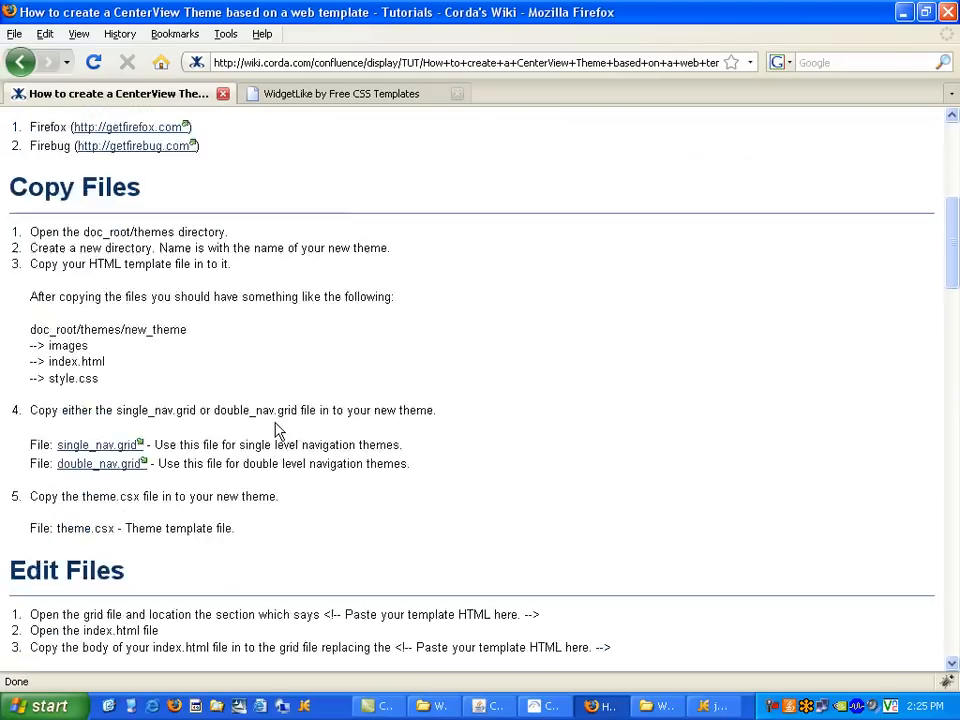
Copy single_nav.grid from the tutorial themes folder into the server's WidgetLike theme folder
{"action": "scroll", "scroll_direction": "down", "scroll_amount": 3}
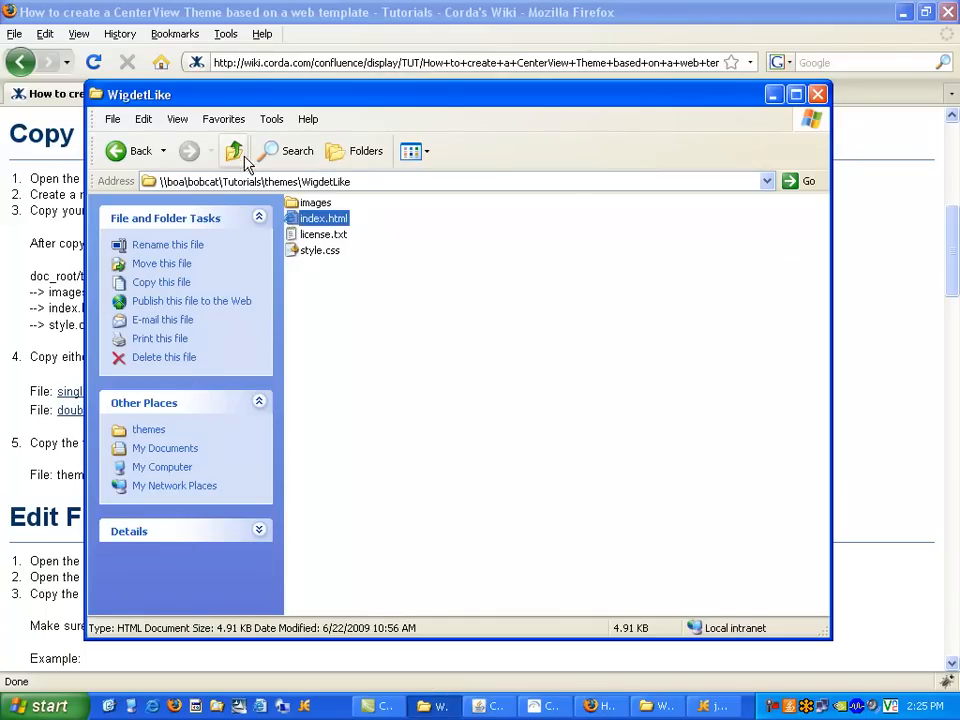
{"action": "right_click", "coordinate": [316, 218]}
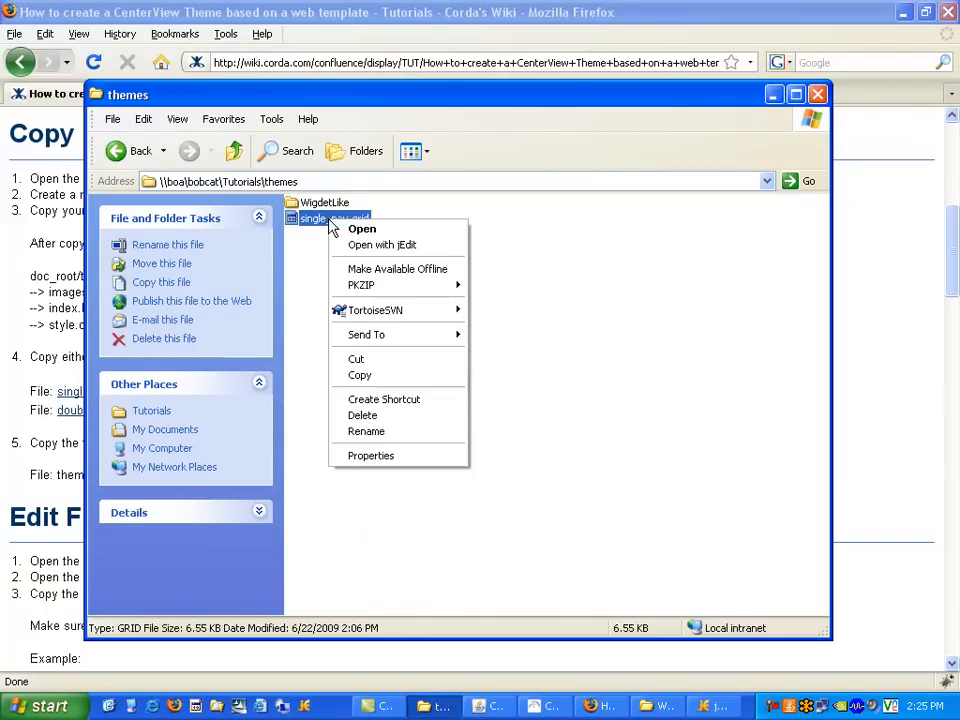
{"action": "left_click", "coordinate": [476, 438]}
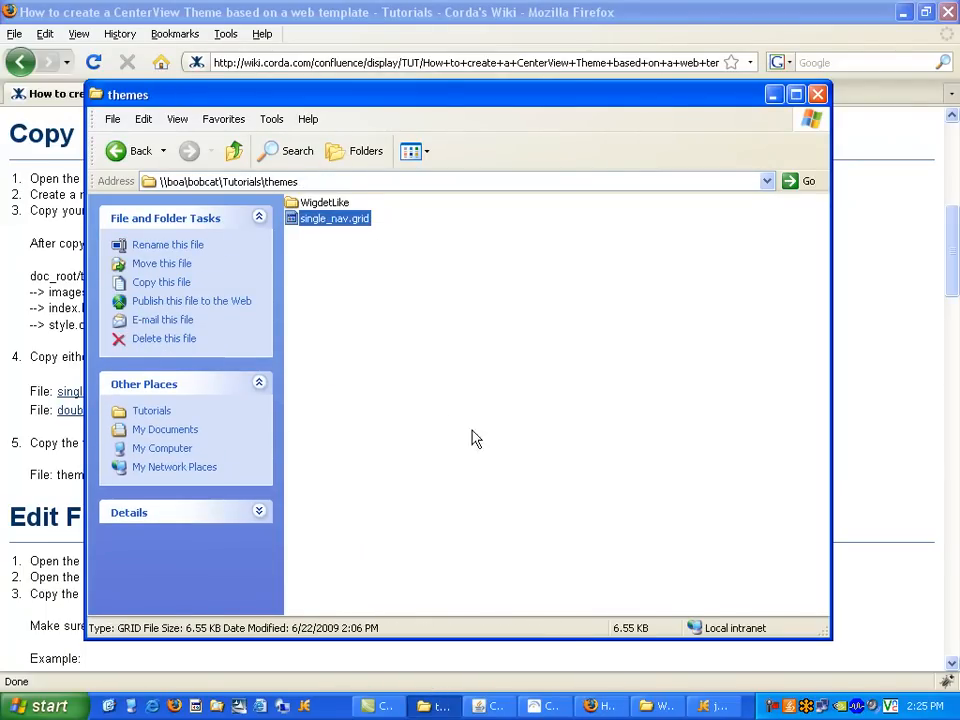
{"action": "double_click", "coordinate": [324, 202]}
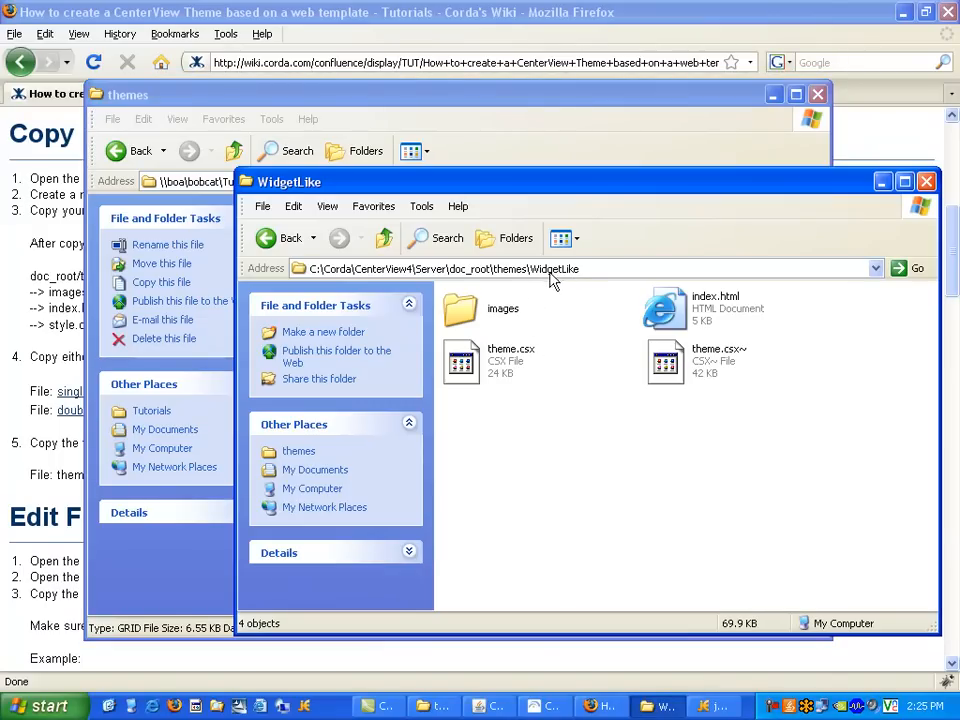
{"action": "mouse_move", "coordinate": [600, 460]}
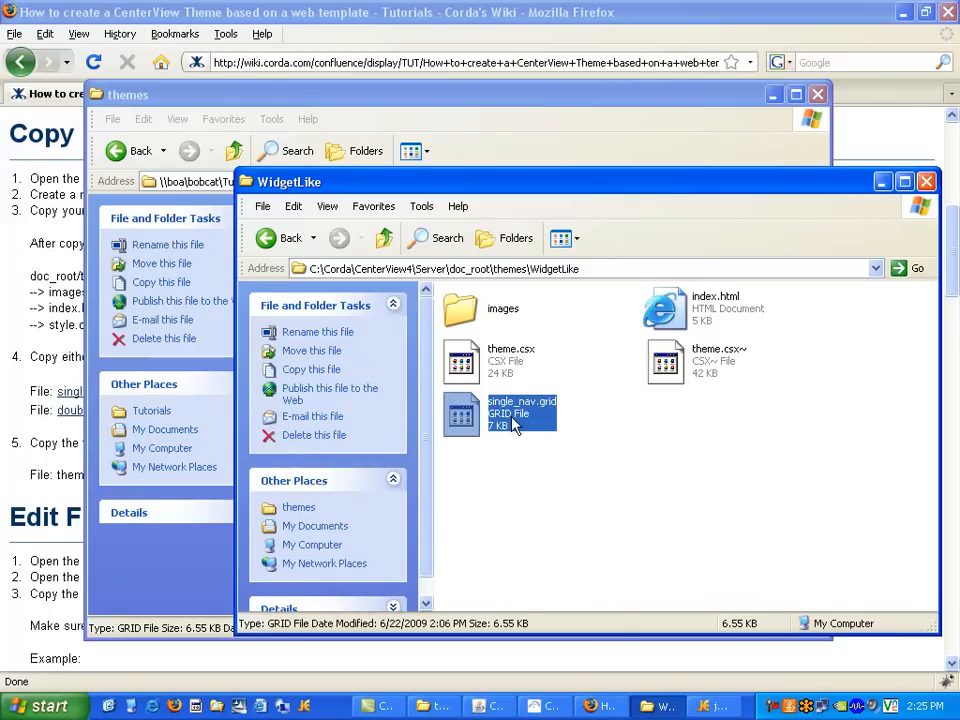
{"action": "right_click", "coordinate": [520, 412]}
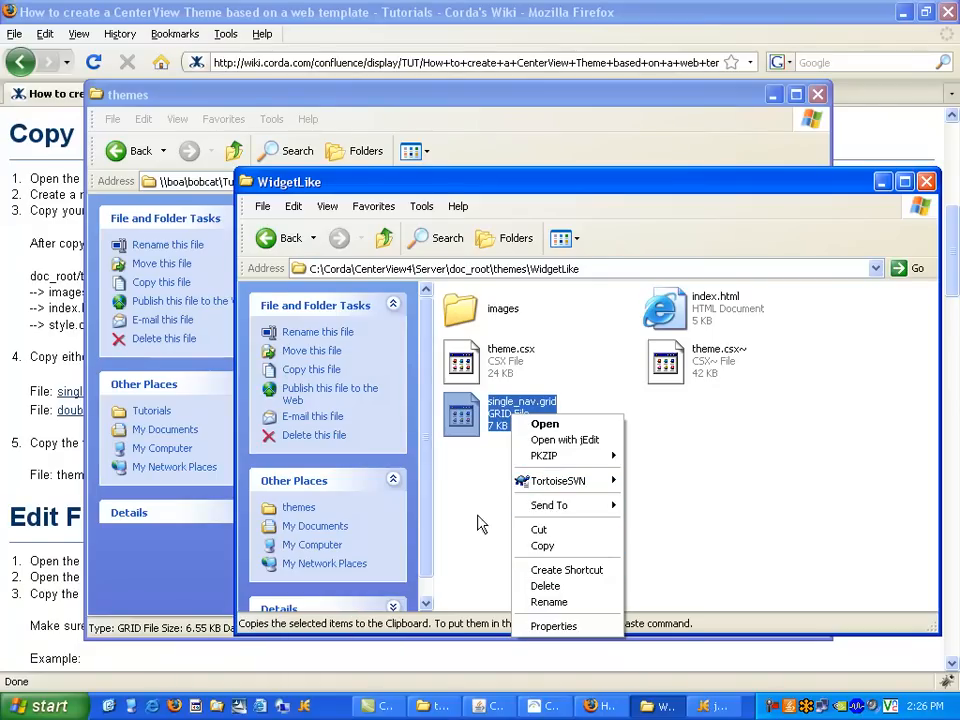
{"action": "mouse_move", "coordinate": [490, 456]}
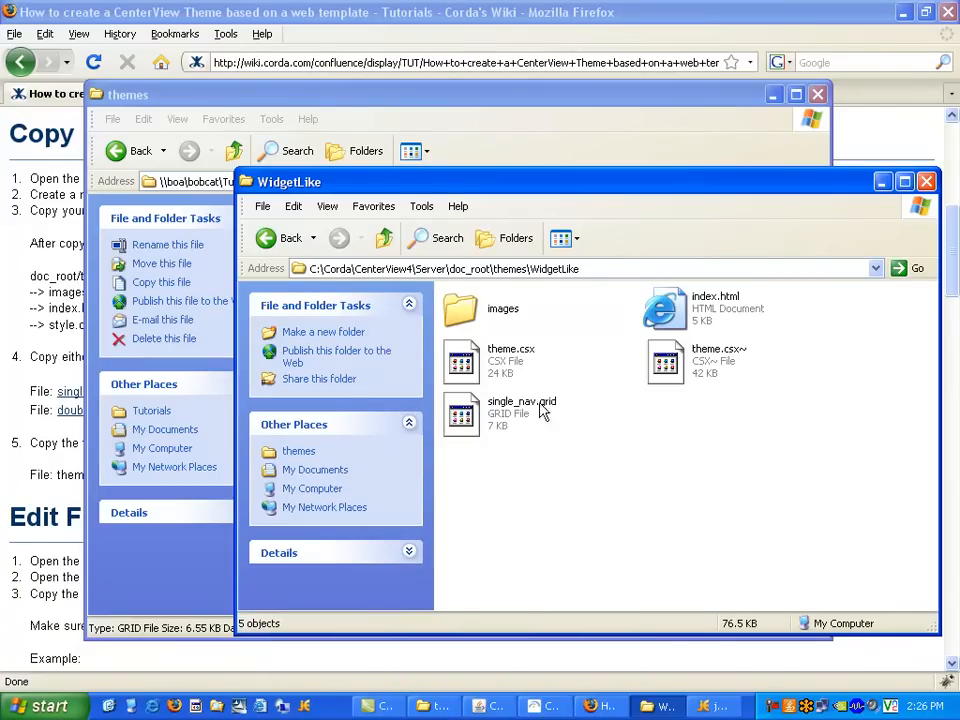
{"action": "left_click", "coordinate": [716, 304]}
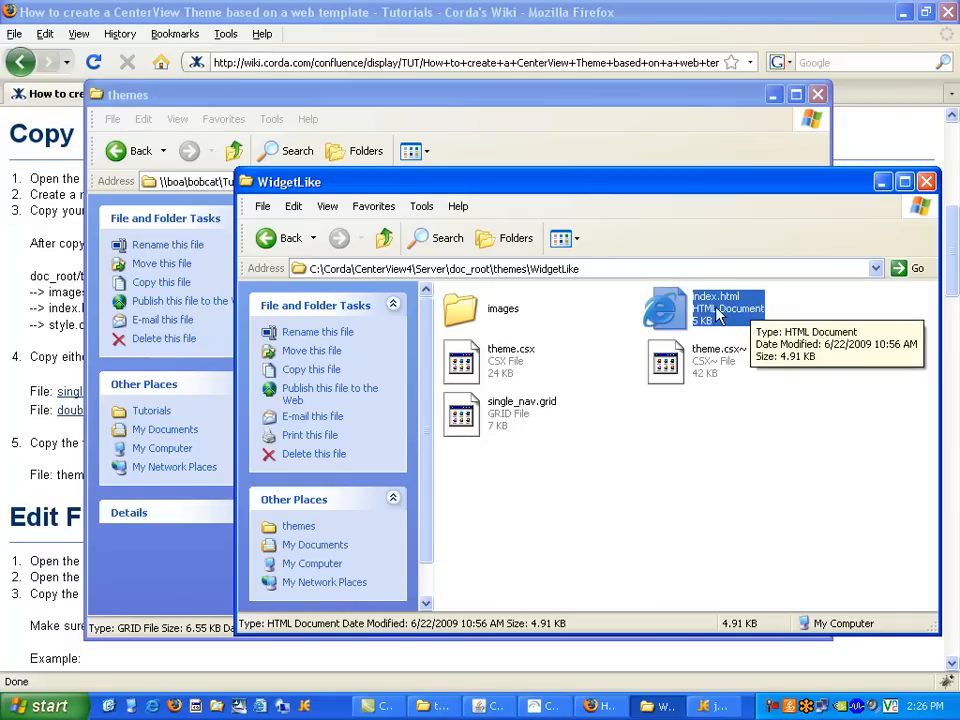
Load WidgetLike's index.html in jEdit, dismiss the deleted-stylesheet notice and select the body markup
{"action": "right_click", "coordinate": [728, 308]}
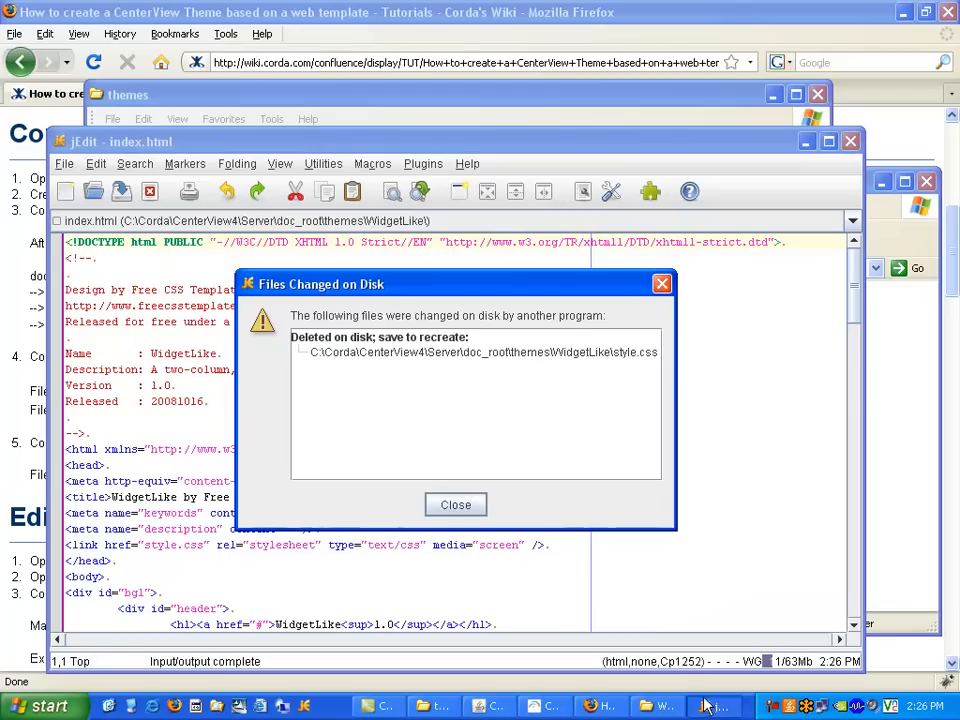
{"action": "left_click", "coordinate": [456, 504]}
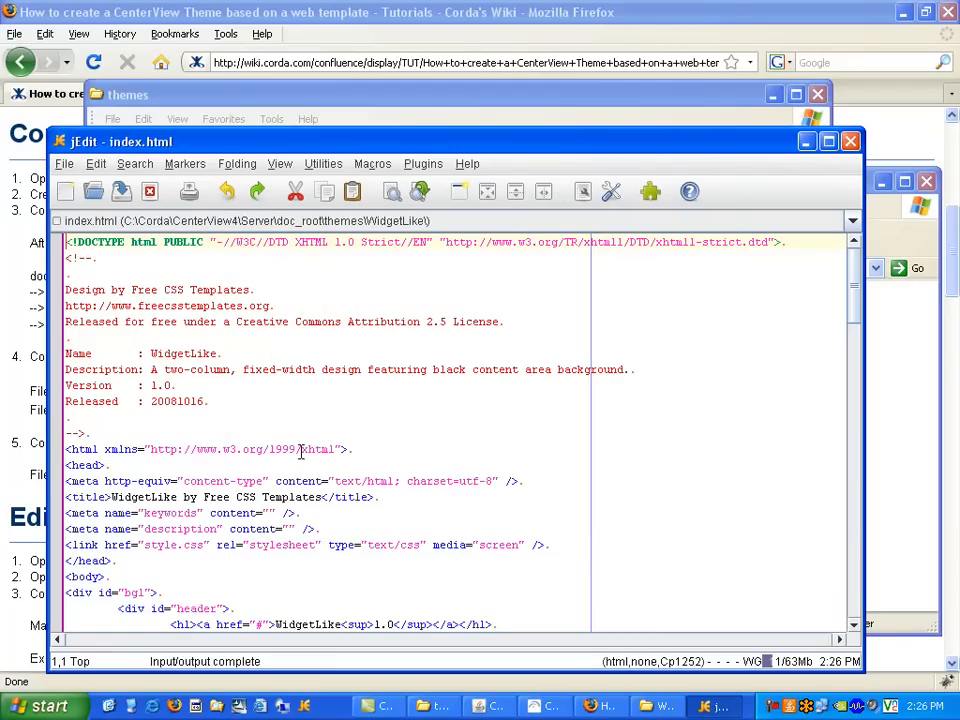
{"action": "scroll", "scroll_direction": "down", "scroll_amount": 3}
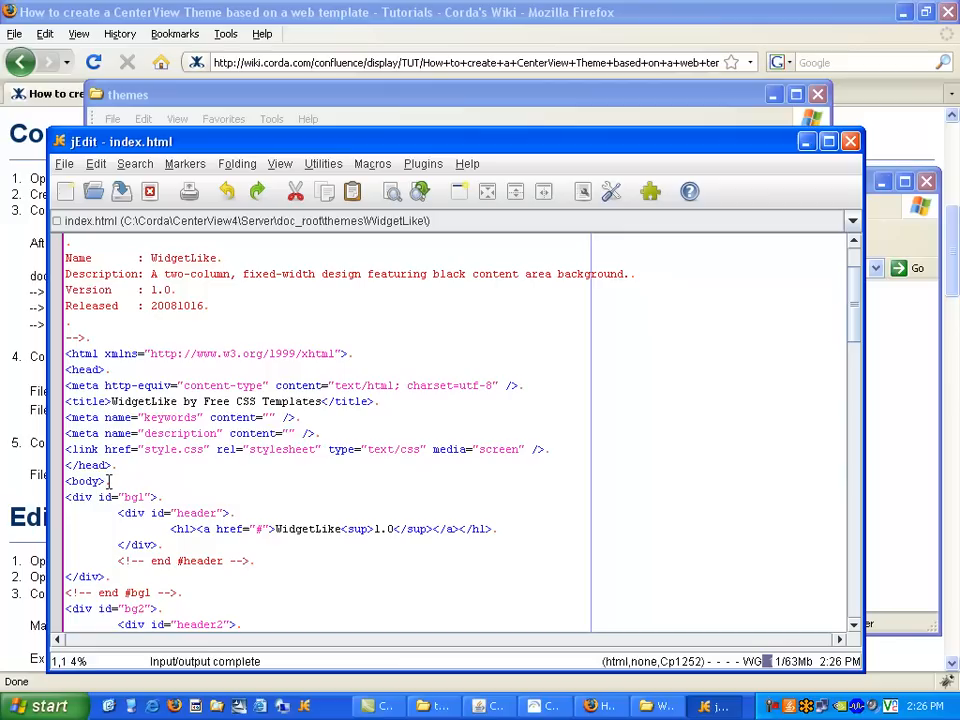
{"action": "left_click", "coordinate": [256, 496]}
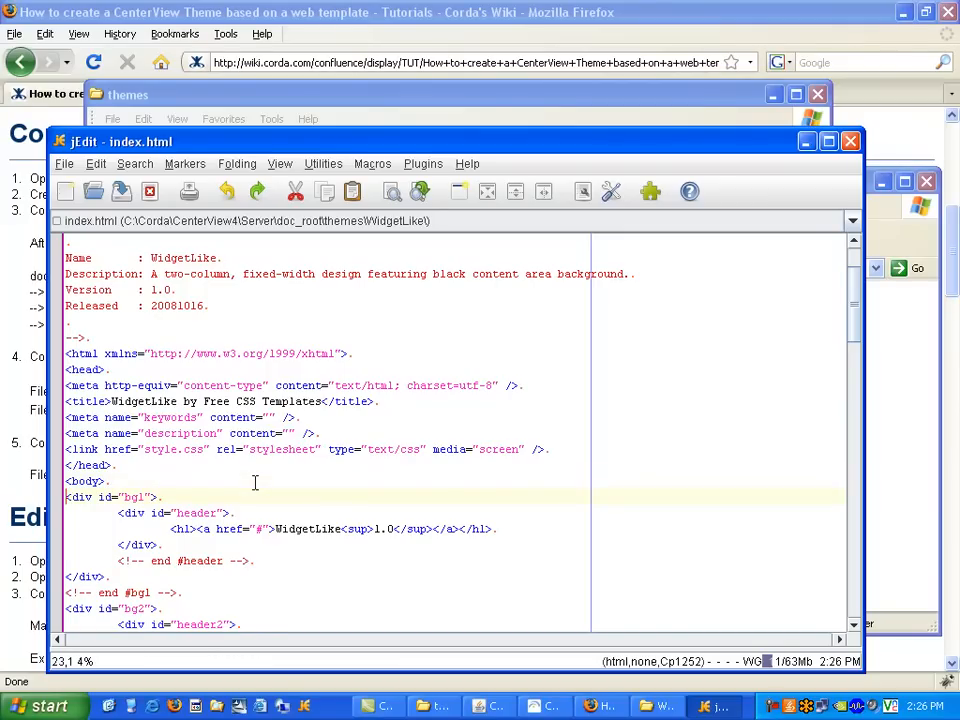
{"action": "scroll", "scroll_direction": "down", "scroll_amount": 3}
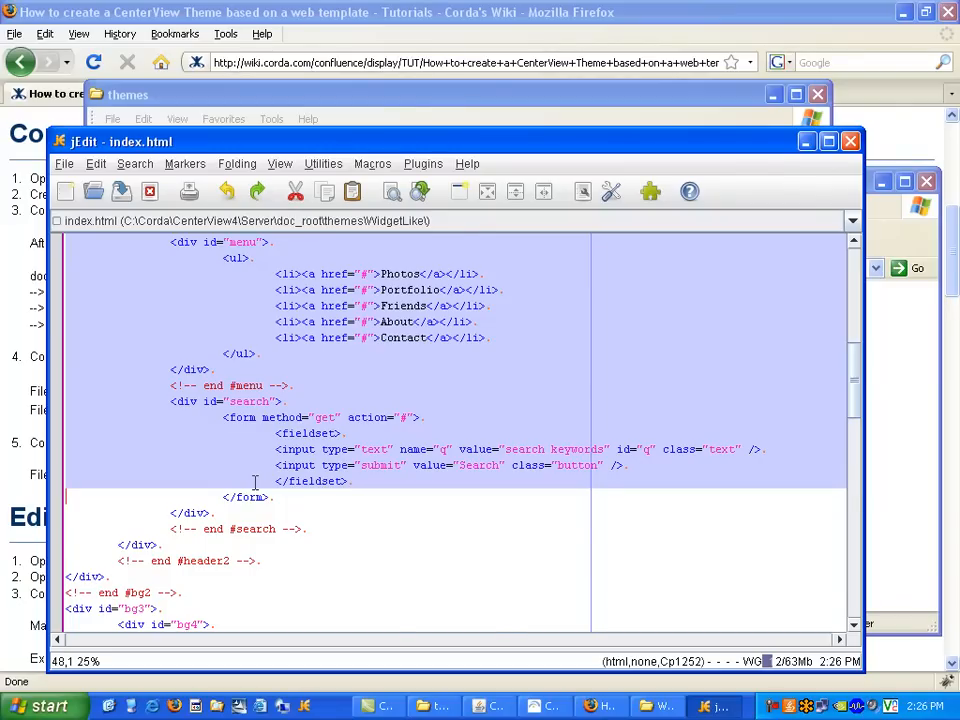
{"action": "scroll", "scroll_direction": "down", "scroll_amount": 3}
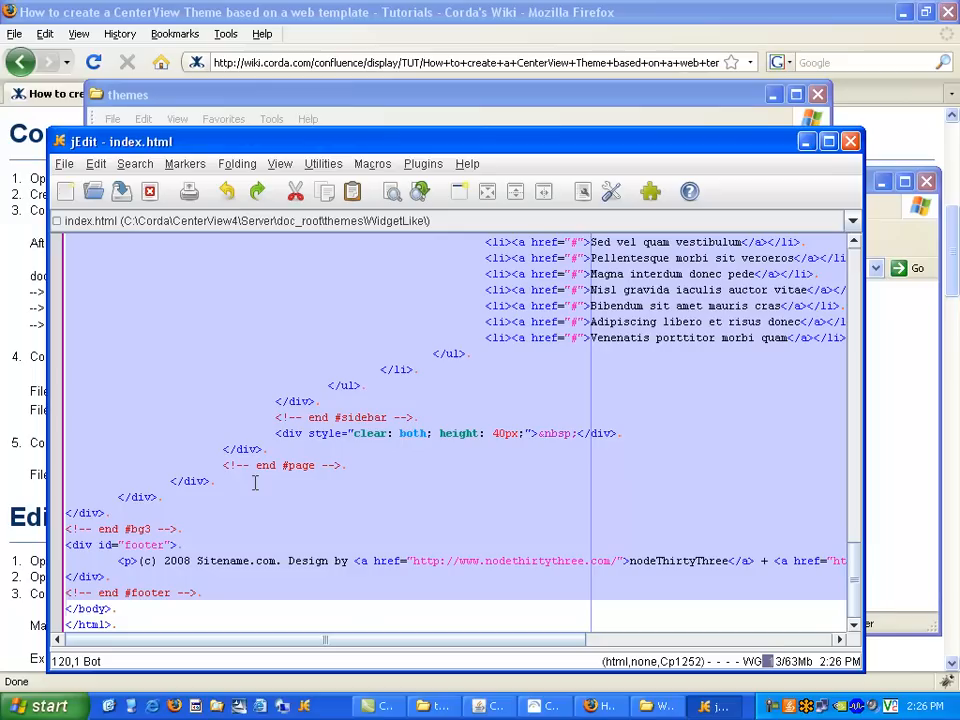
{"action": "mouse_move", "coordinate": [880, 472]}
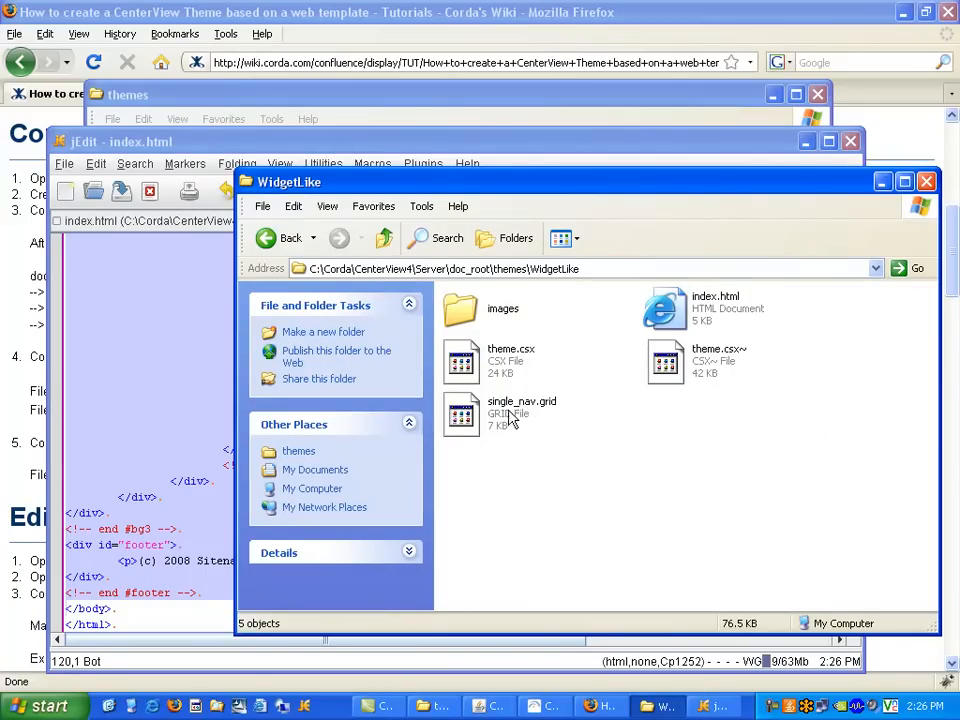
Edit single_nav.grid from the WidgetLike folder in jEdit
{"action": "right_click", "coordinate": [460, 412]}
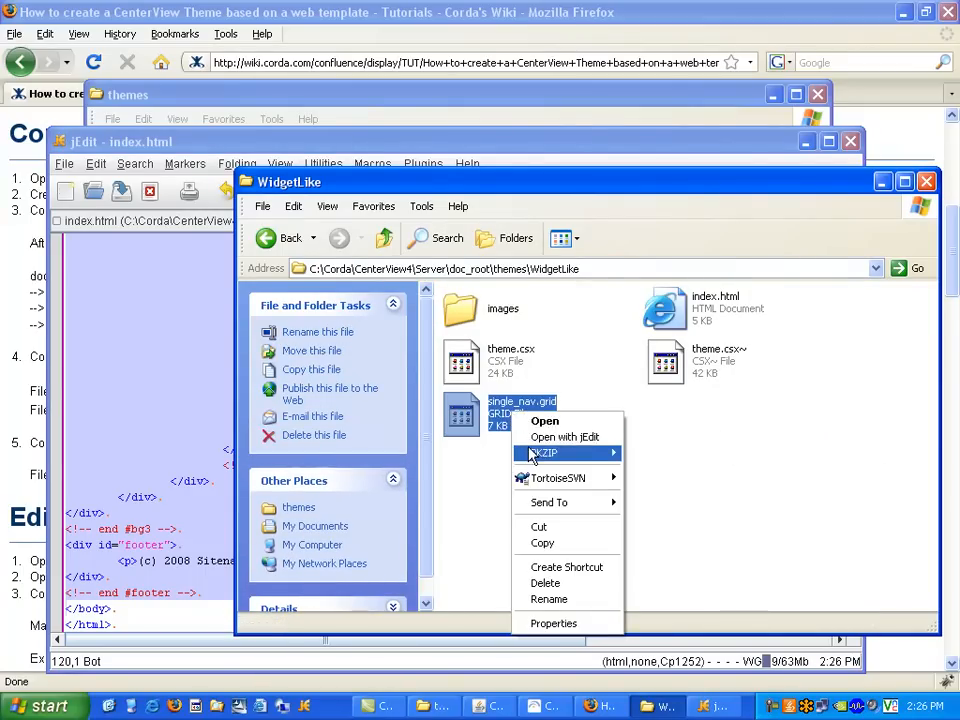
{"action": "left_click", "coordinate": [564, 436]}
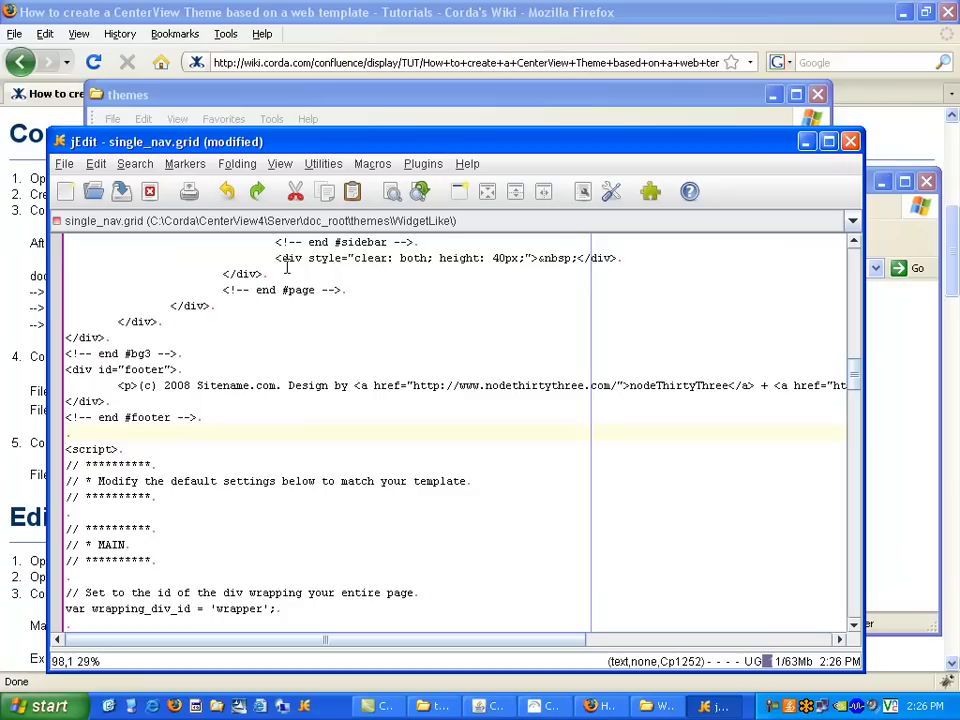
{"action": "mouse_move", "coordinate": [132, 428]}
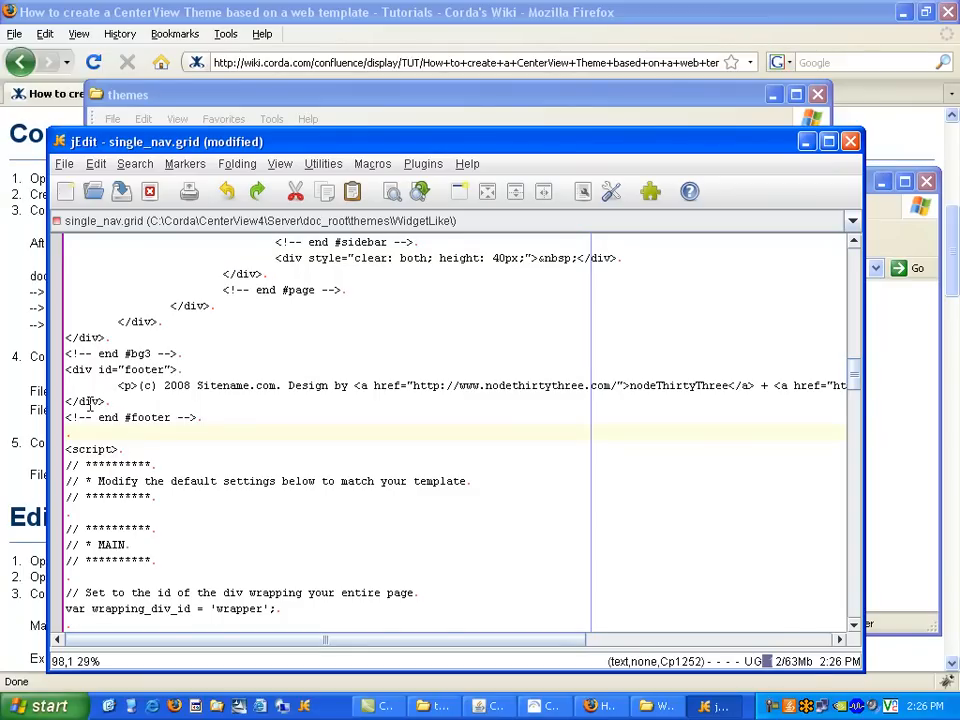
Review single_nav.grid's body markup in jEdit, then switch to CenterView Builder
{"action": "scroll", "scroll_direction": "down", "scroll_amount": 3}
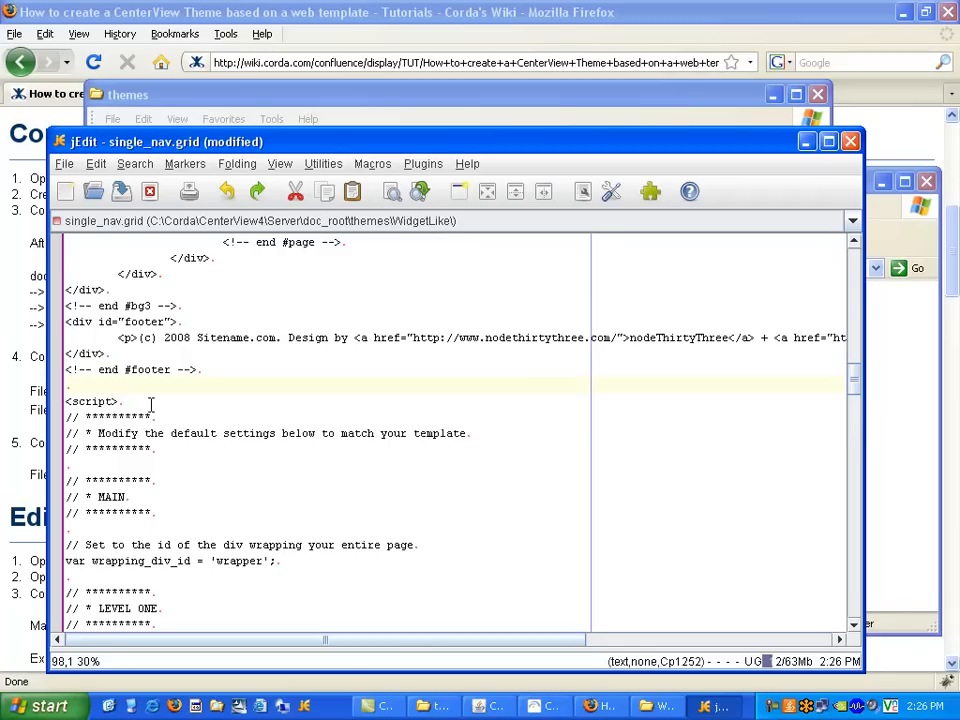
{"action": "scroll", "scroll_direction": "up", "scroll_amount": 3}
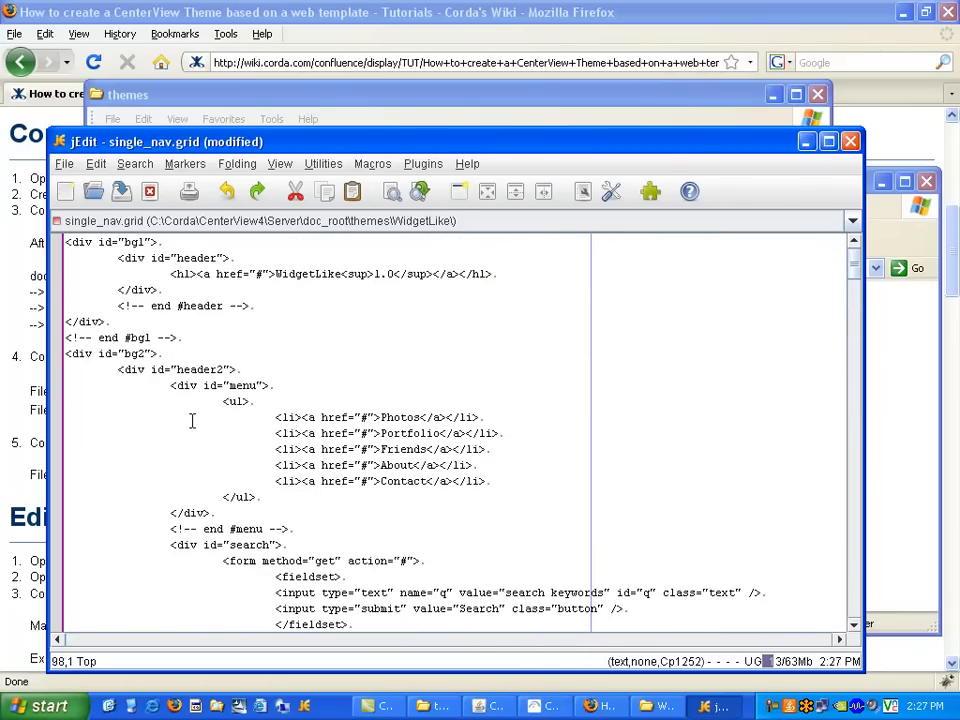
{"action": "scroll", "scroll_direction": "down", "scroll_amount": 3}
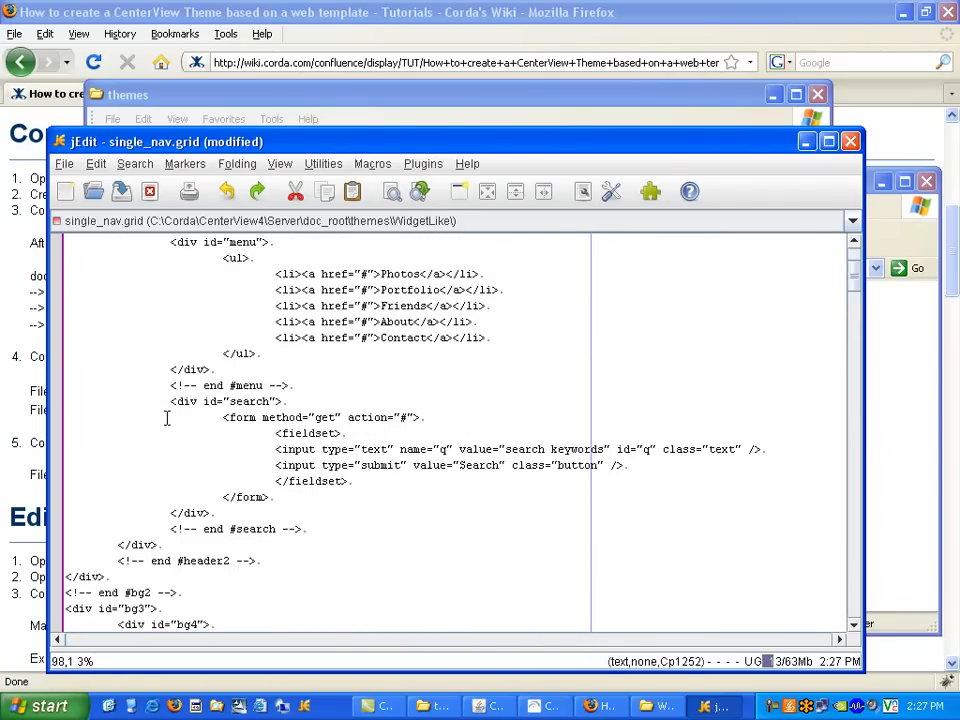
{"action": "scroll", "scroll_direction": "down", "scroll_amount": 3}
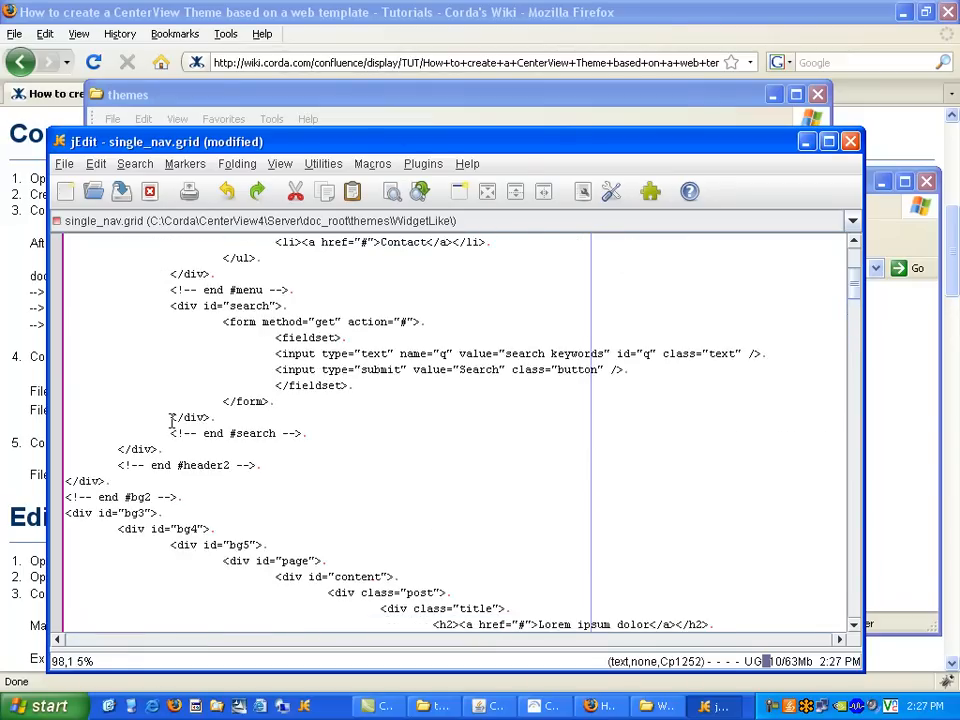
{"action": "scroll", "scroll_direction": "up", "scroll_amount": 3}
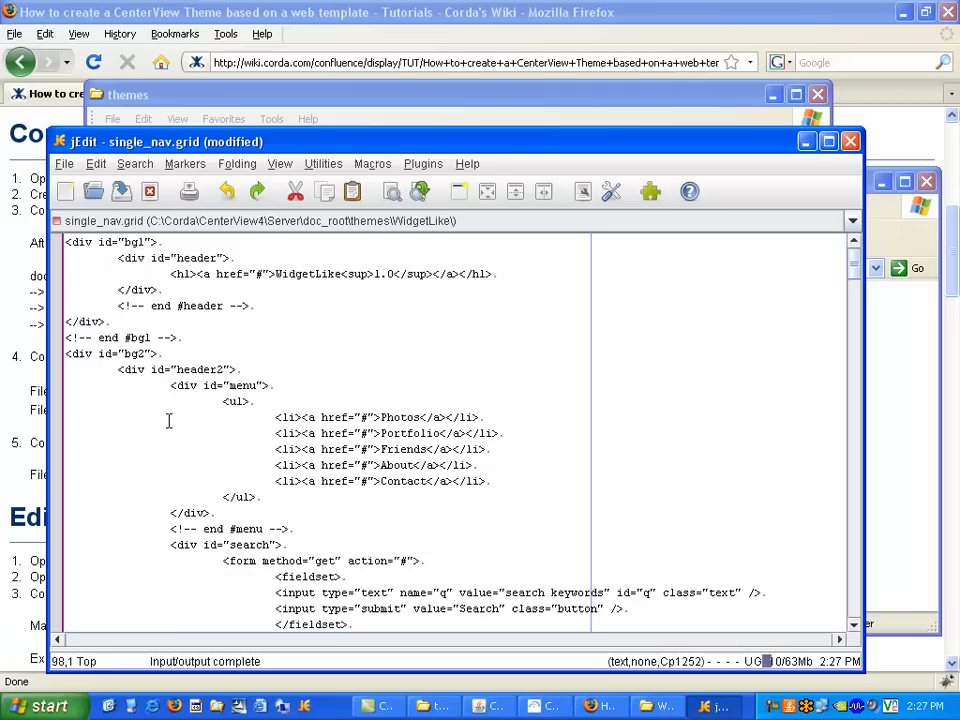
{"action": "mouse_move", "coordinate": [244, 456]}
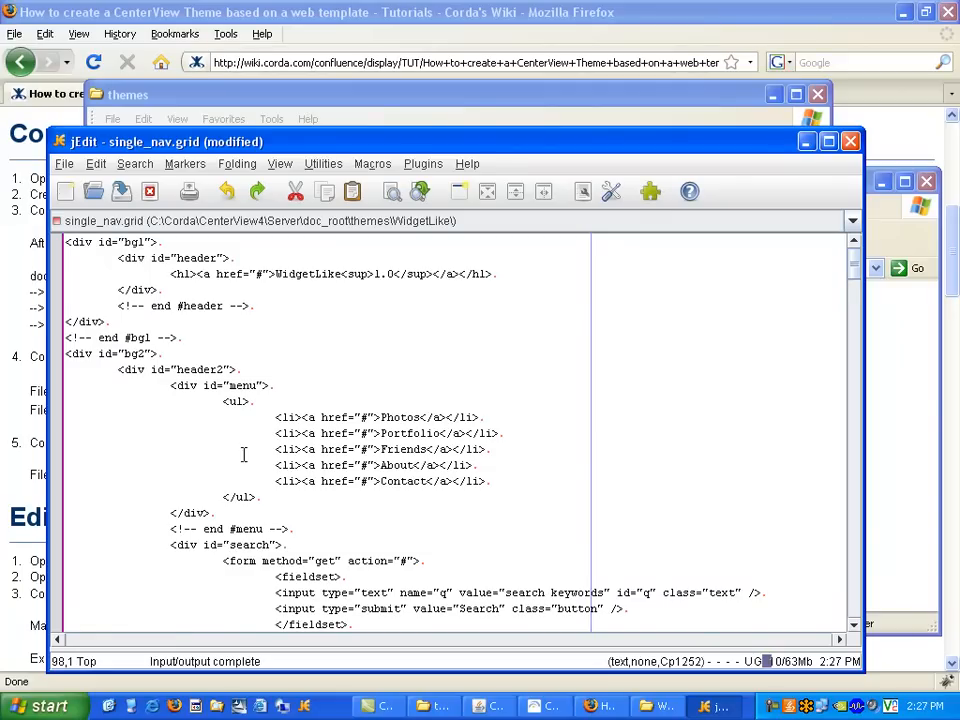
{"action": "scroll", "scroll_direction": "down", "scroll_amount": 3}
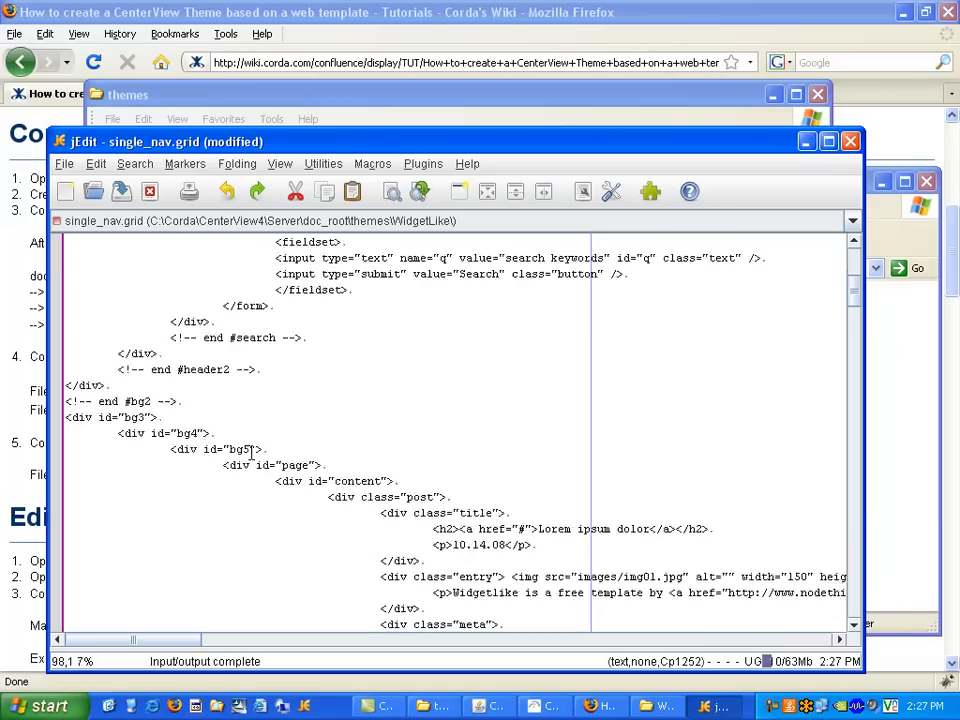
{"action": "scroll", "scroll_direction": "down", "scroll_amount": 3}
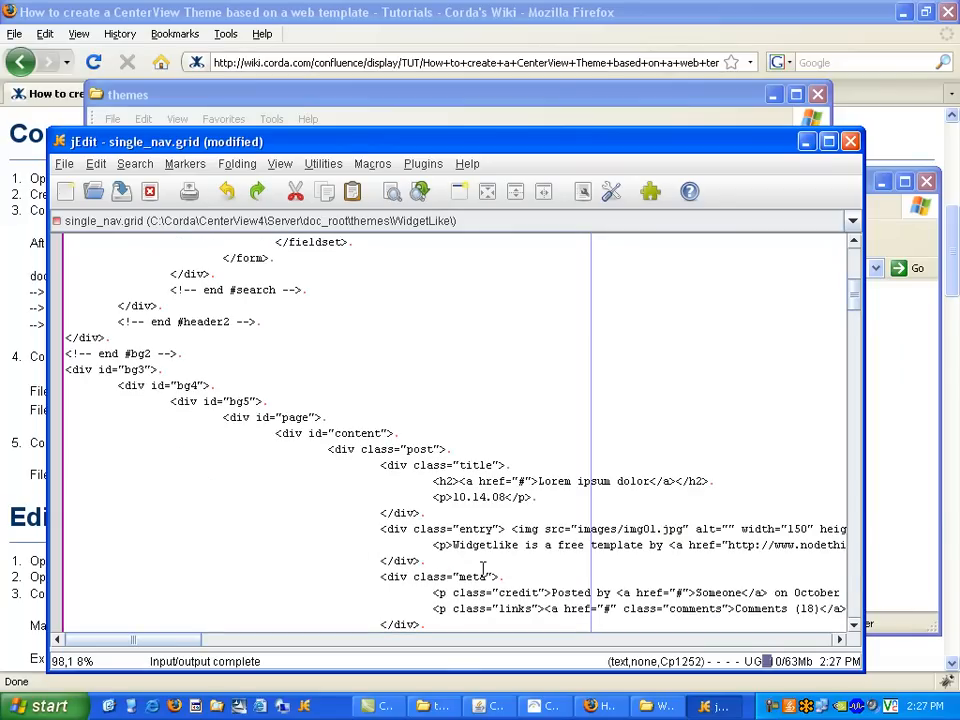
{"action": "left_click", "coordinate": [544, 706]}
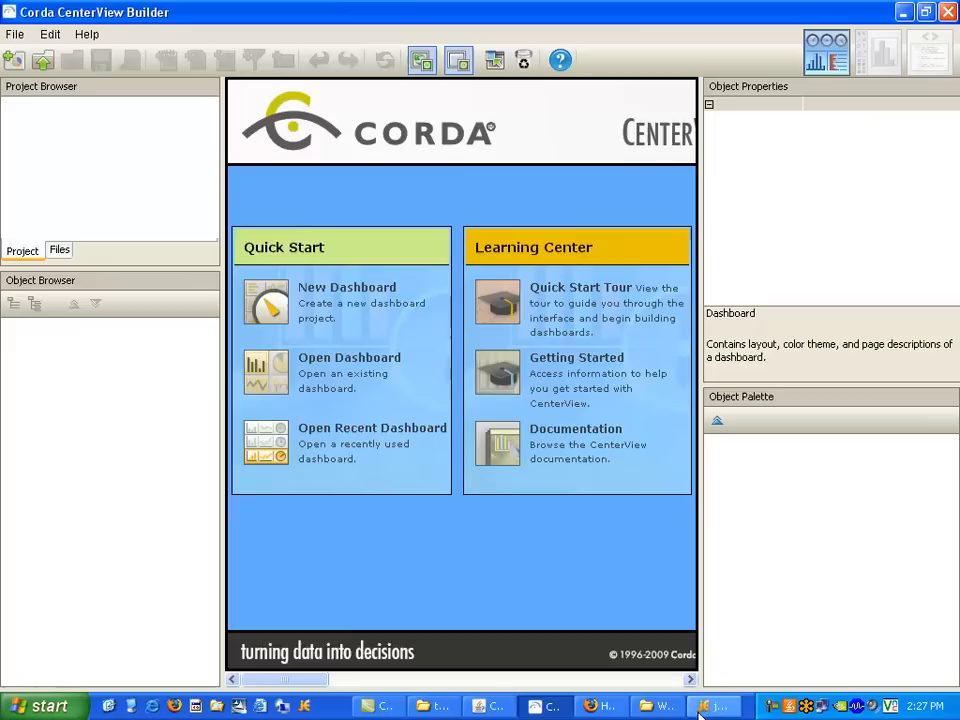
Create a new dashboard project named 'widgetlike' via File > New Dashboard
{"action": "left_click", "coordinate": [712, 706]}
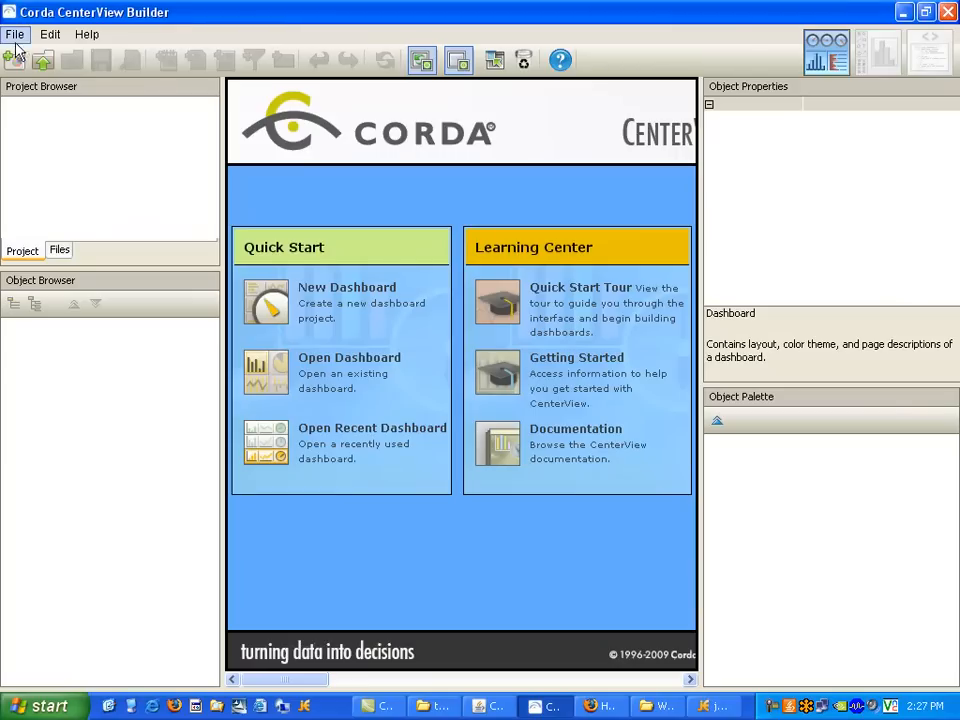
{"action": "left_click", "coordinate": [348, 288]}
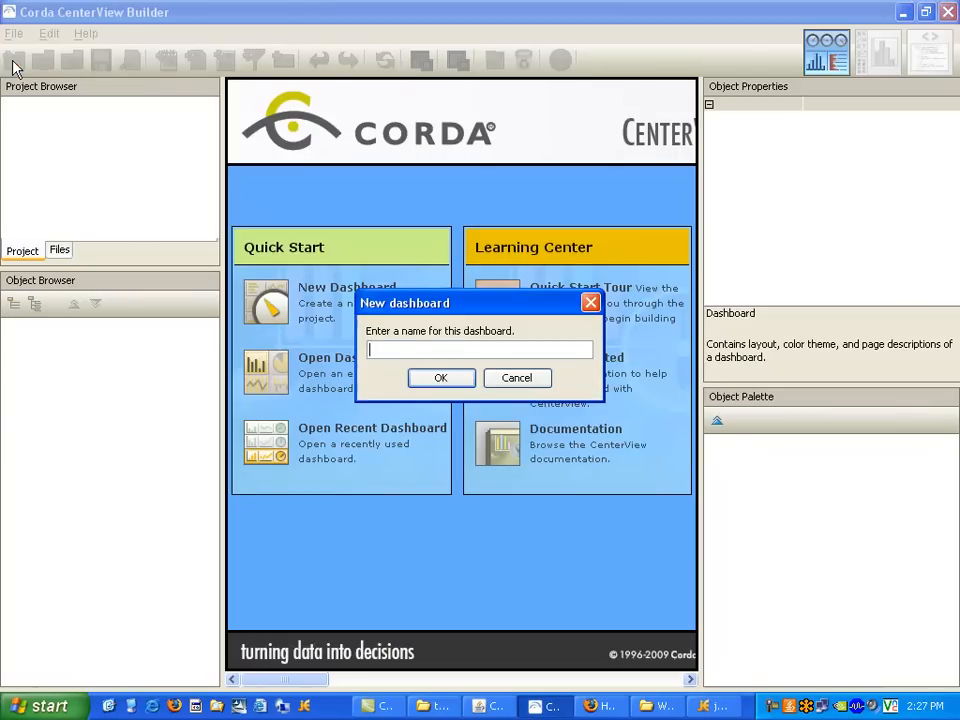
{"action": "mouse_move", "coordinate": [164, 276]}
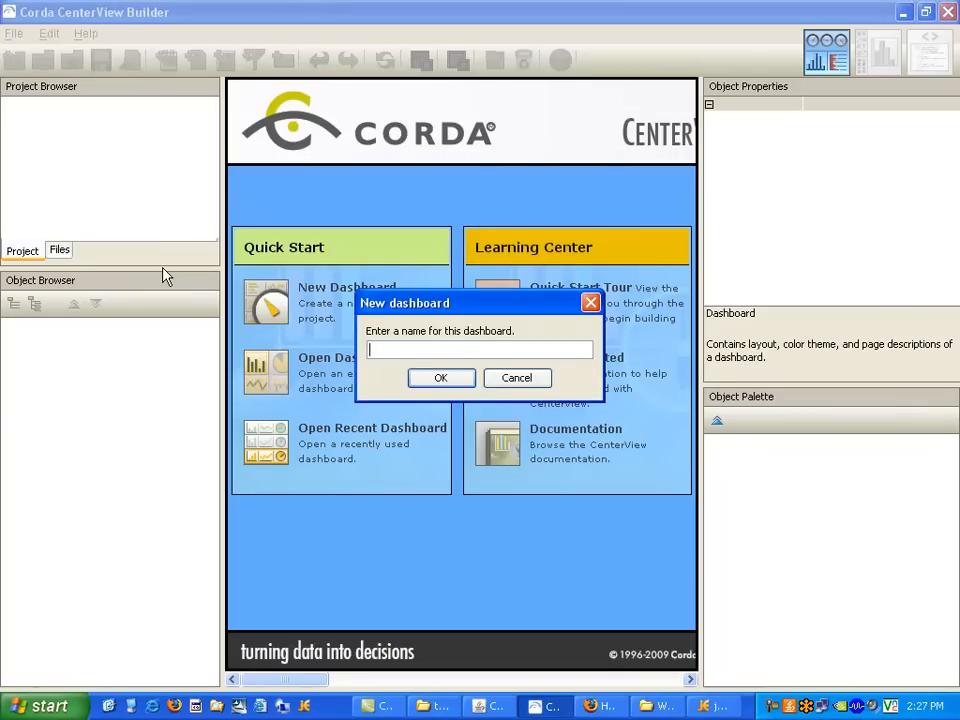
{"action": "type", "text": "widg"}
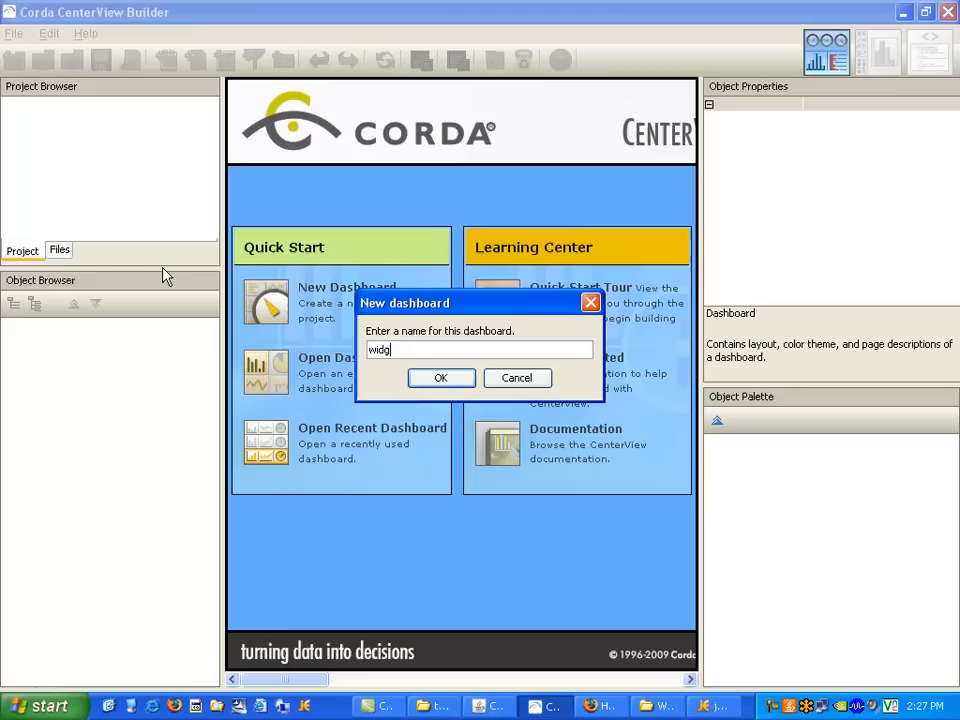
{"action": "type", "text": "etlike"}
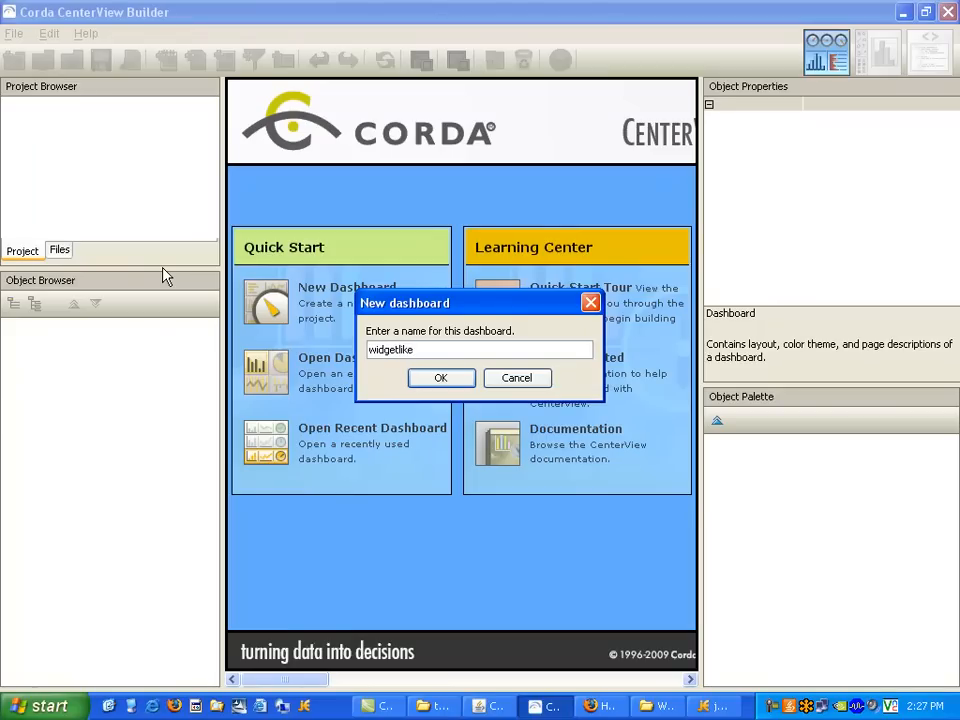
{"action": "left_click", "coordinate": [440, 376]}
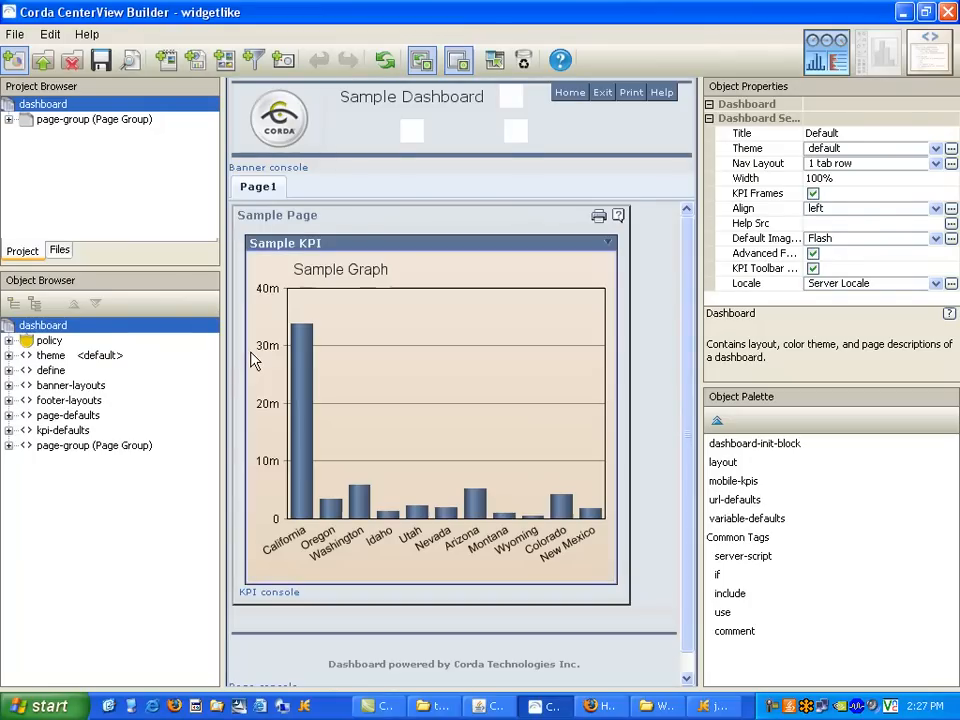
{"action": "mouse_move", "coordinate": [114, 328]}
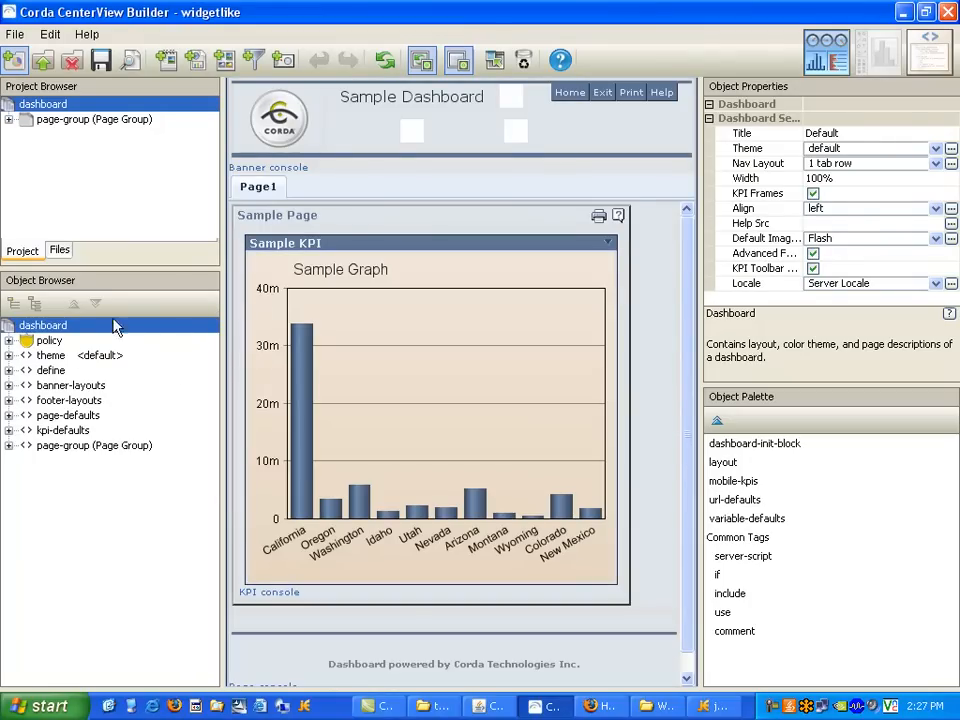
{"action": "mouse_move", "coordinate": [850, 160]}
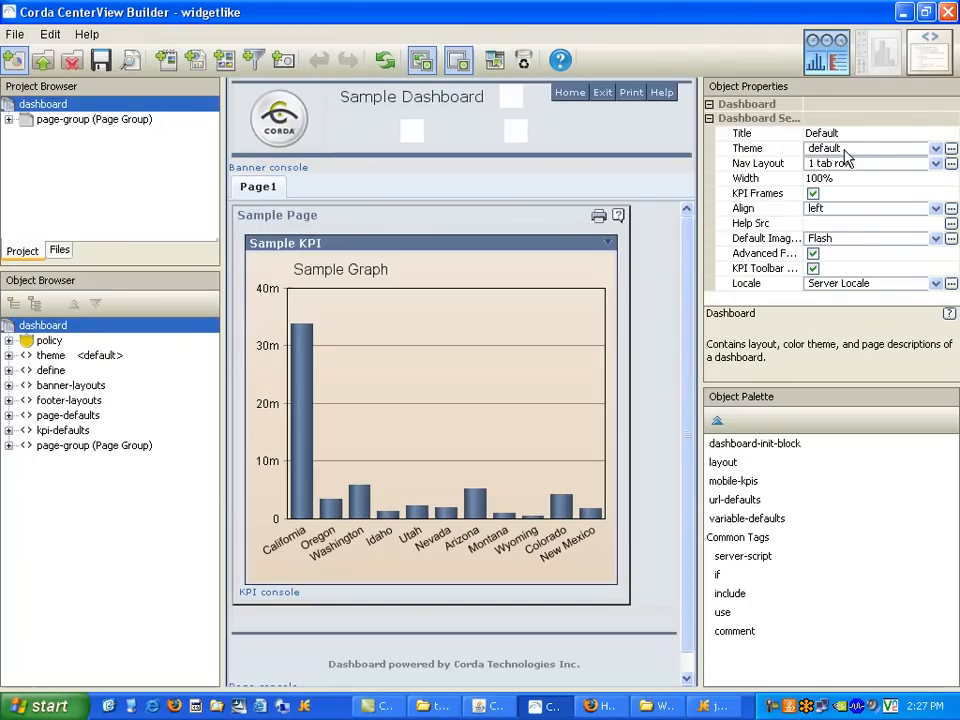
Set the dashboard's Theme property to WidgetLike
{"action": "left_click", "coordinate": [936, 148]}
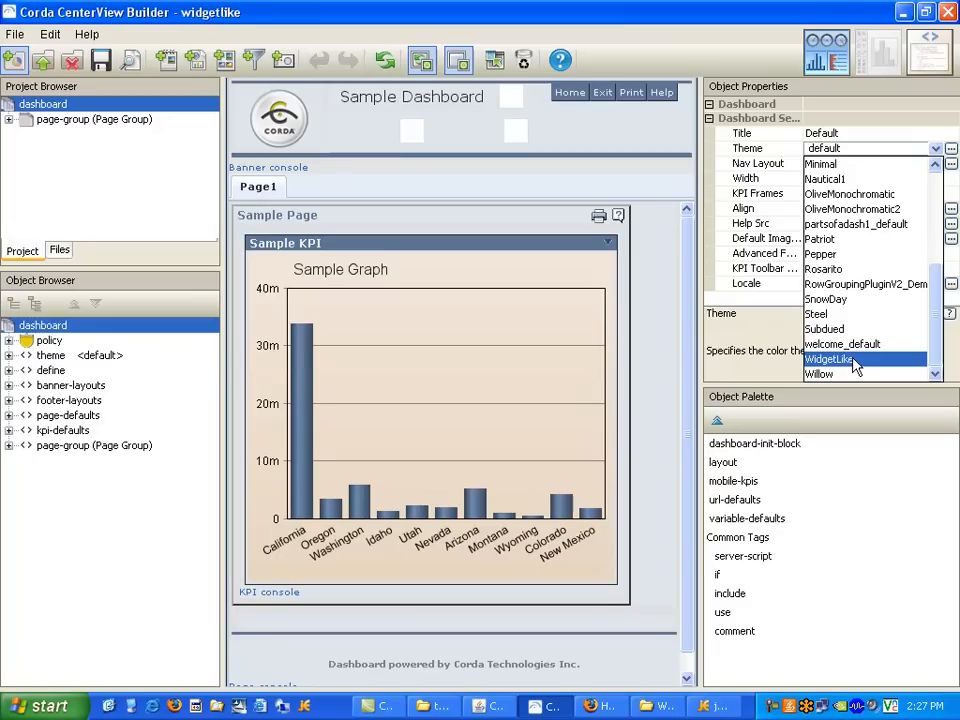
{"action": "left_click", "coordinate": [830, 358]}
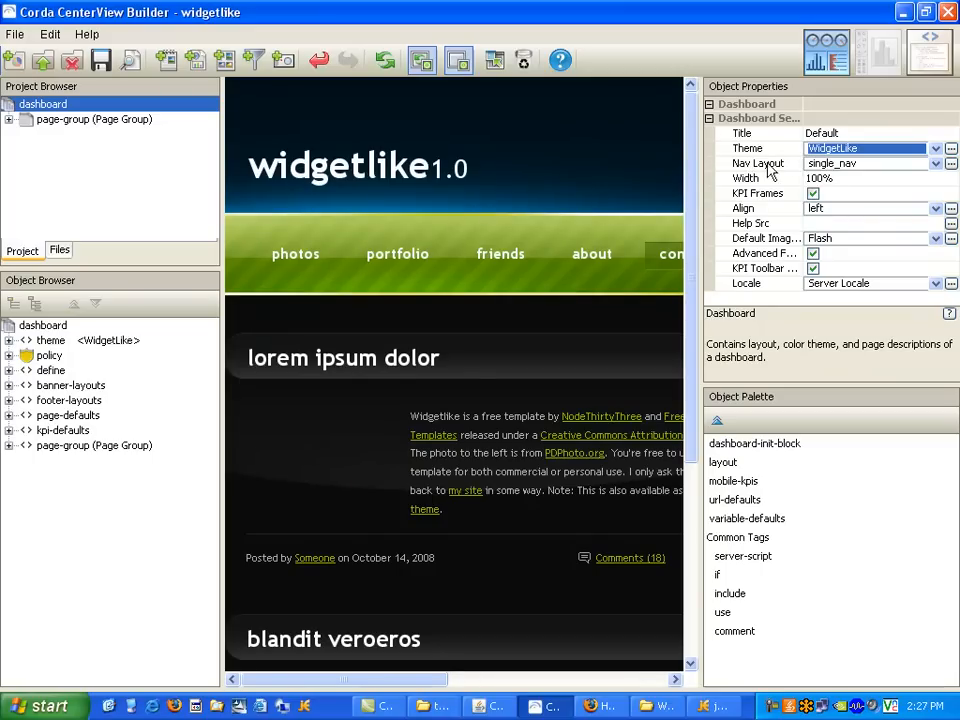
{"action": "mouse_move", "coordinate": [816, 172]}
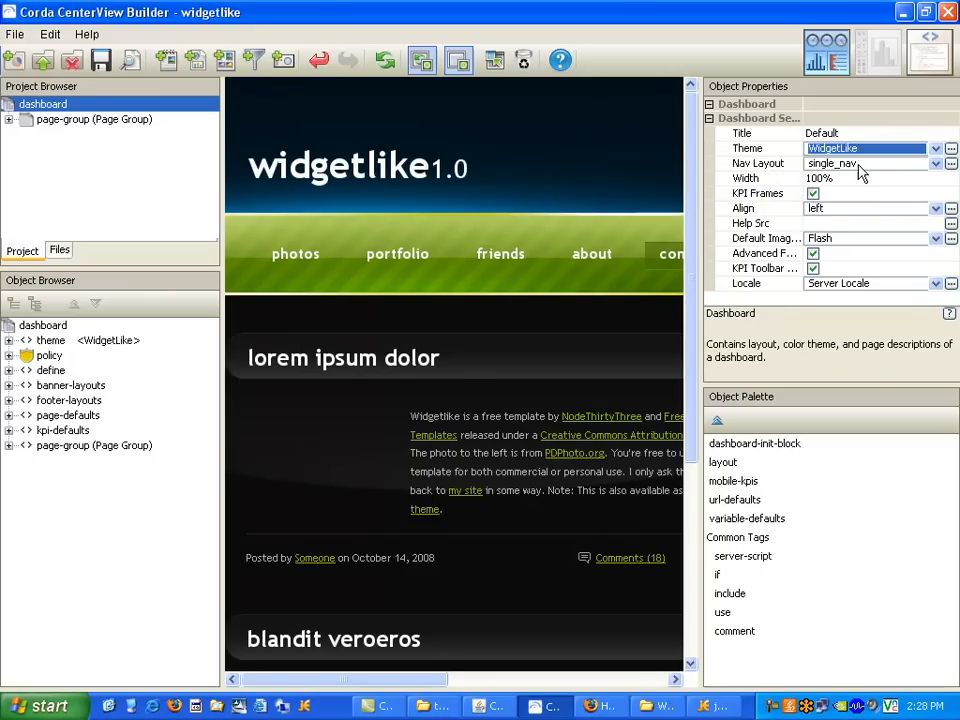
{"action": "mouse_move", "coordinate": [860, 168]}
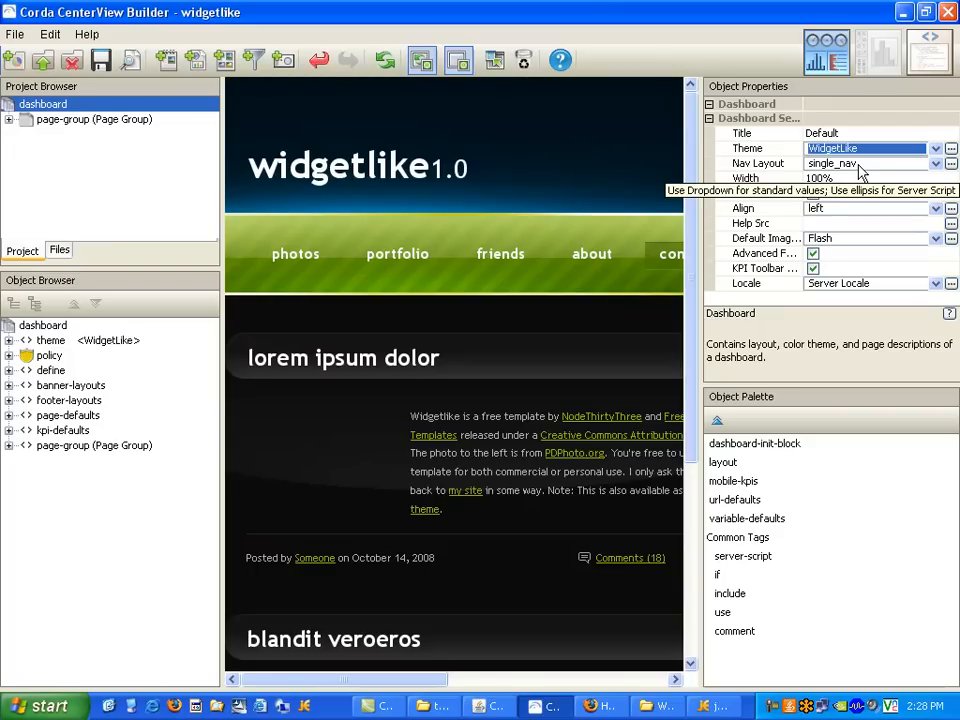
{"action": "mouse_move", "coordinate": [756, 364]}
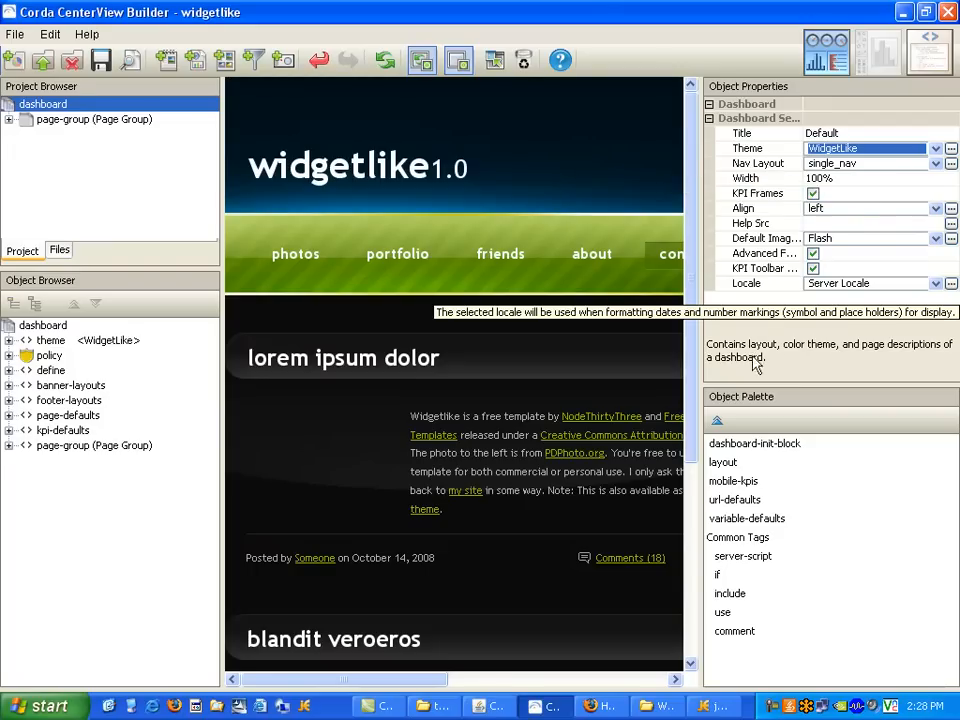
{"action": "mouse_move", "coordinate": [506, 176]}
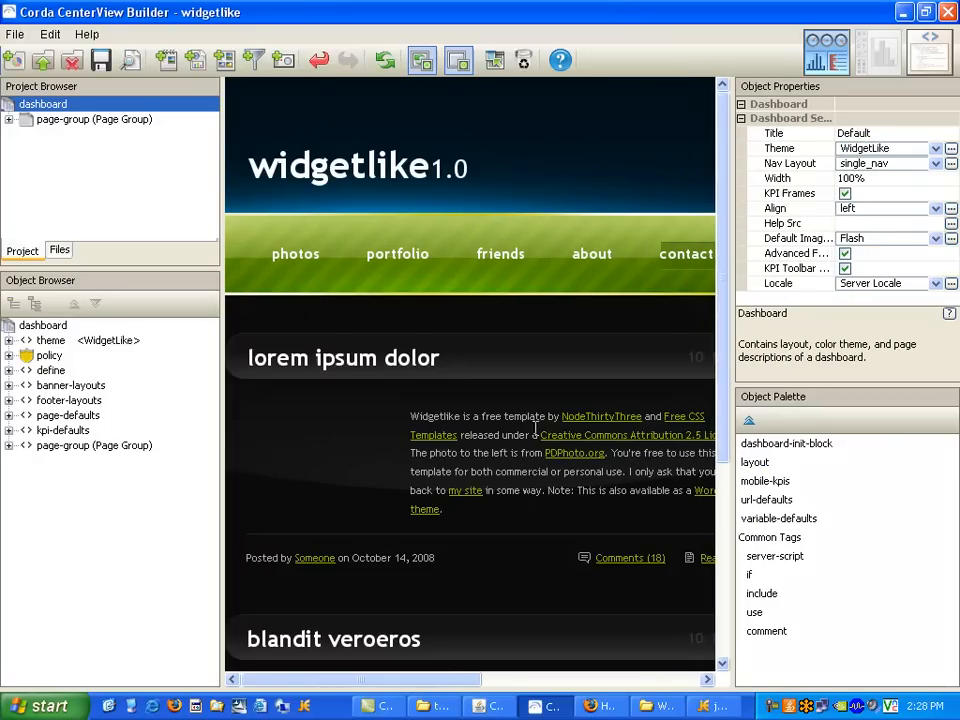
{"action": "scroll", "scroll_direction": "down", "scroll_amount": 3}
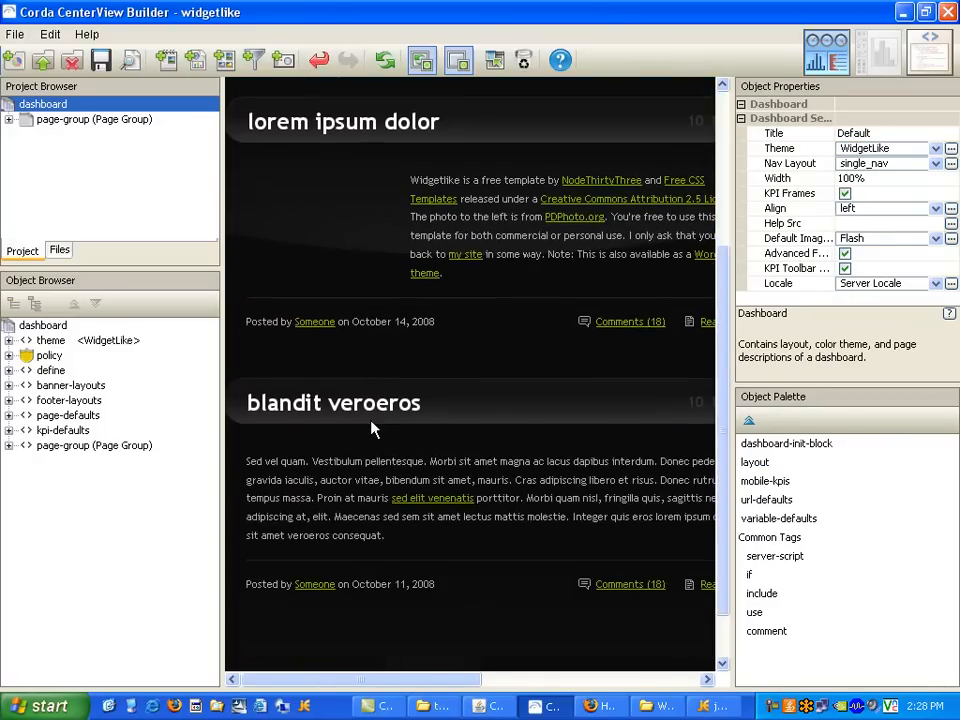
{"action": "scroll", "scroll_direction": "up", "scroll_amount": 3}
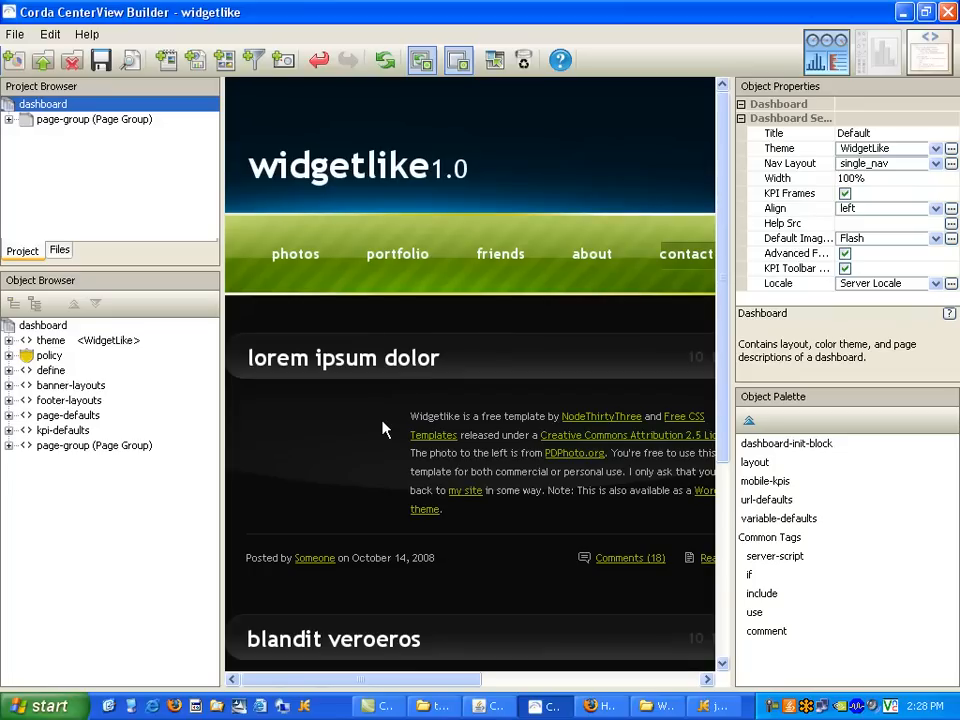
{"action": "mouse_move", "coordinate": [362, 264]}
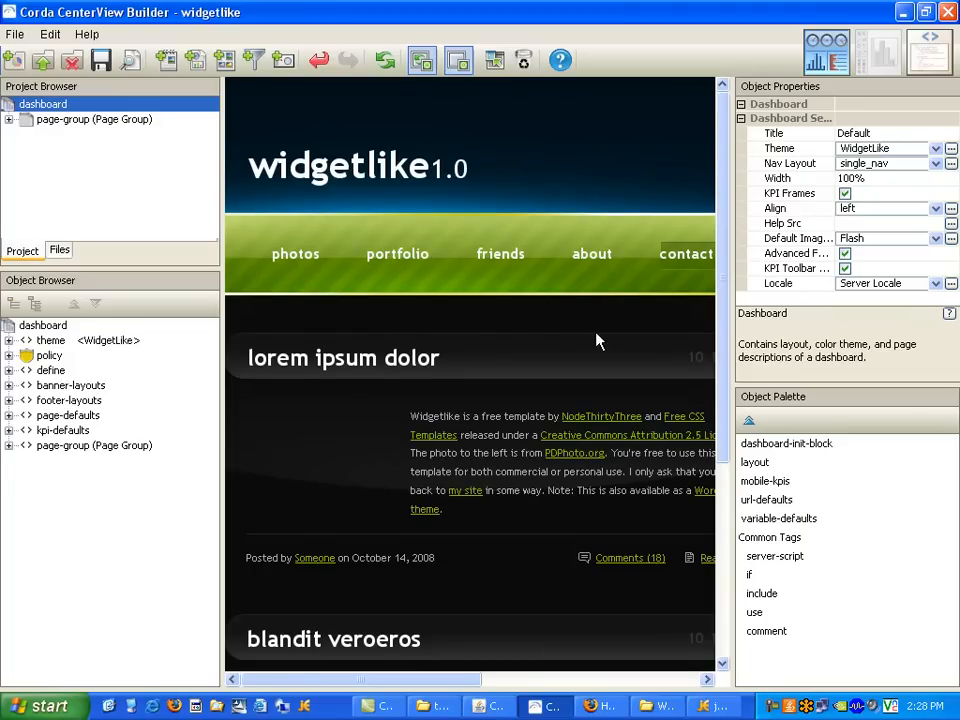
{"action": "mouse_move", "coordinate": [428, 394]}
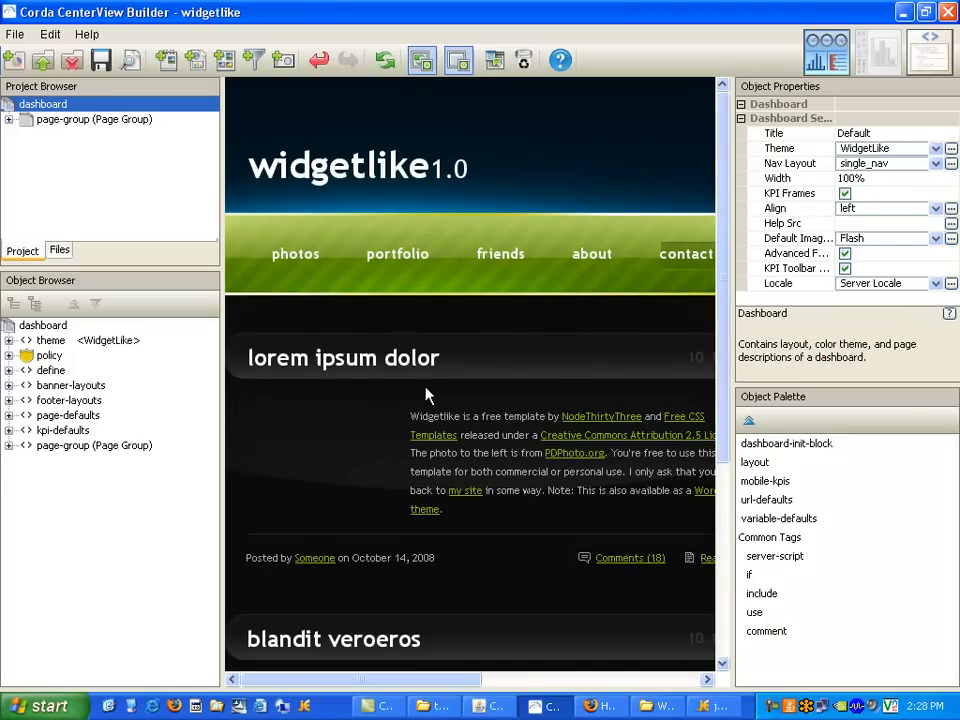